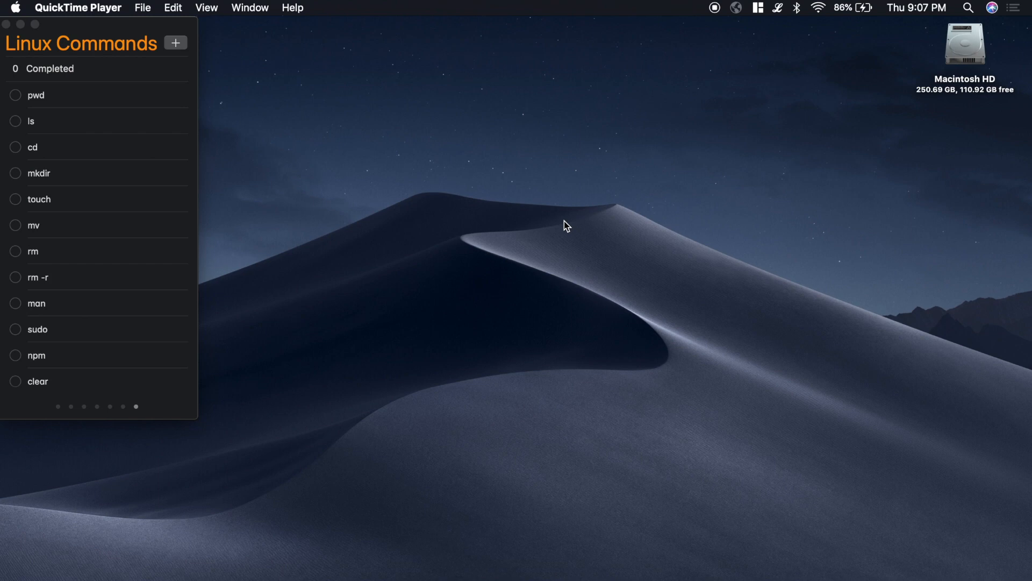
{"action": "mouse_move", "coordinate": [778, 223]}
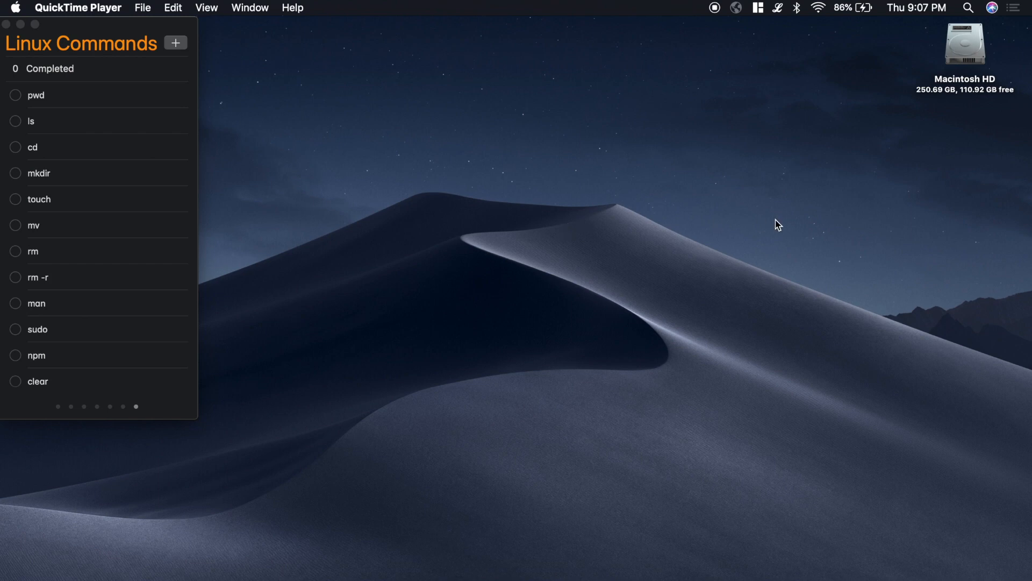
Dismiss the desktop context menu and launch Terminal from the Dock
{"action": "right_click", "coordinate": [777, 224]}
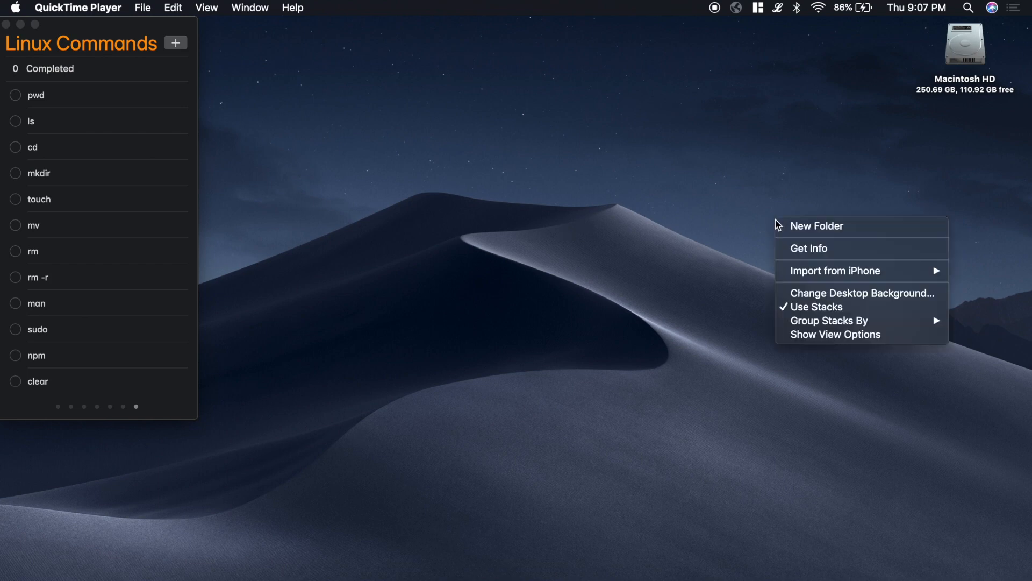
{"action": "mouse_move", "coordinate": [821, 226]}
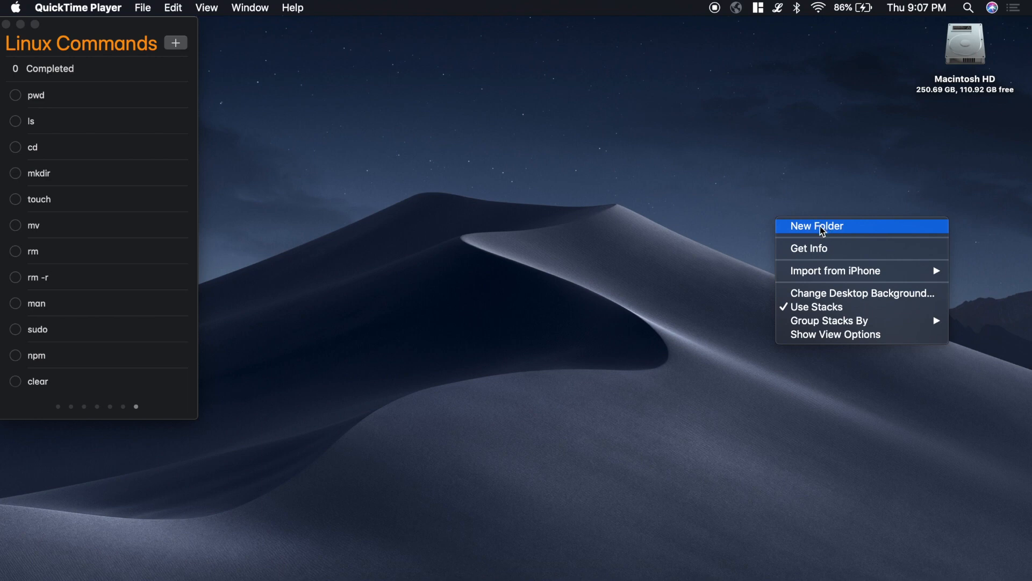
{"action": "mouse_move", "coordinate": [792, 203]}
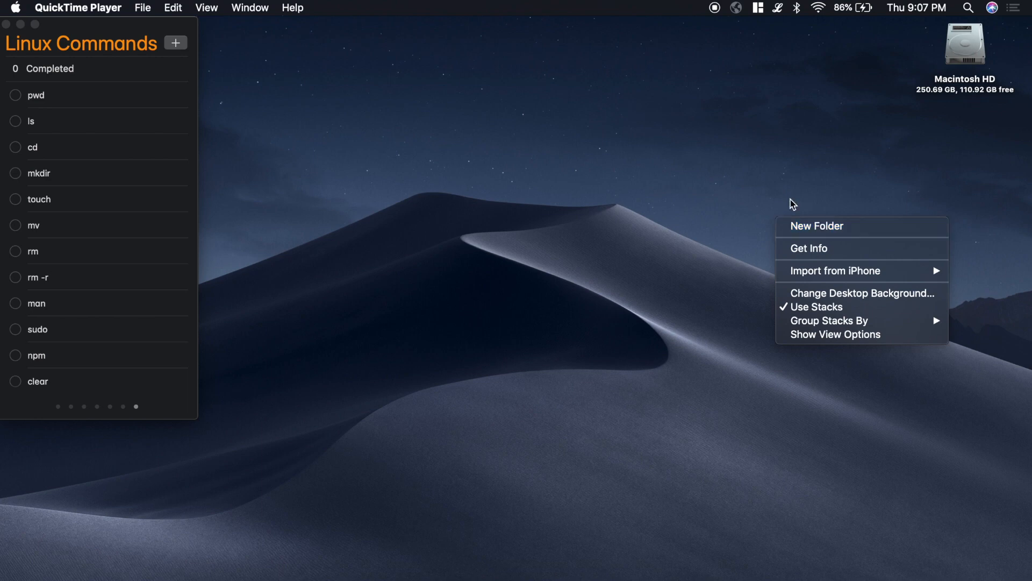
{"action": "mouse_move", "coordinate": [795, 178]}
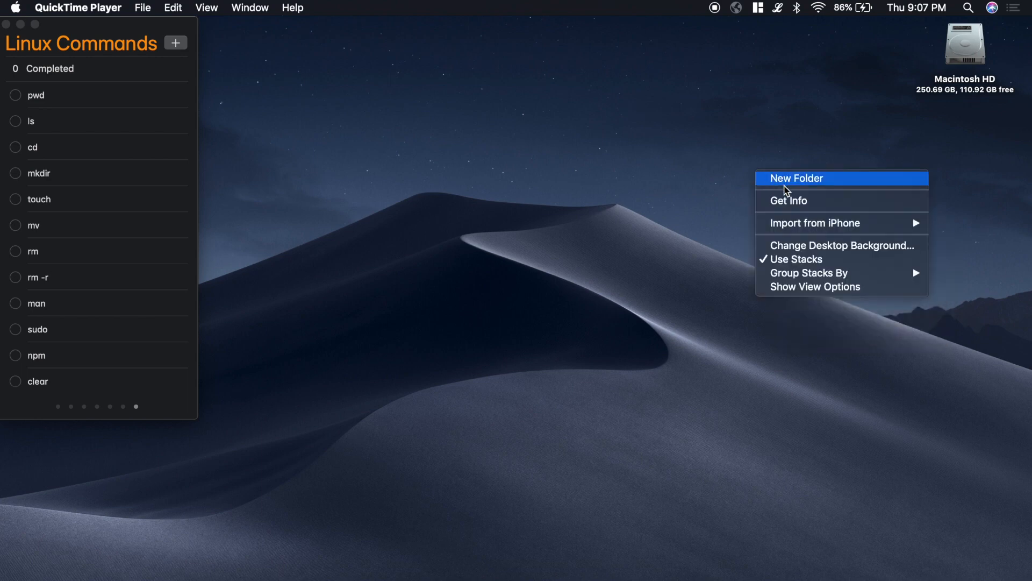
{"action": "mouse_move", "coordinate": [797, 144]}
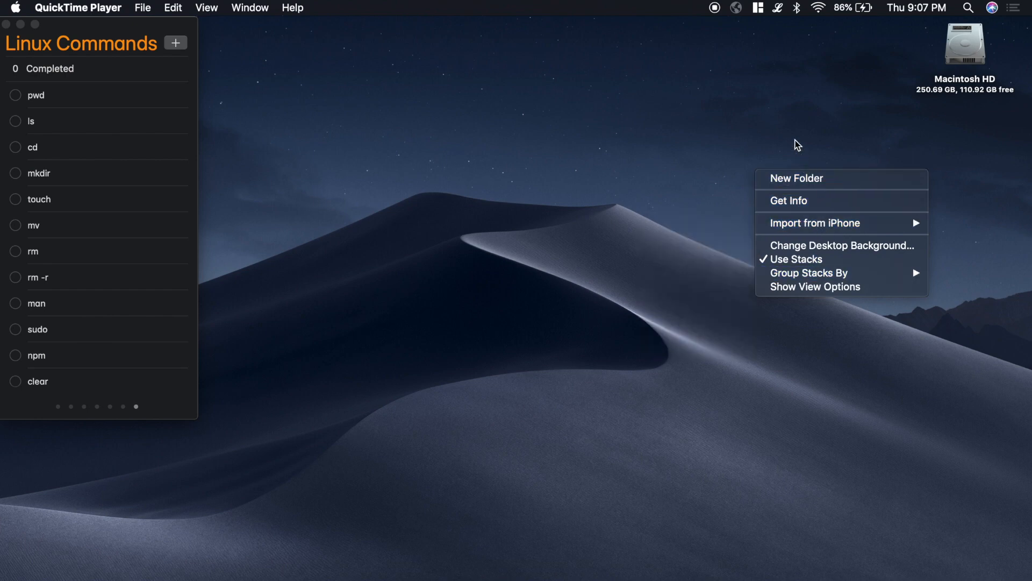
{"action": "left_click", "coordinate": [791, 141]}
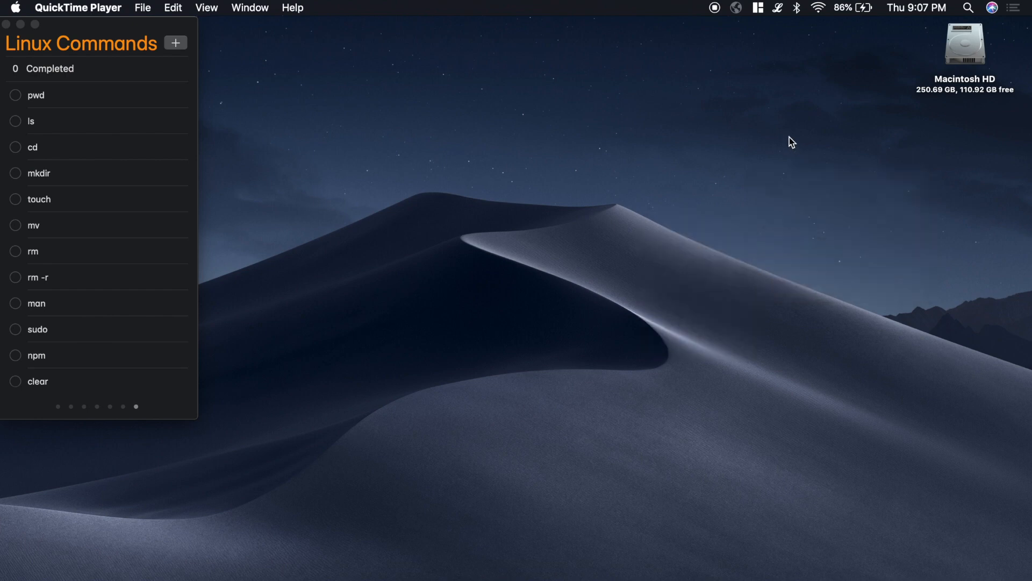
{"action": "mouse_move", "coordinate": [557, 565]}
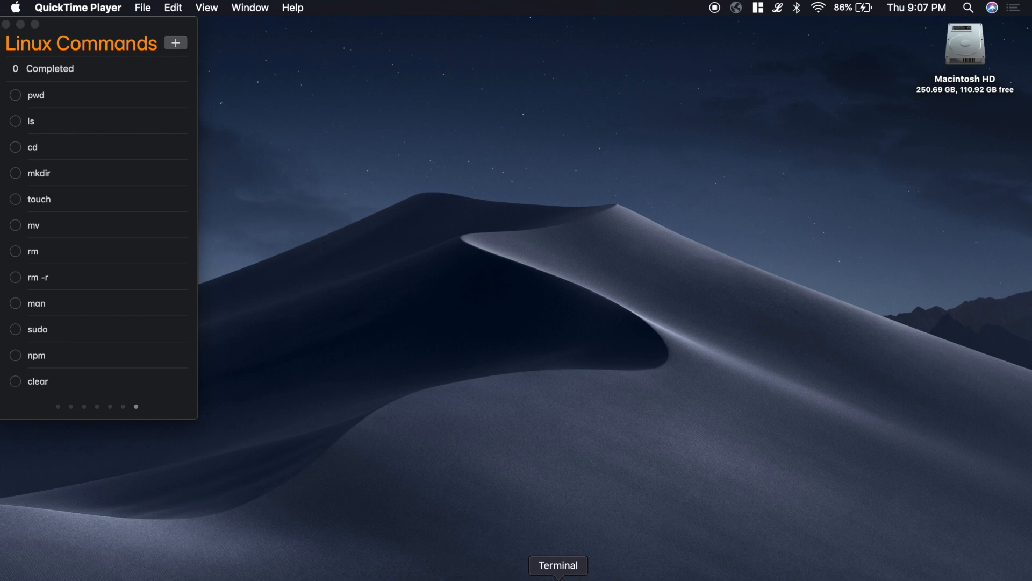
{"action": "left_click", "coordinate": [557, 565]}
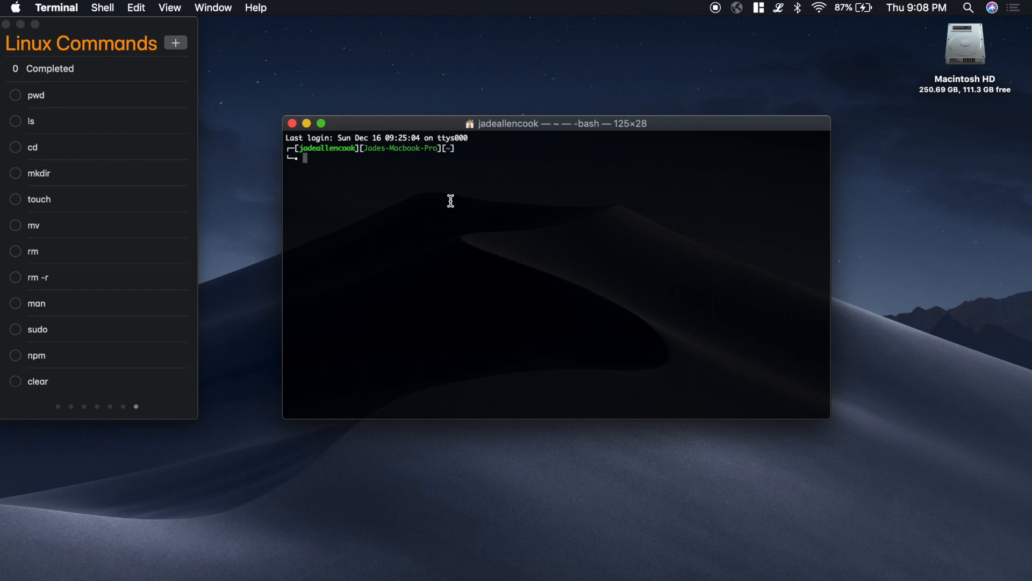
{"action": "mouse_move", "coordinate": [302, 146]}
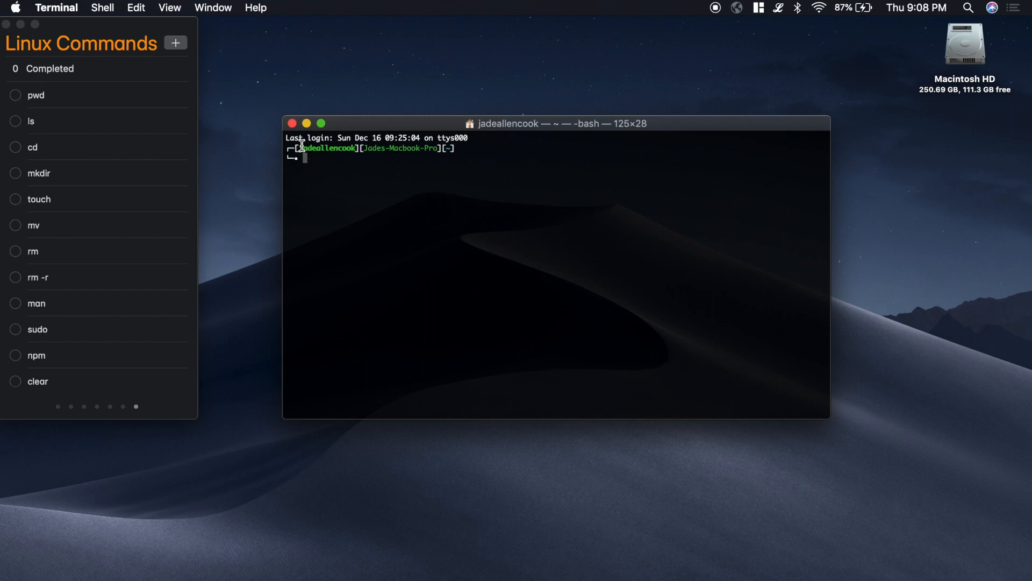
{"action": "mouse_move", "coordinate": [473, 281]}
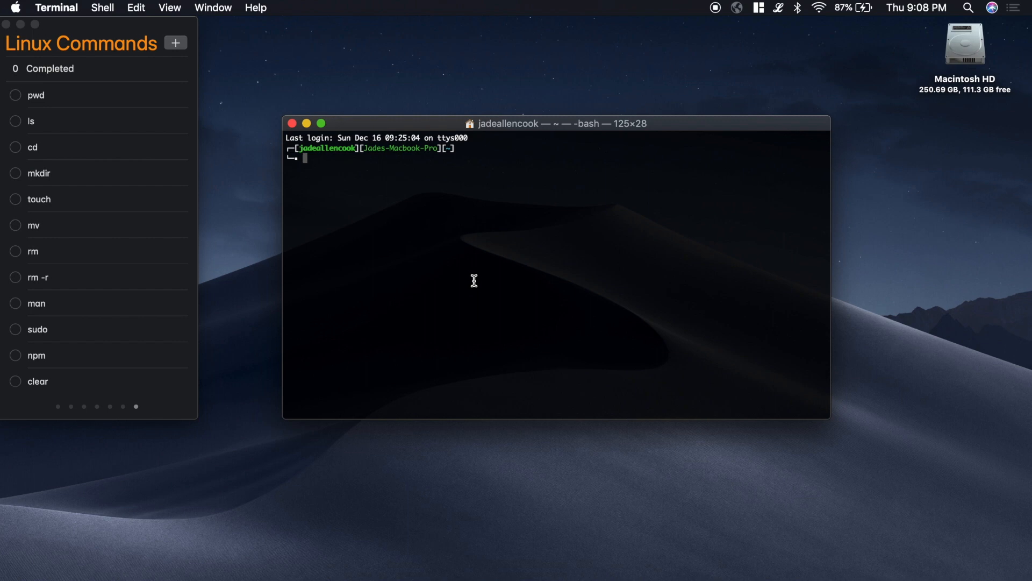
{"action": "mouse_move", "coordinate": [472, 196]}
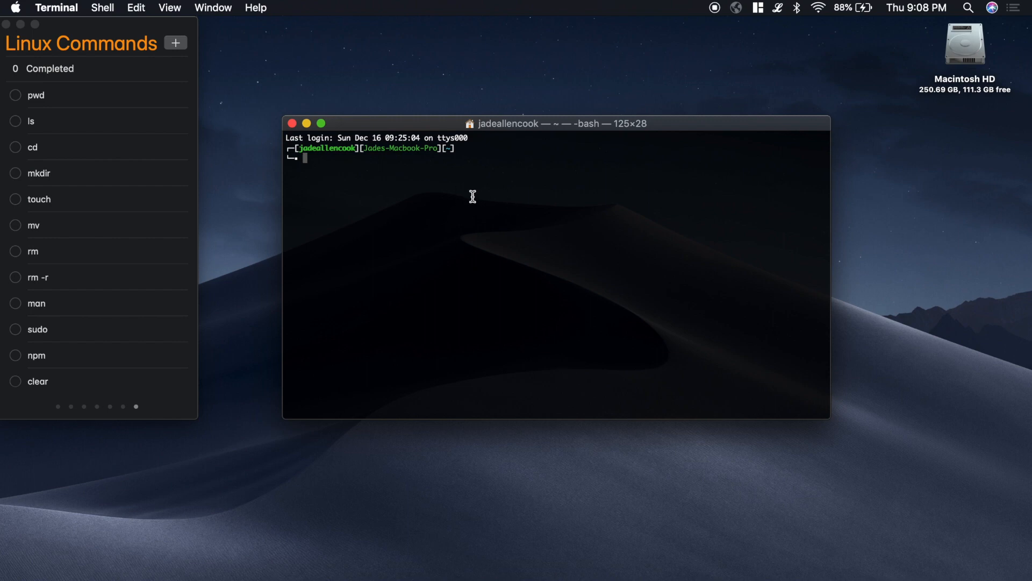
{"action": "mouse_move", "coordinate": [436, 163]}
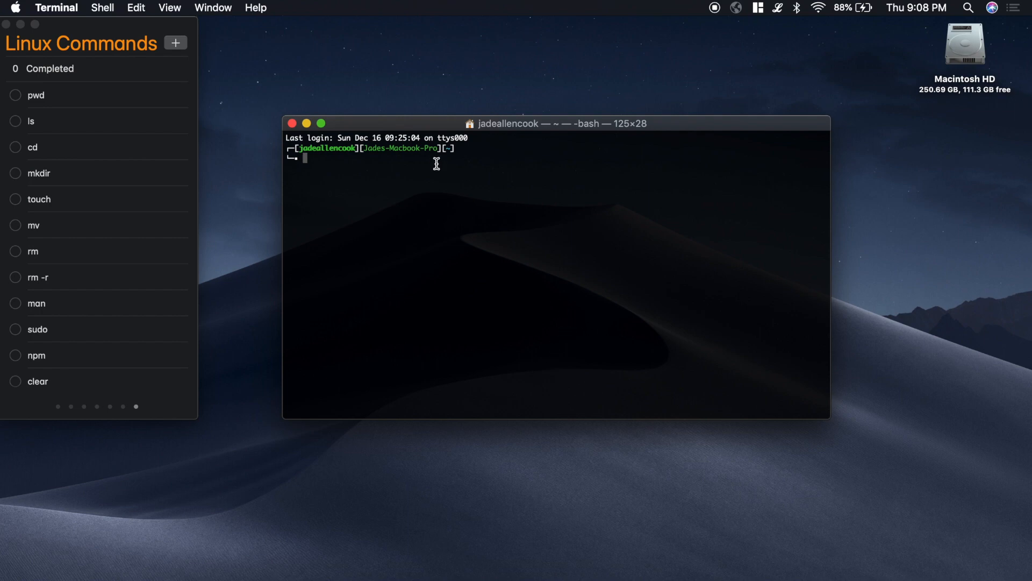
{"action": "mouse_move", "coordinate": [424, 393]}
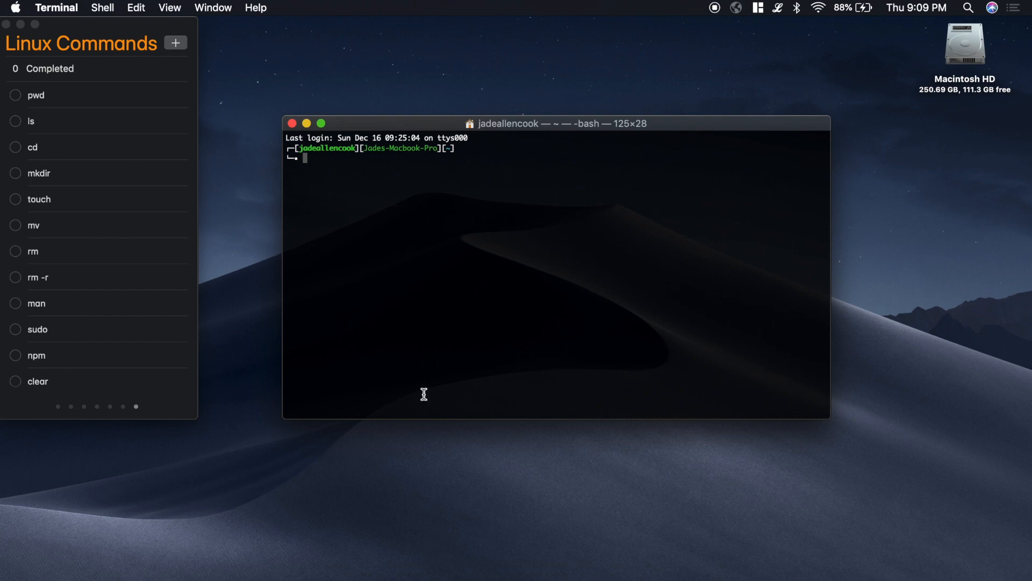
{"action": "mouse_move", "coordinate": [507, 458]}
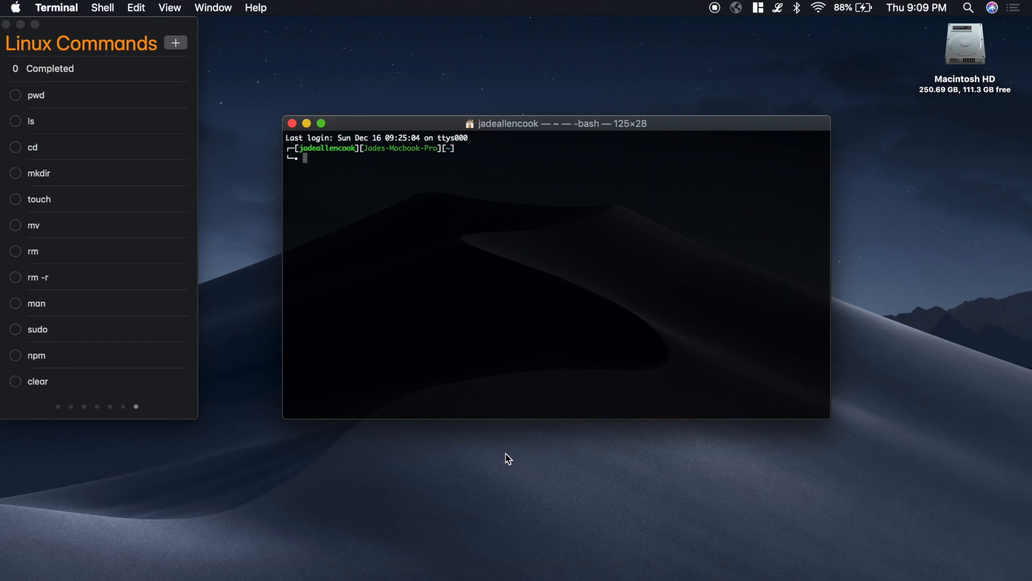
{"action": "mouse_move", "coordinate": [478, 331]}
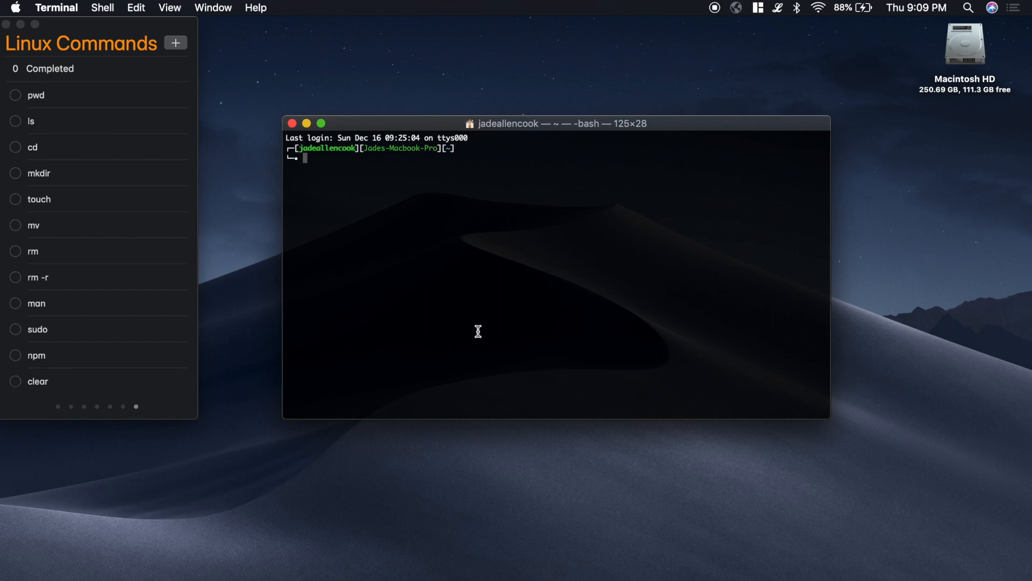
Run pwd to print the home path /Users/jadeallencook
{"action": "type", "text": "p"}
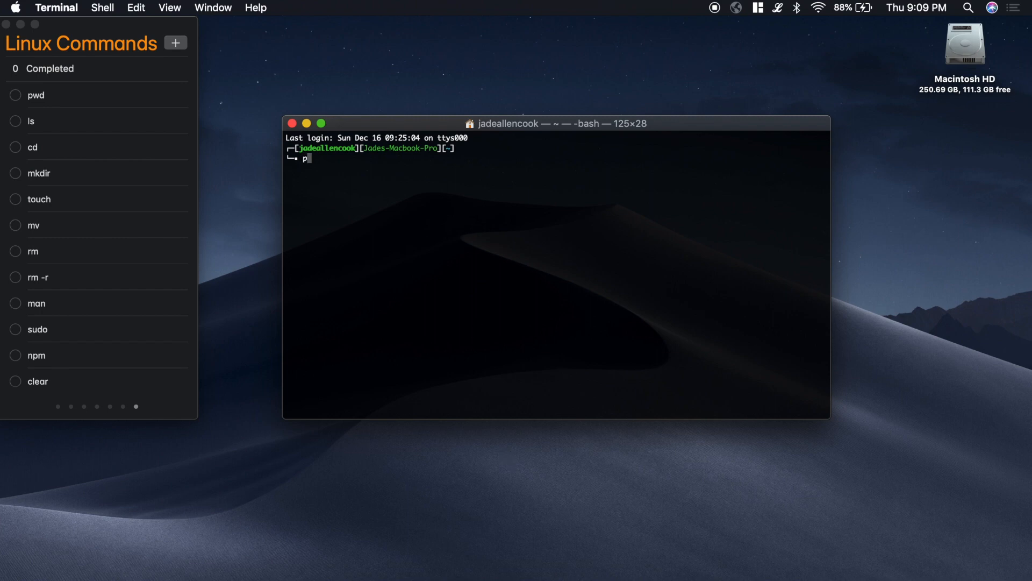
{"action": "type", "text": "wd"}
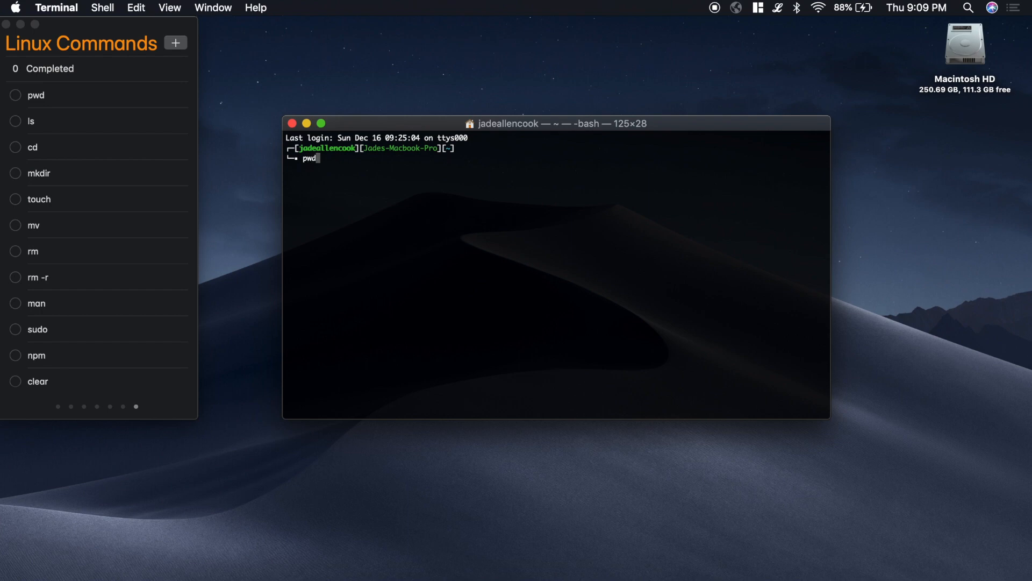
{"action": "key", "text": "Return"}
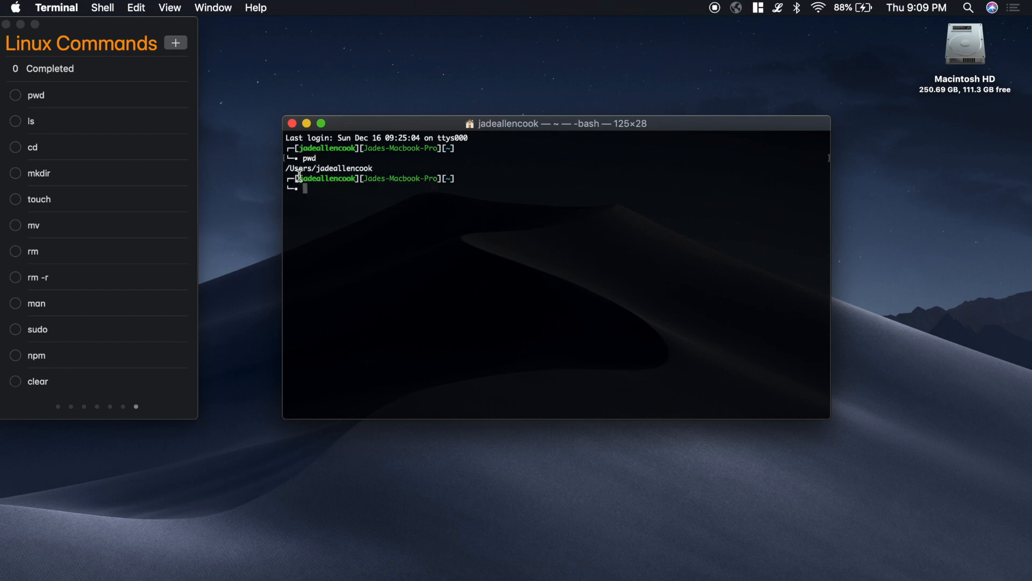
{"action": "mouse_move", "coordinate": [981, 60]}
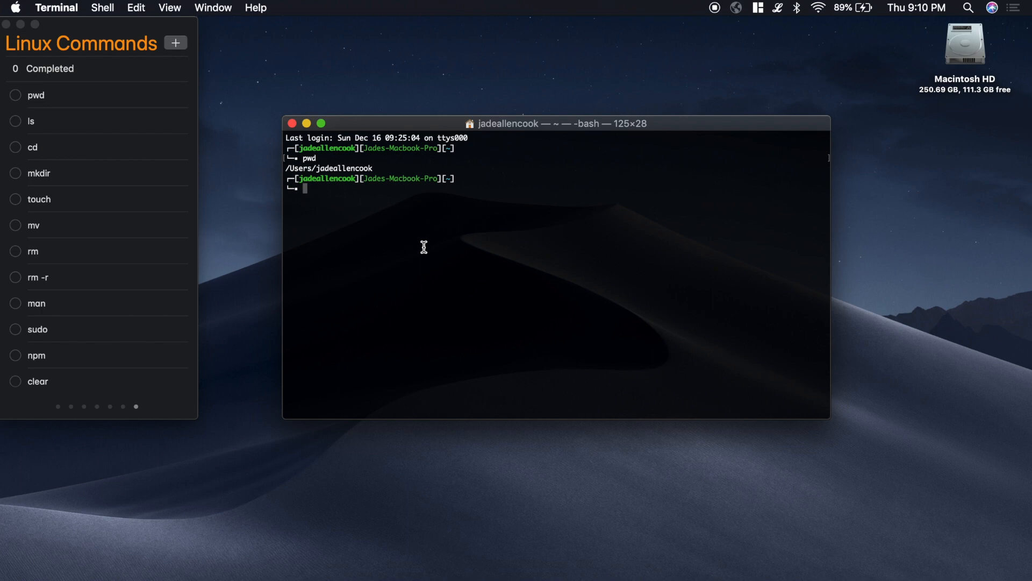
{"action": "mouse_move", "coordinate": [235, 200]}
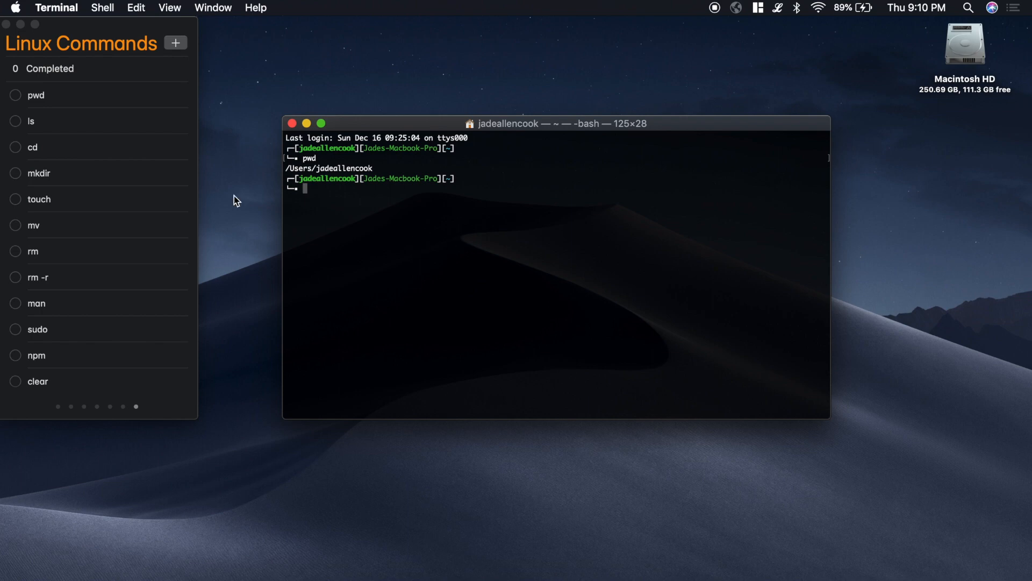
{"action": "mouse_move", "coordinate": [39, 153]}
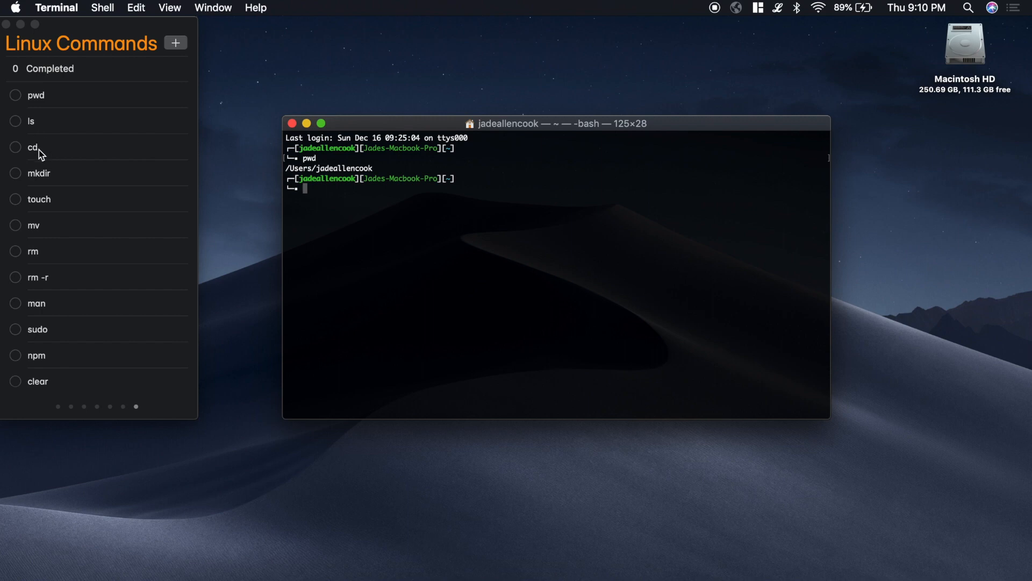
Check off the pwd and ls reminders and return to Terminal
{"action": "left_click", "coordinate": [15, 94]}
{"action": "type", "text": "ls"}
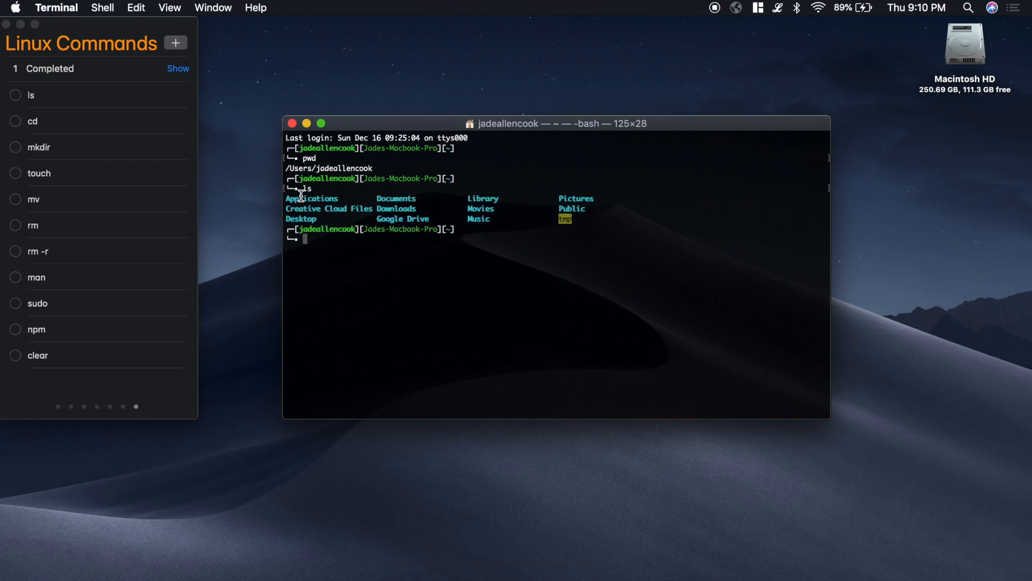
{"action": "mouse_move", "coordinate": [510, 251]}
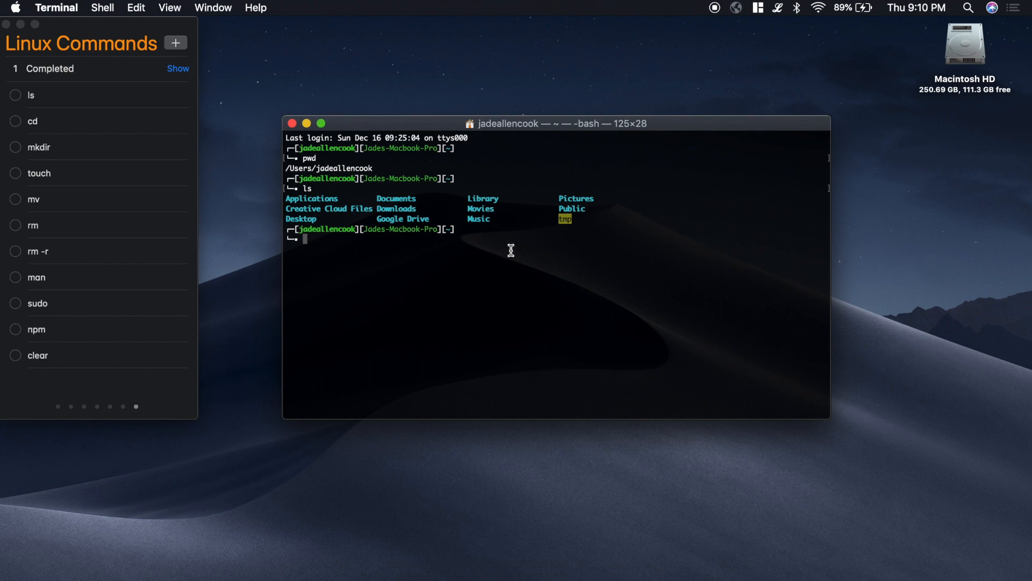
{"action": "mouse_move", "coordinate": [309, 220]}
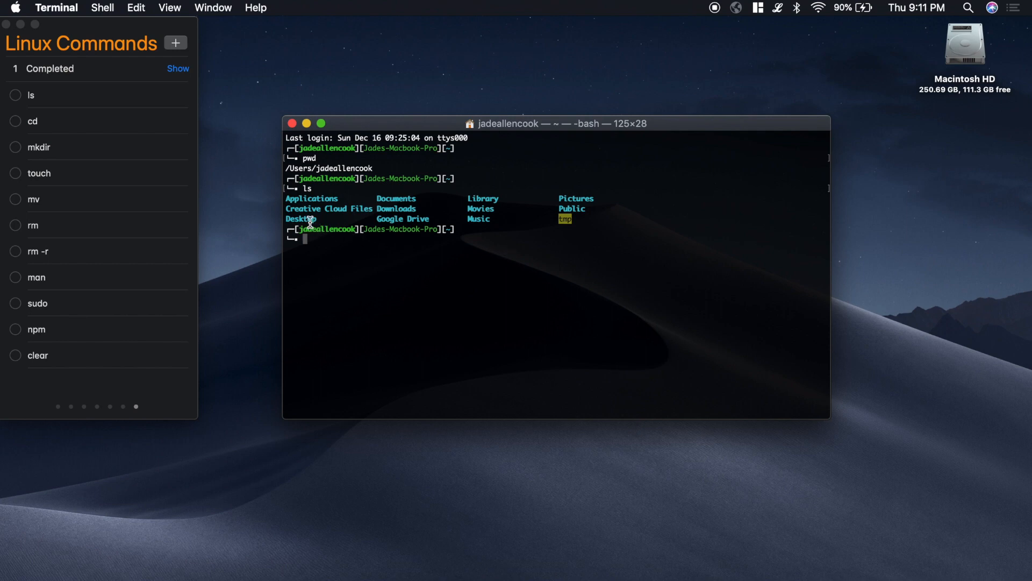
{"action": "mouse_move", "coordinate": [161, 180]}
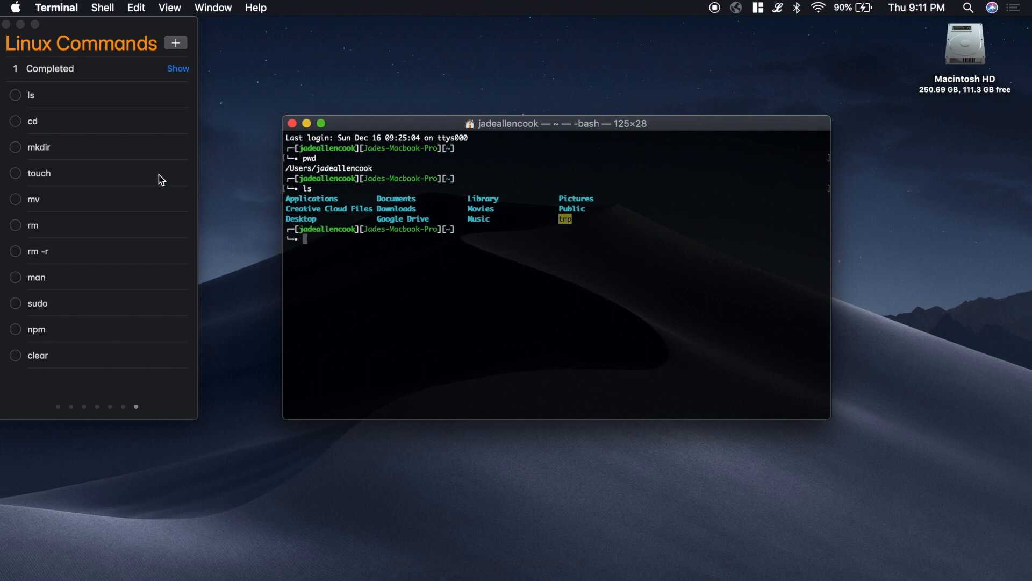
{"action": "left_click", "coordinate": [15, 95]}
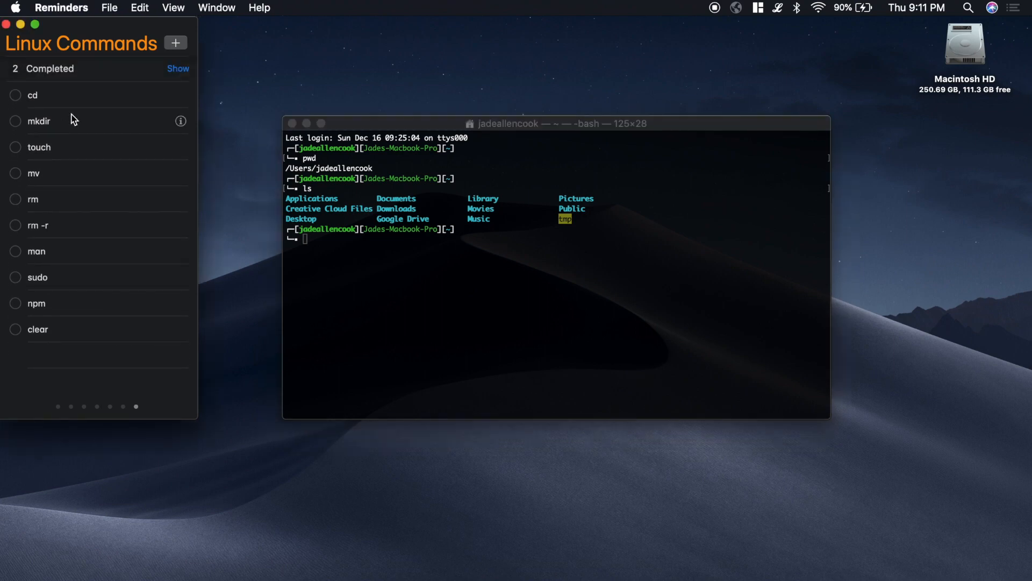
{"action": "left_click", "coordinate": [369, 273]}
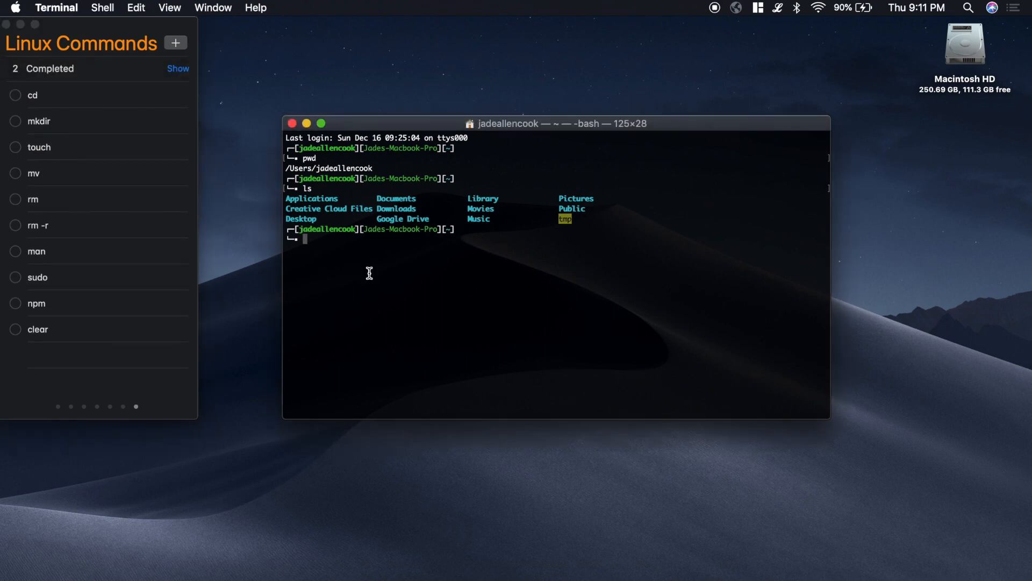
Rerun pwd and list the home folder's contents with ls
{"action": "key", "text": "Return"}
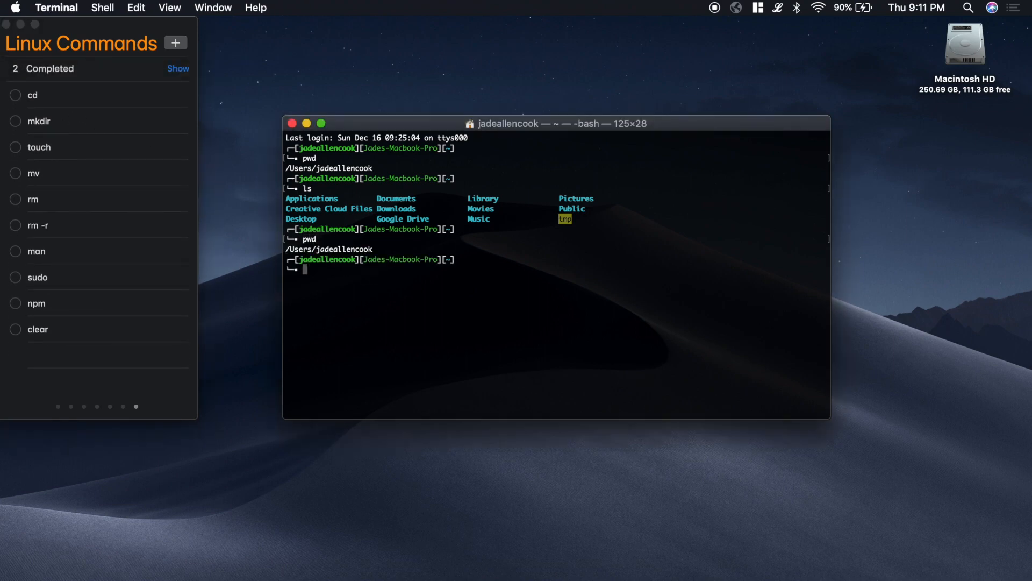
{"action": "mouse_move", "coordinate": [351, 249]}
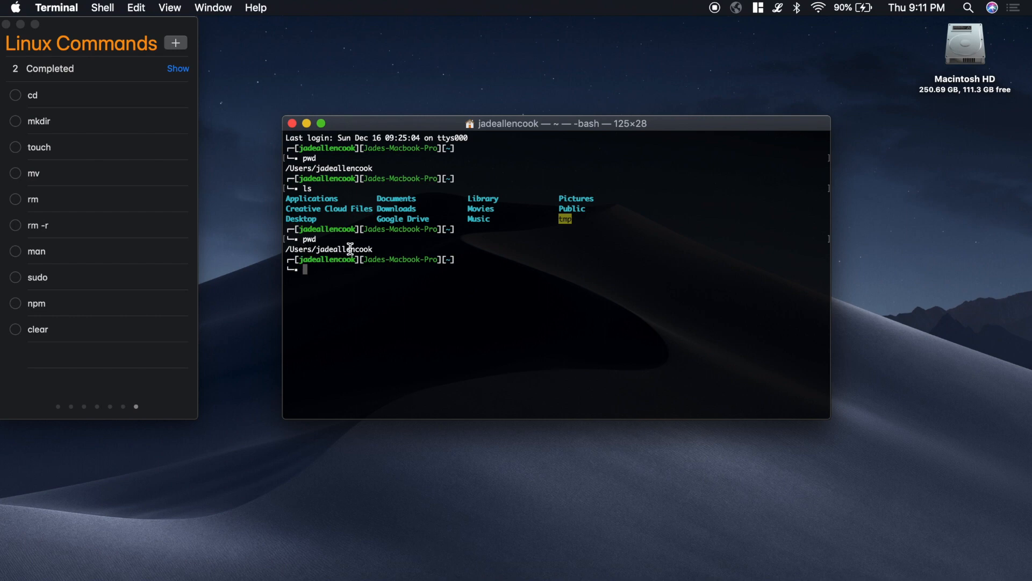
{"action": "type", "text": "ls"}
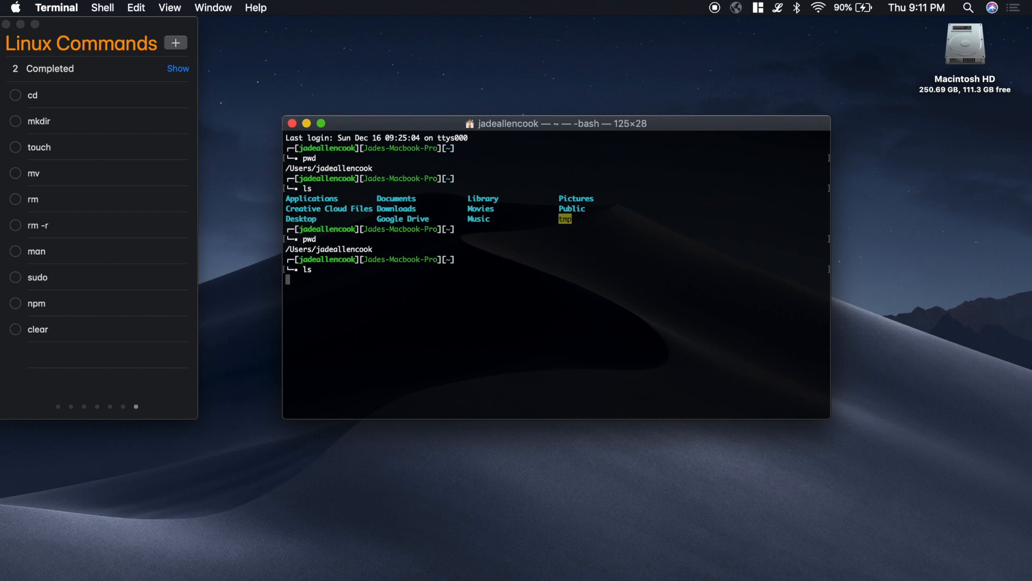
{"action": "key", "text": "Return"}
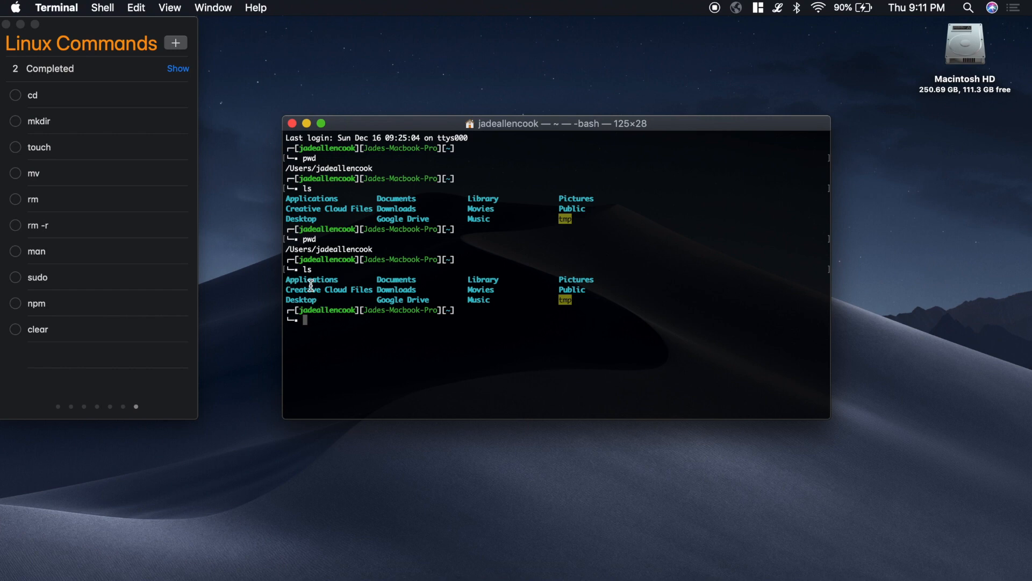
{"action": "mouse_move", "coordinate": [353, 304]}
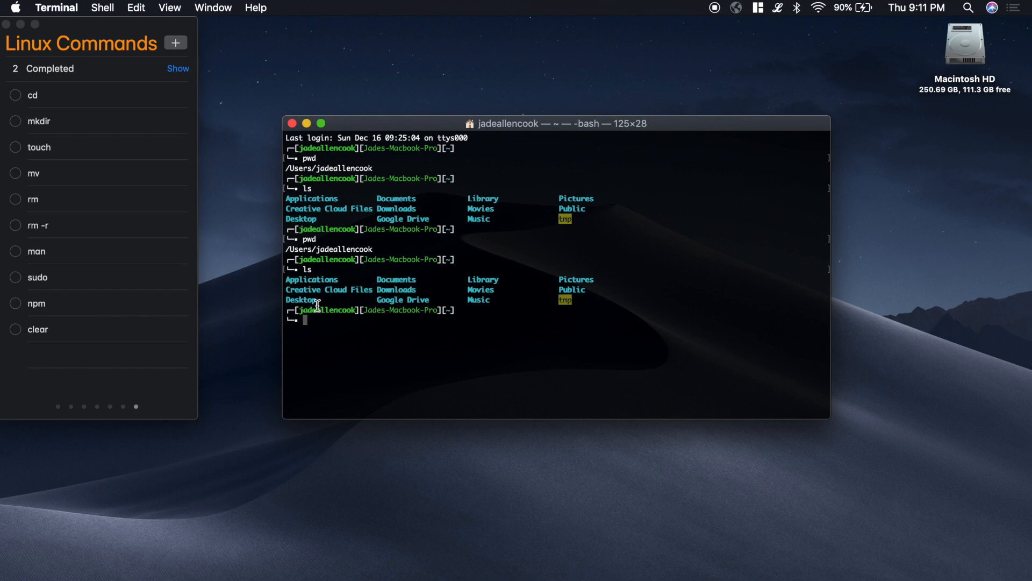
Move into the Desktop folder with cd Desktop/ and confirm the path
{"action": "type", "text": "cd"}
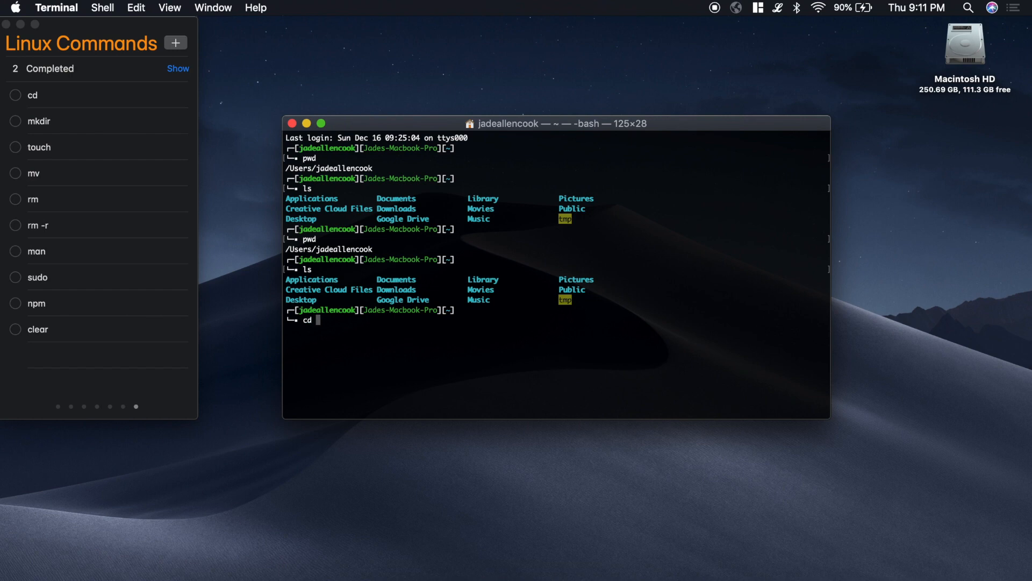
{"action": "type", "text": "Desktop/"}
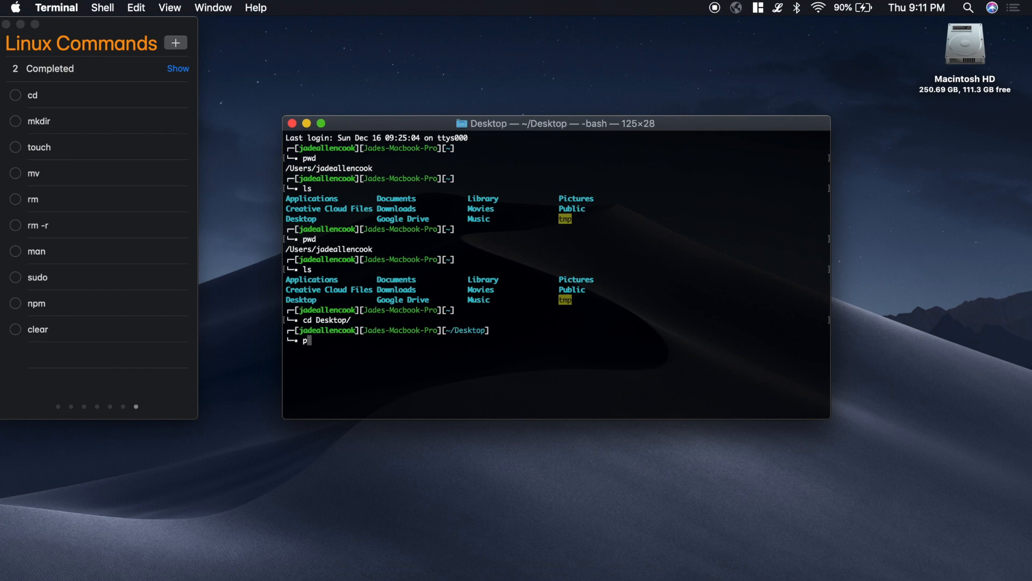
{"action": "key", "text": "Return"}
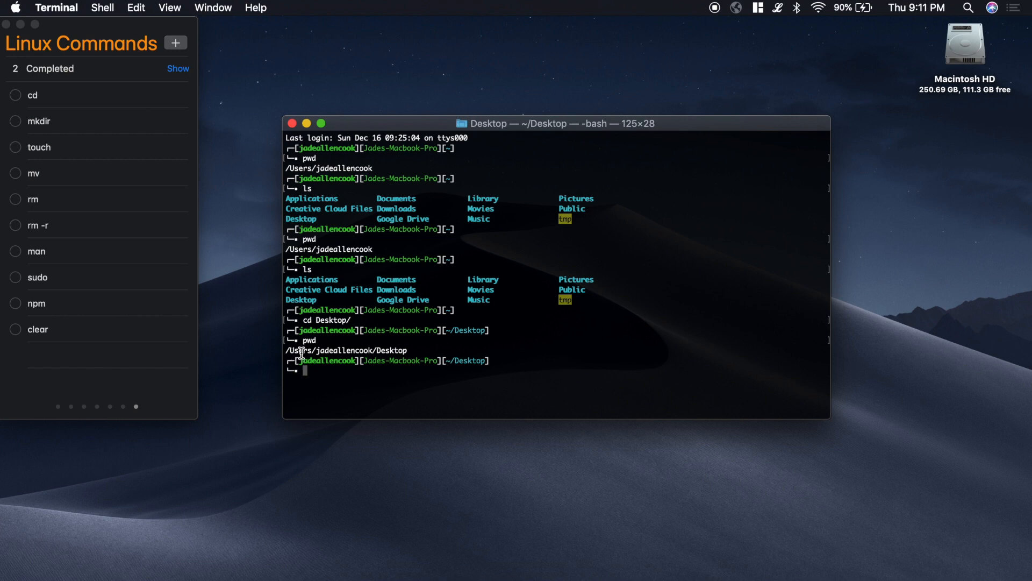
{"action": "mouse_move", "coordinate": [354, 357]}
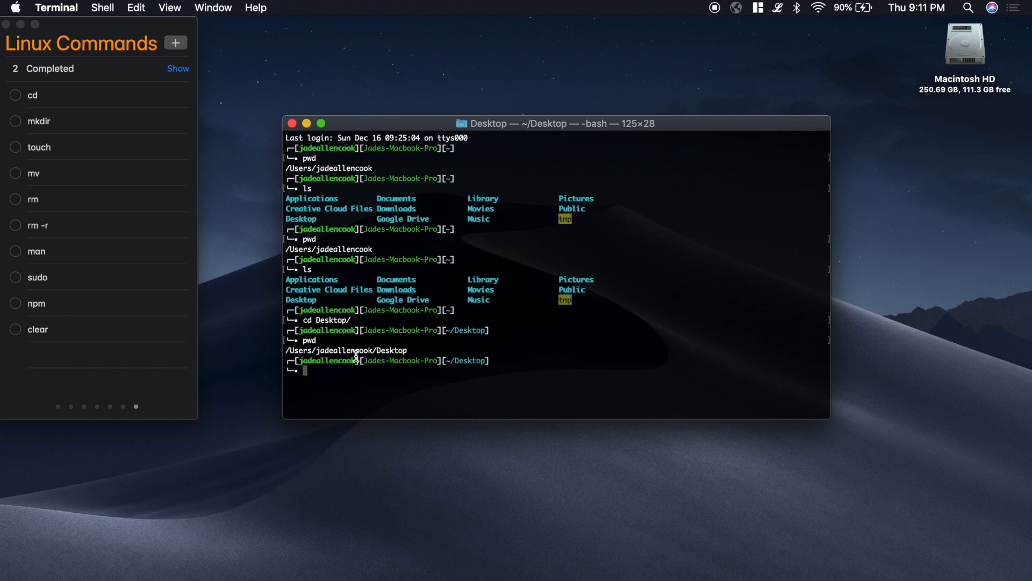
{"action": "mouse_move", "coordinate": [1007, 166]}
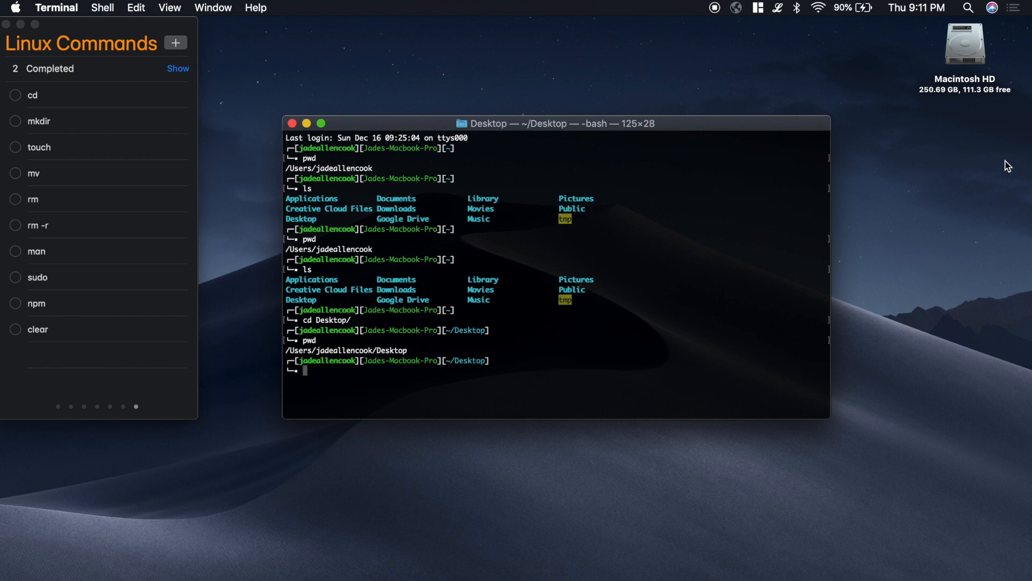
{"action": "mouse_move", "coordinate": [967, 234]}
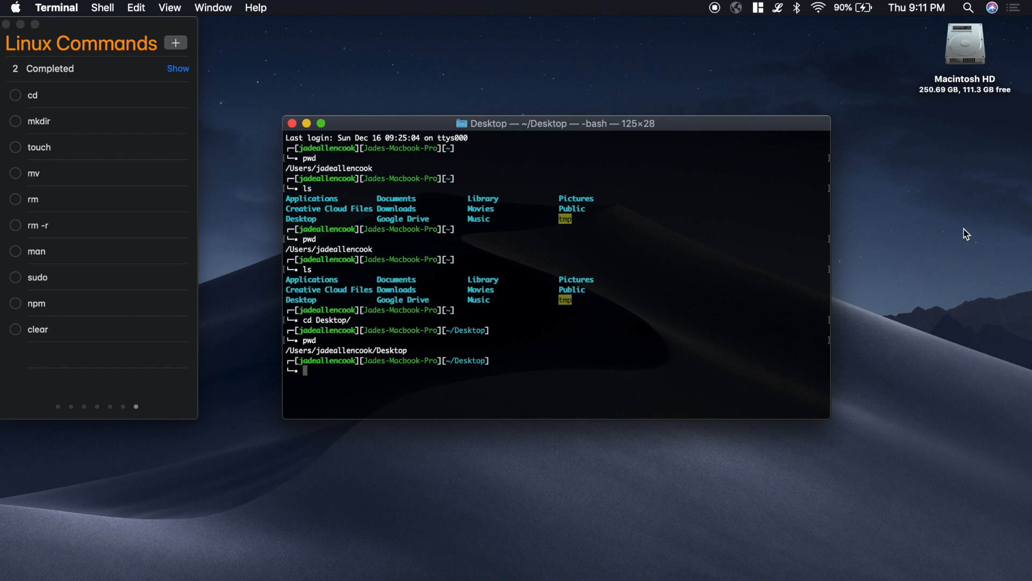
{"action": "mouse_move", "coordinate": [586, 381]}
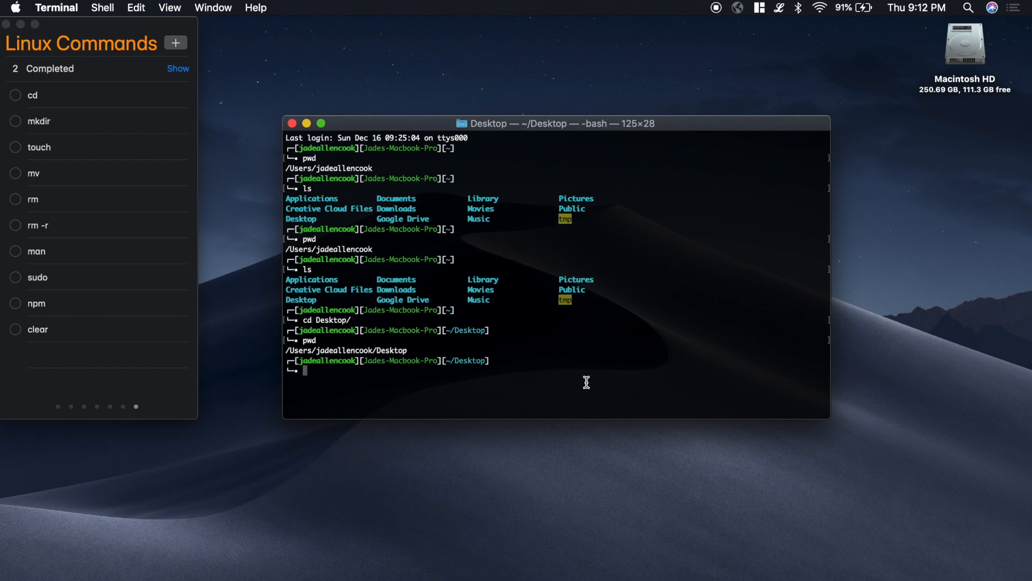
Return to the home folder with cd .. and clear the screen
{"action": "type", "text": "cd"}
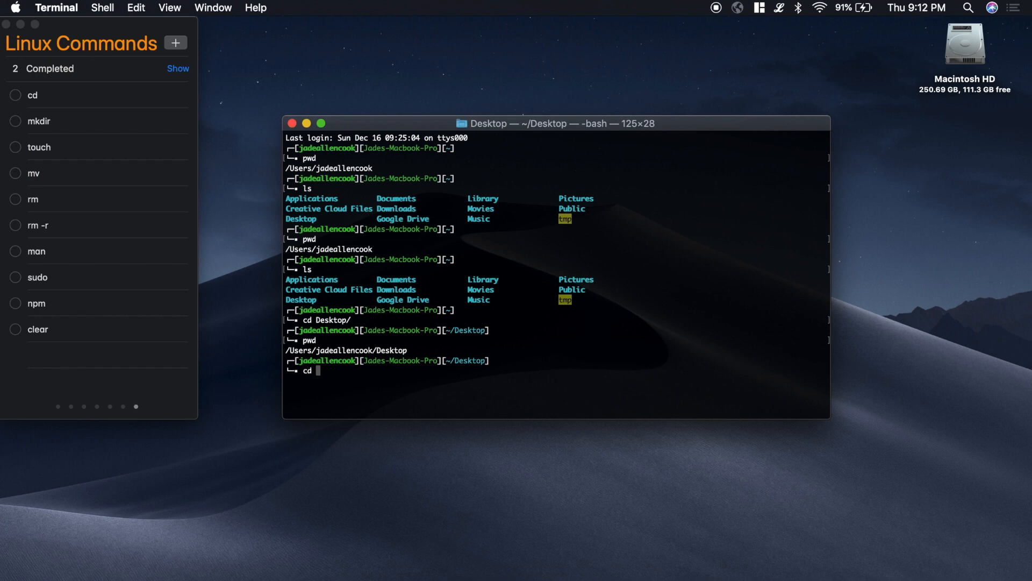
{"action": "key", "text": "Return"}
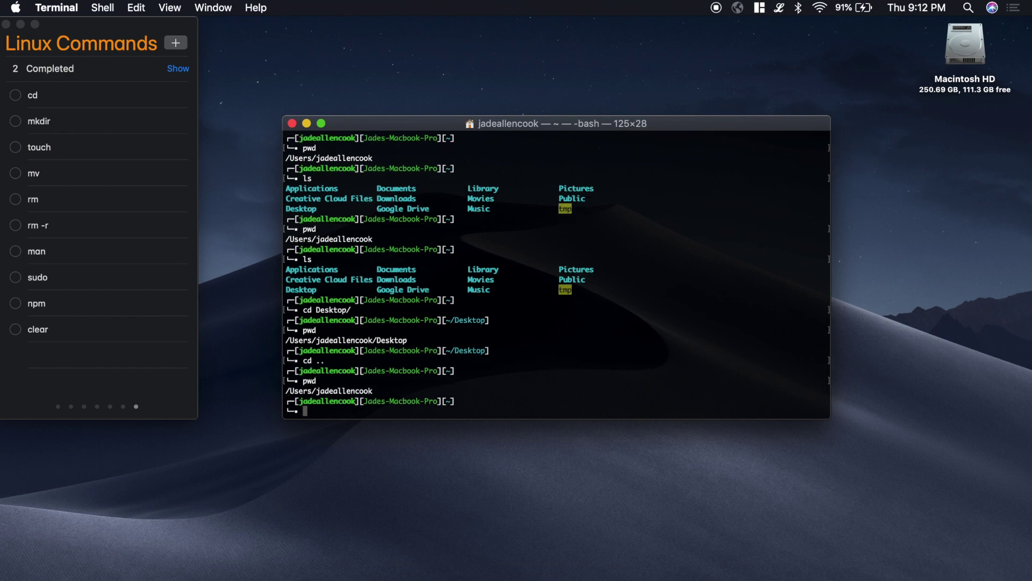
{"action": "type", "text": "clear"}
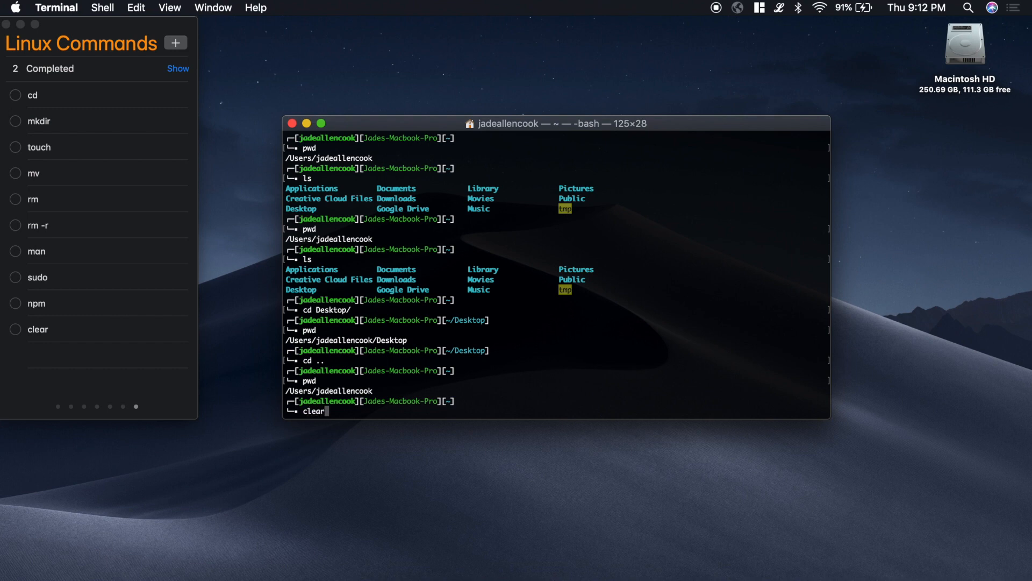
{"action": "key", "text": "Return"}
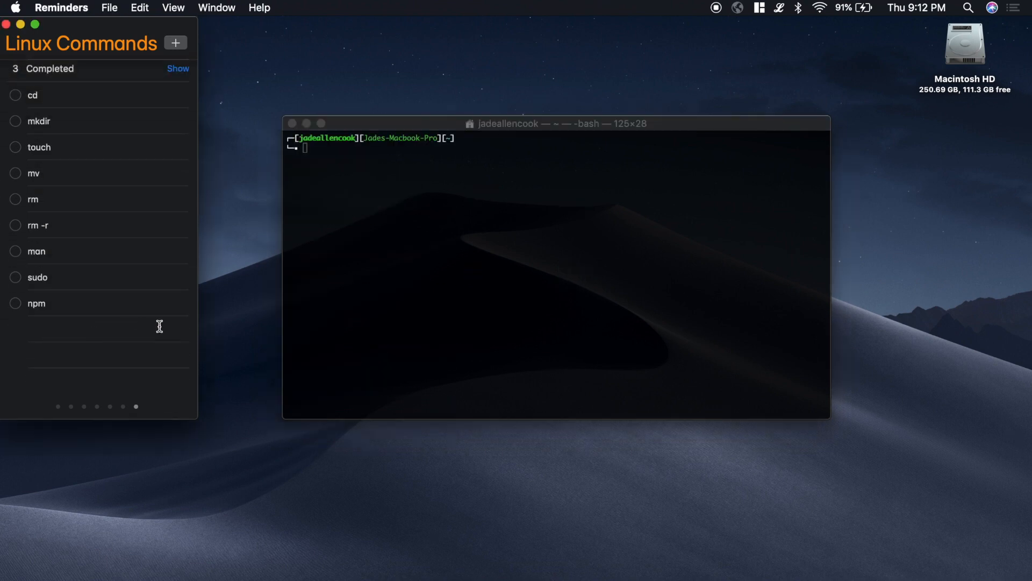
Print the working directory and list the home folder's contents
{"action": "type", "text": "p"}
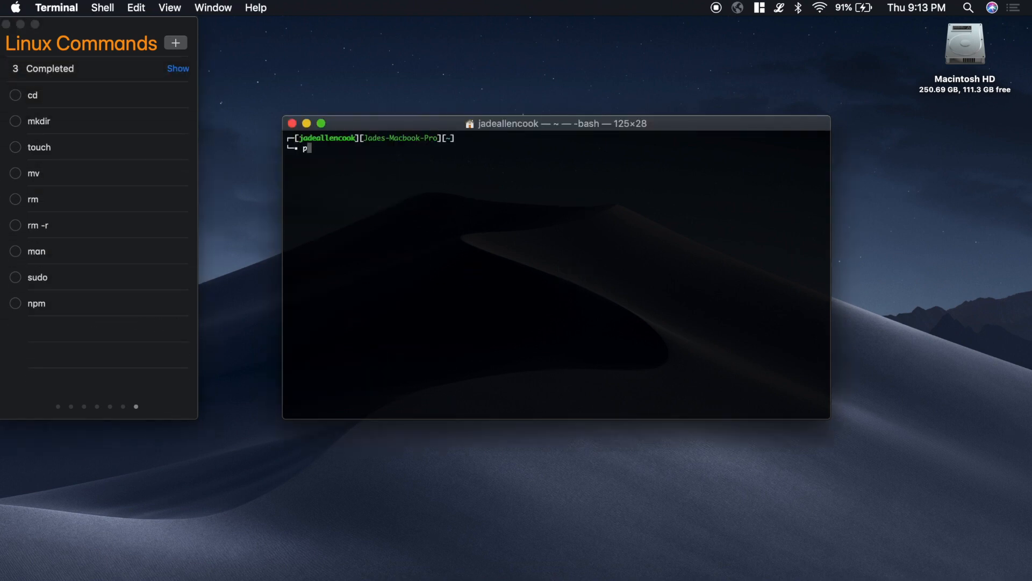
{"action": "key", "text": "Return"}
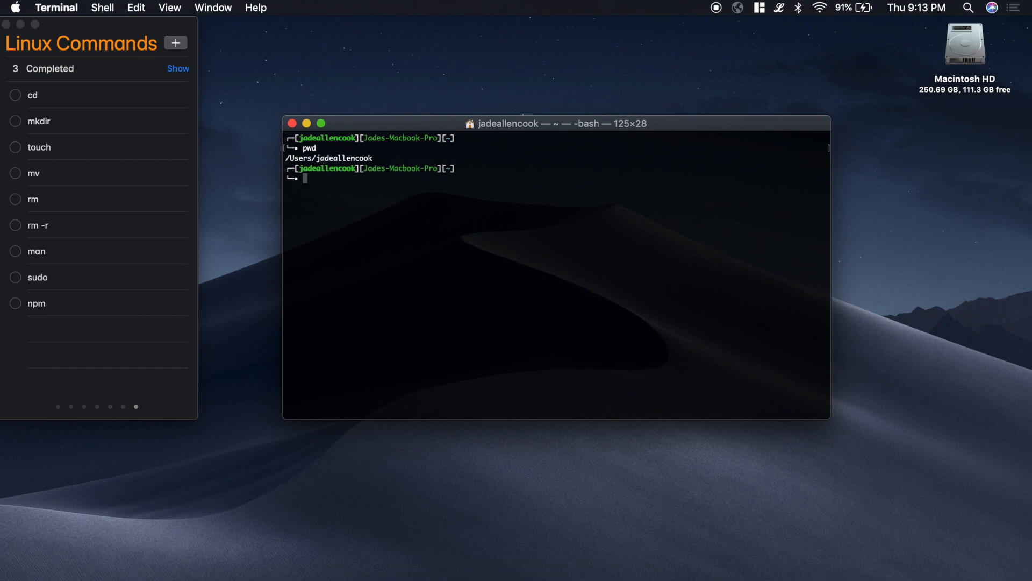
{"action": "type", "text": "ls"}
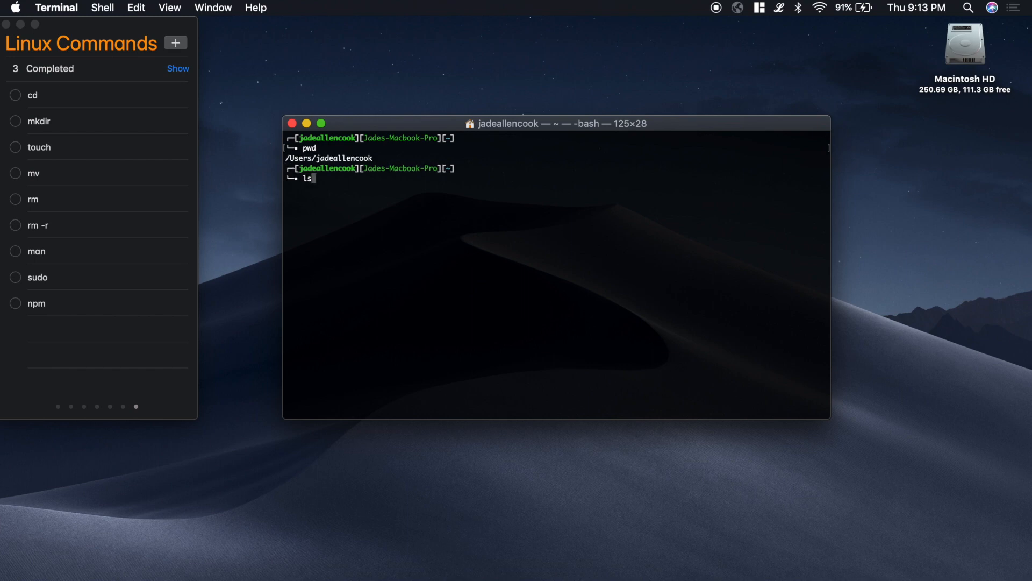
{"action": "key", "text": "Return"}
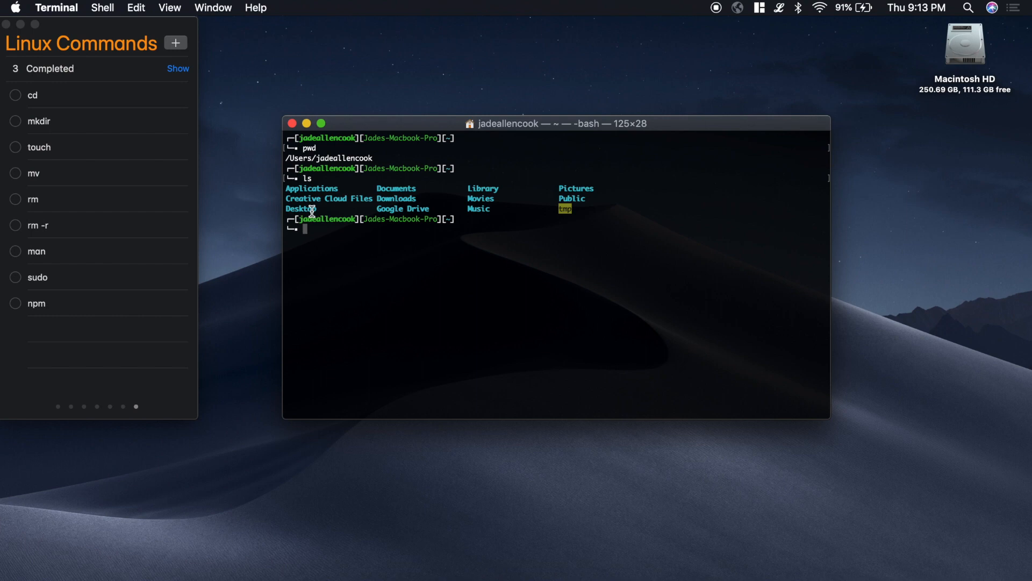
{"action": "mouse_move", "coordinate": [361, 237]}
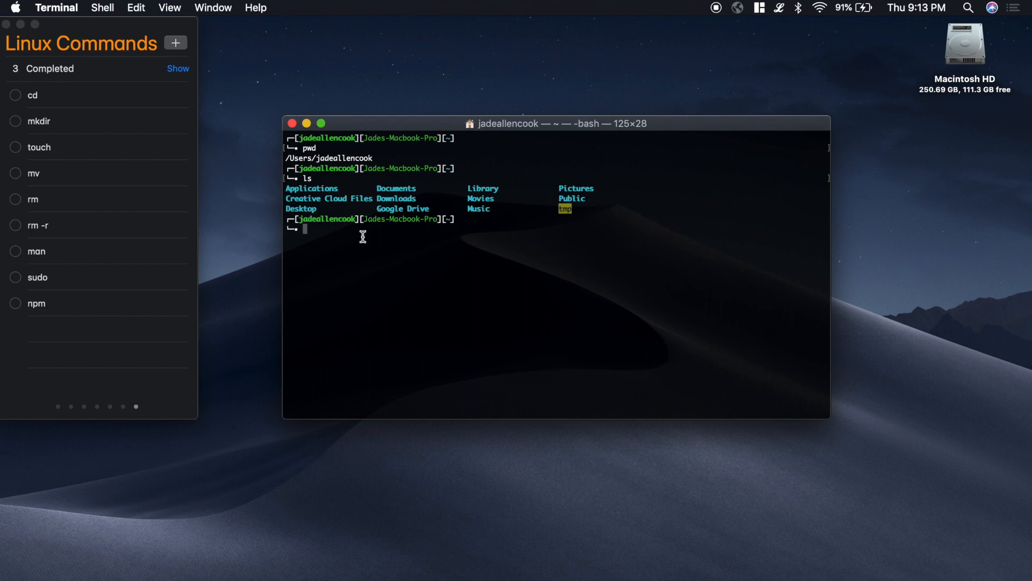
Change into the Desktop folder using Tab-completed cd Desktop/
{"action": "type", "text": "cd"}
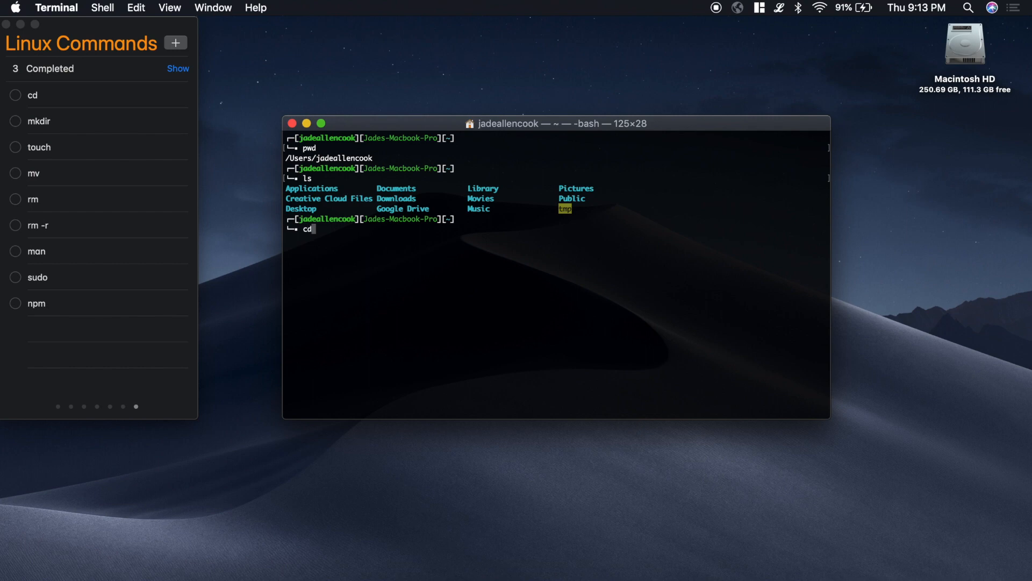
{"action": "type", "text": "D"}
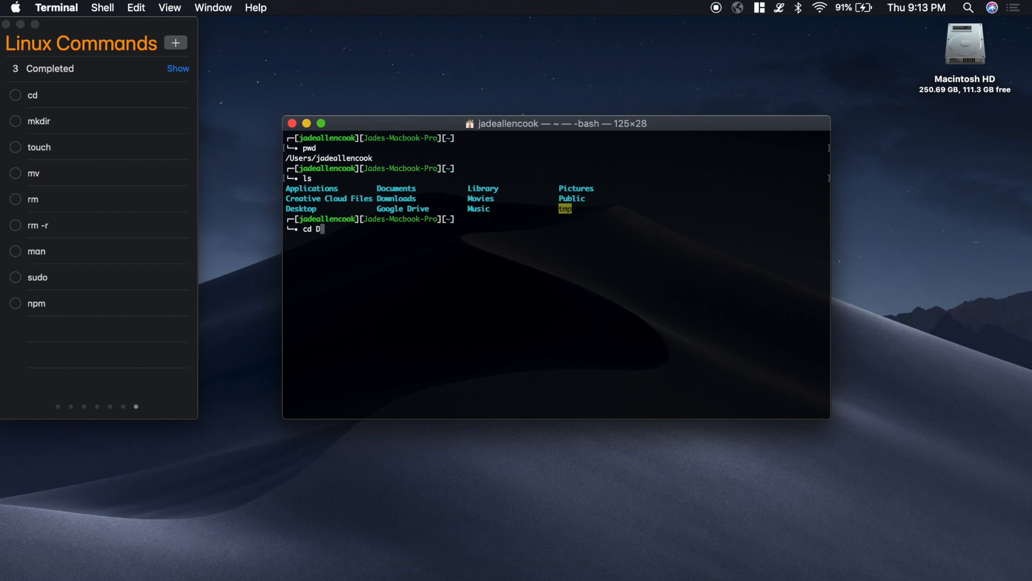
{"action": "key", "text": "Return"}
{"action": "type", "text": "ls"}
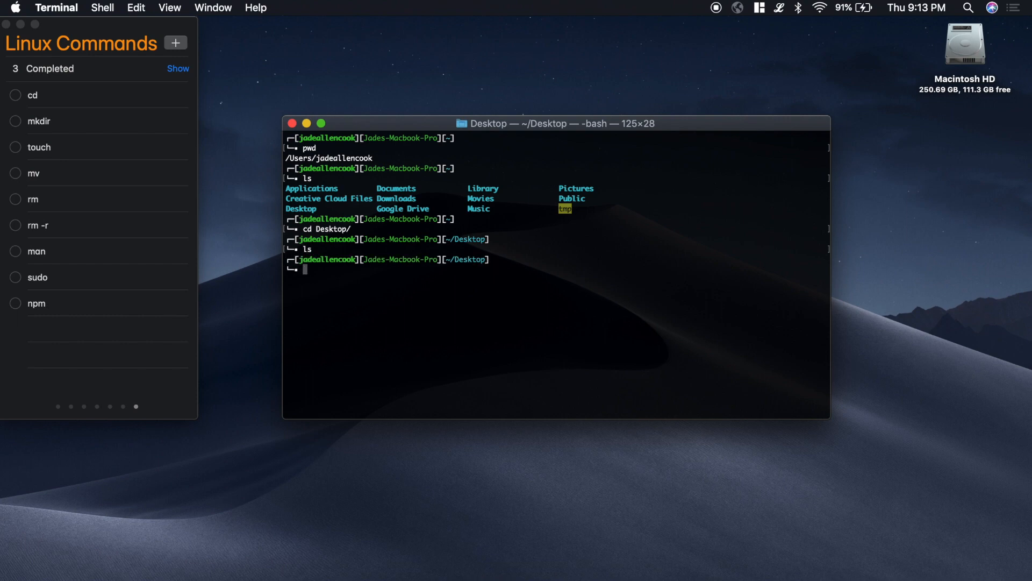
{"action": "mouse_move", "coordinate": [568, 429]}
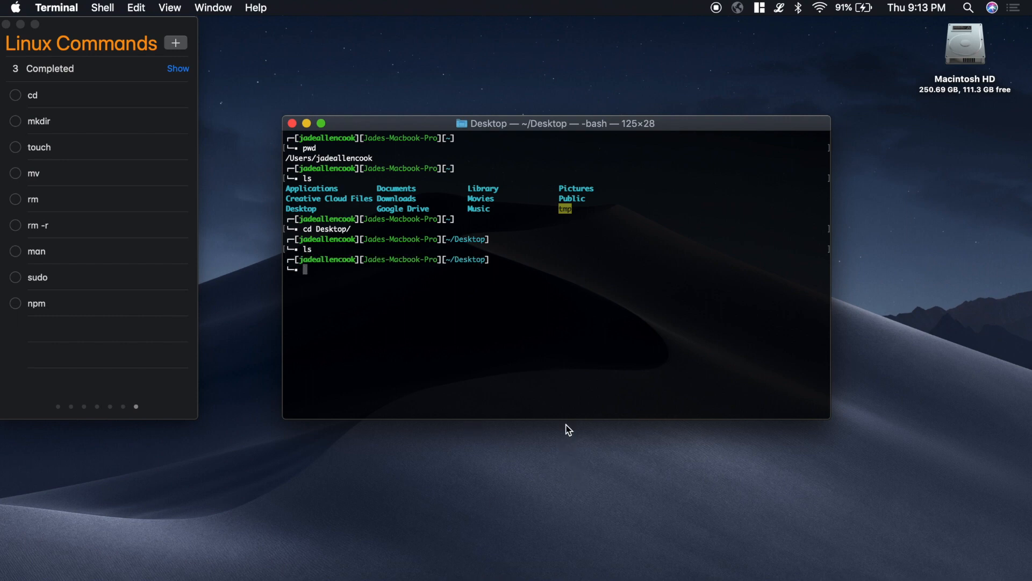
Check off the cd reminder and create a foo folder with mkdir foo
{"action": "left_click", "coordinate": [15, 95]}
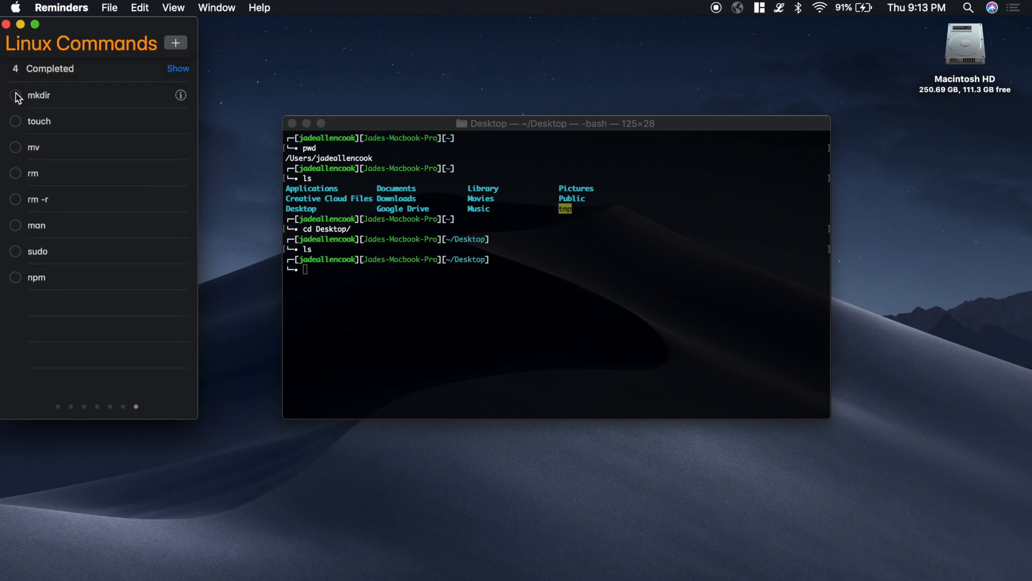
{"action": "left_click", "coordinate": [463, 344]}
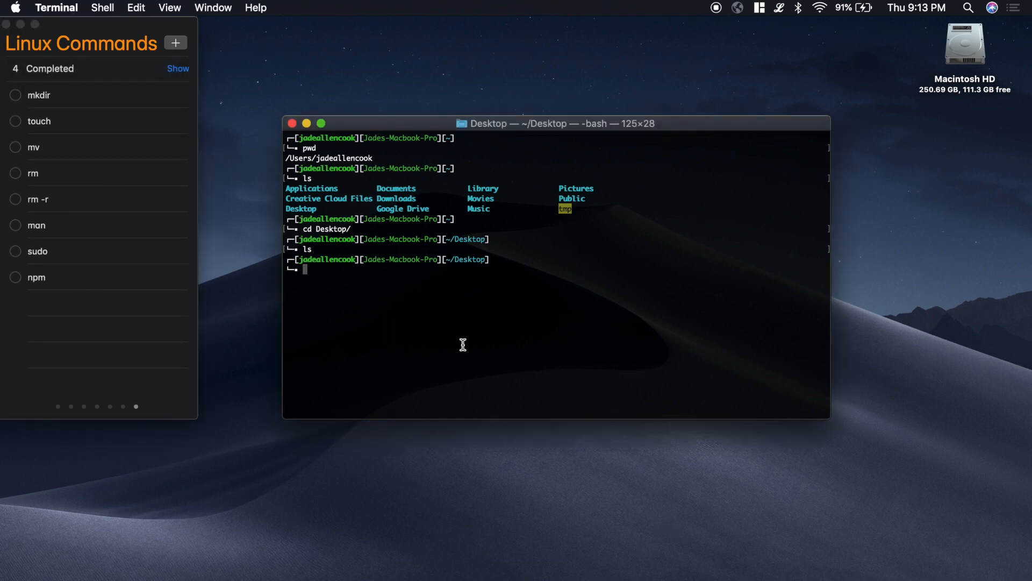
{"action": "type", "text": "mkd"}
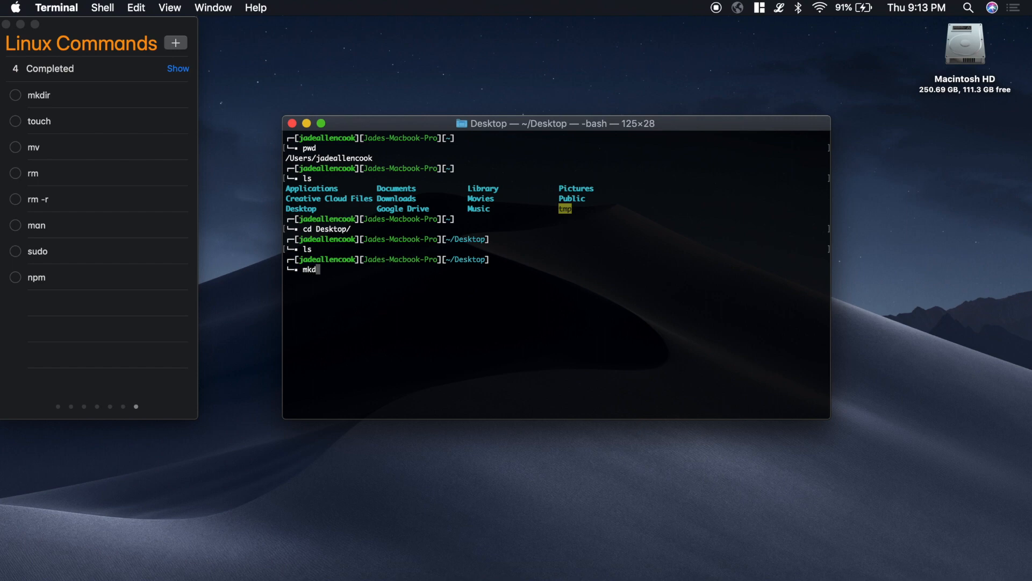
{"action": "type", "text": "ir"}
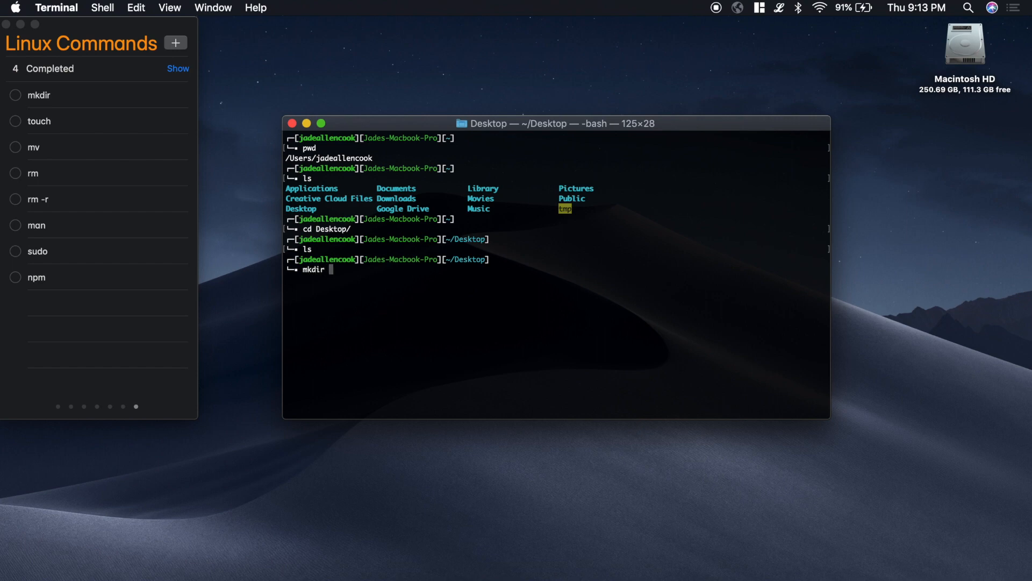
{"action": "type", "text": "f"}
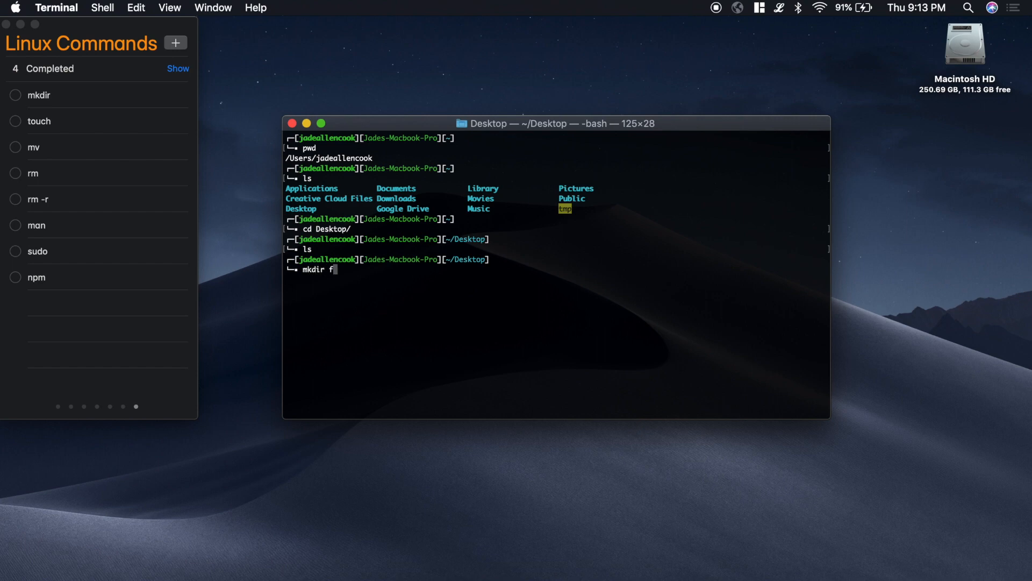
{"action": "key", "text": "Return"}
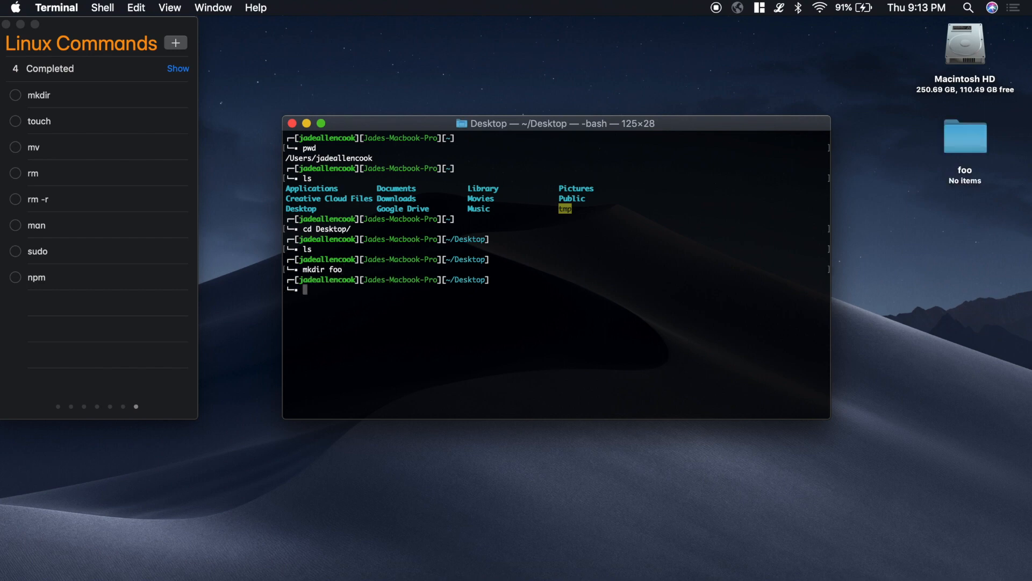
{"action": "mouse_move", "coordinate": [939, 133]}
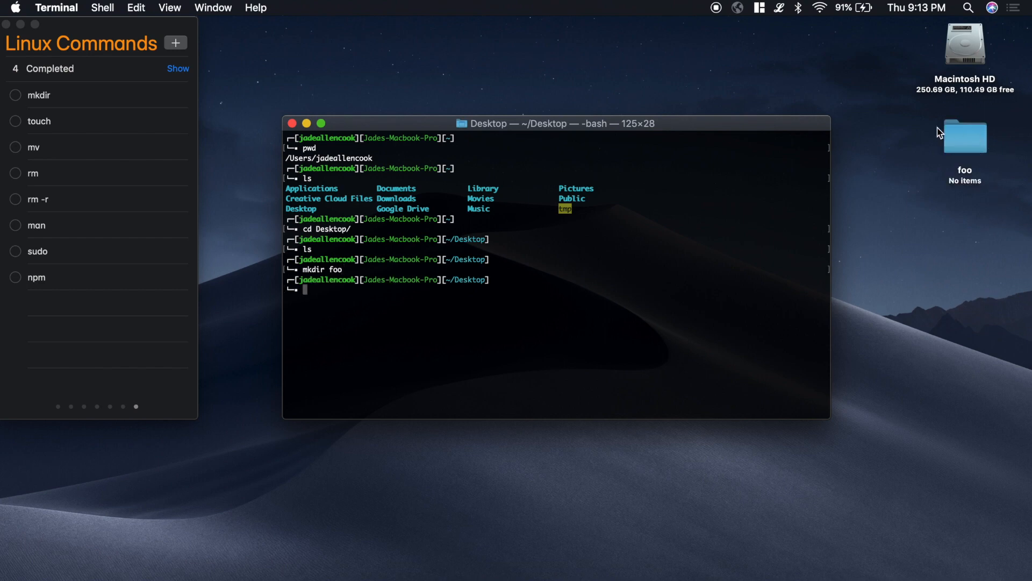
{"action": "mouse_move", "coordinate": [446, 357]}
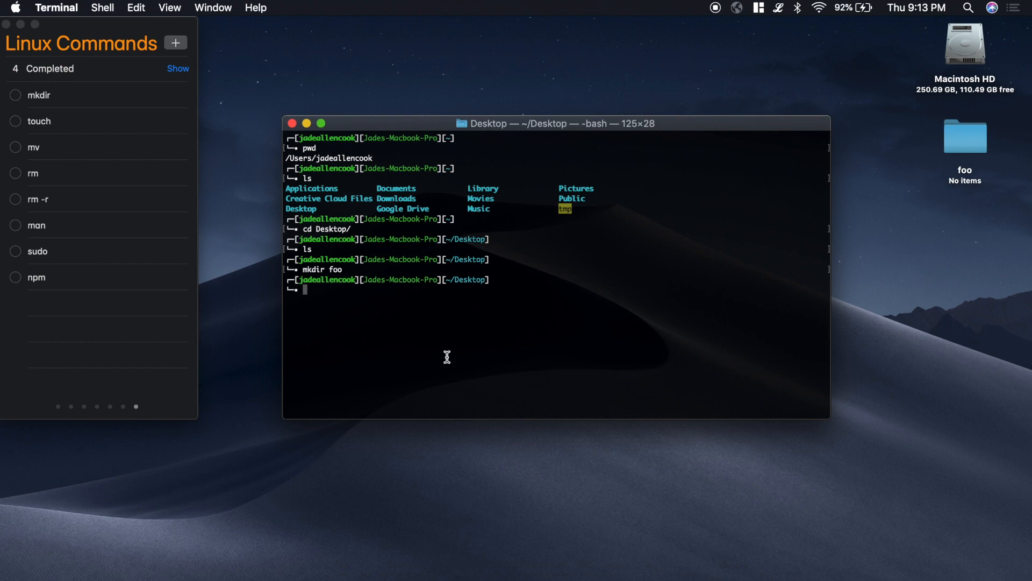
Enter foo, confirming /Users/jadeallencook/Desktop/foo, and check off mkdir
{"action": "type", "text": "cd foo"}
{"action": "type", "text": "pwd"}
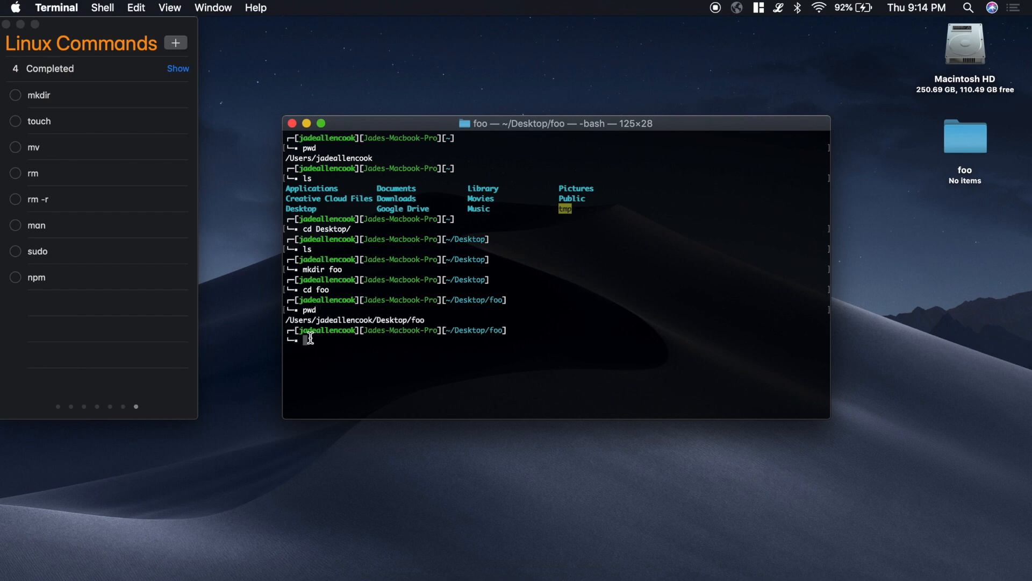
{"action": "mouse_move", "coordinate": [399, 324]}
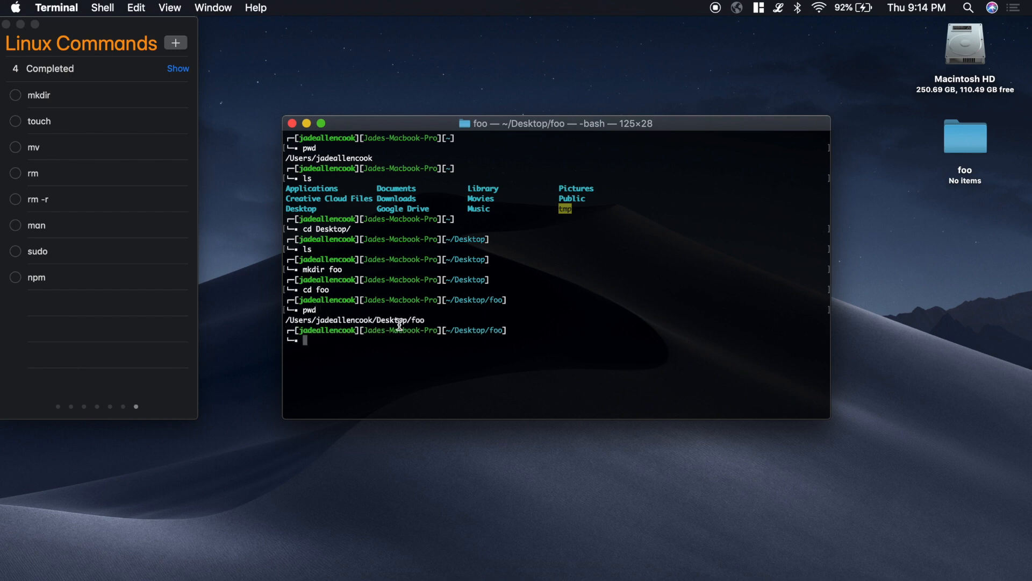
{"action": "mouse_move", "coordinate": [429, 340]}
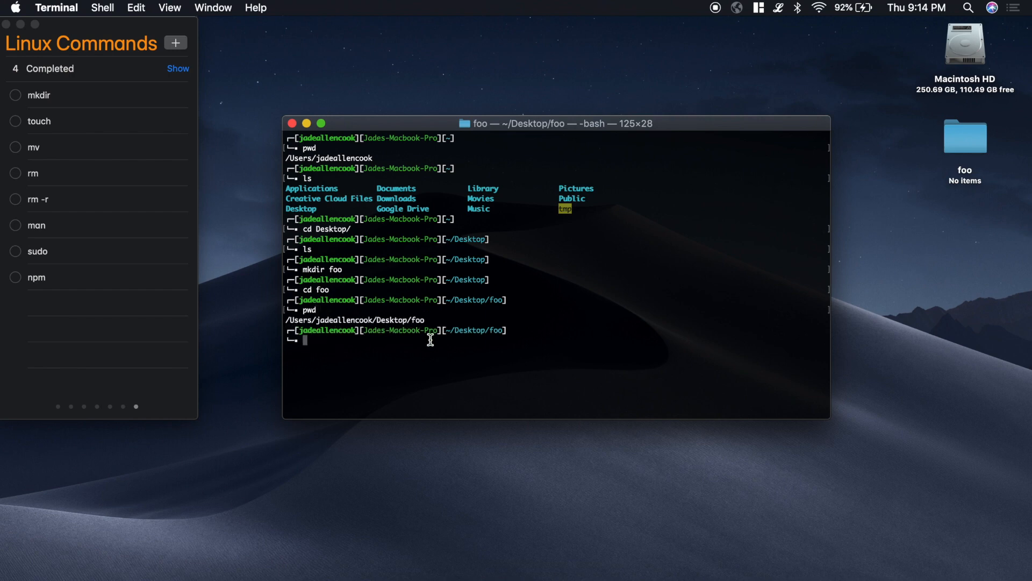
{"action": "mouse_move", "coordinate": [30, 123]}
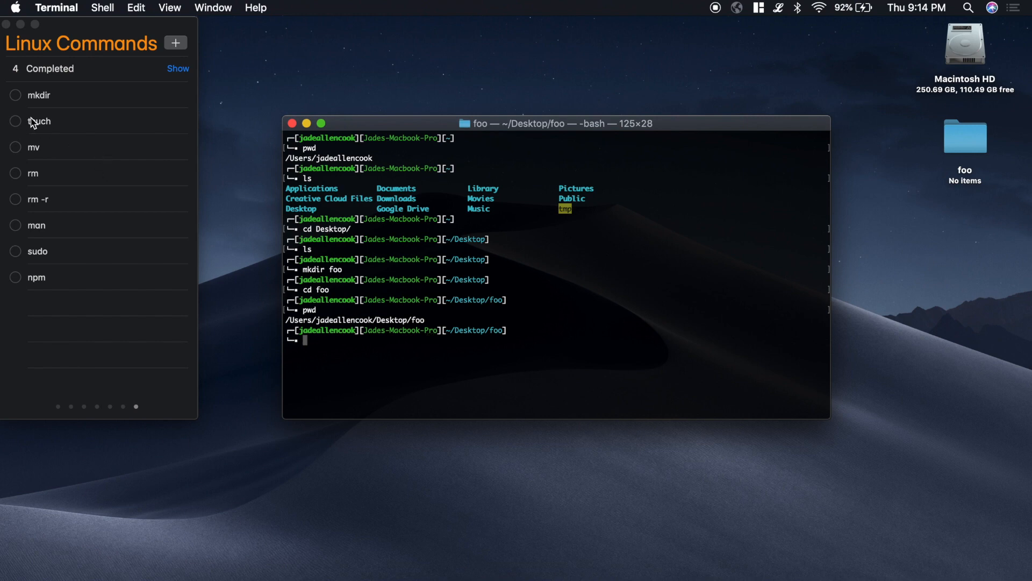
{"action": "left_click", "coordinate": [14, 95]}
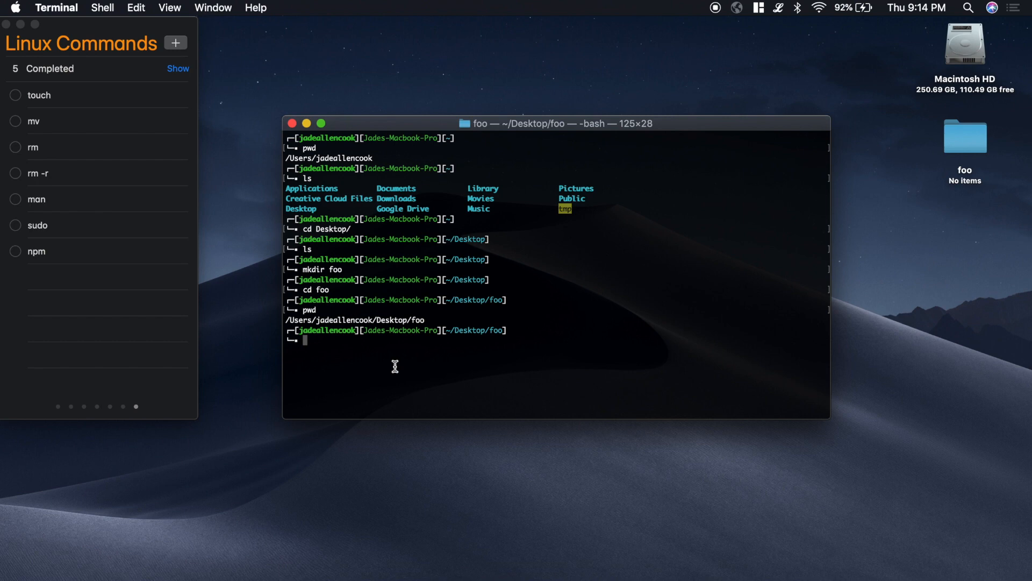
{"action": "mouse_move", "coordinate": [554, 177]}
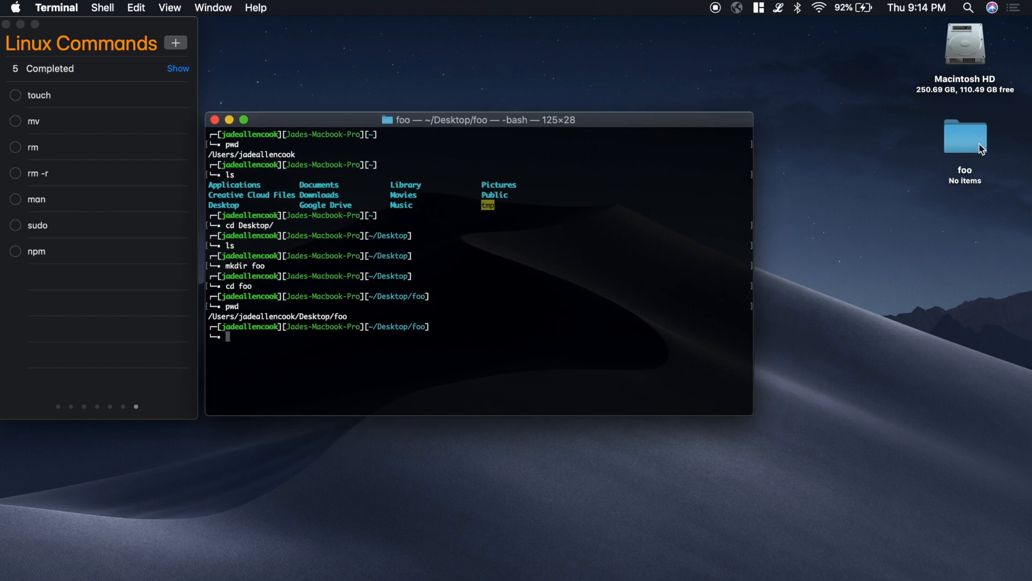
Open foo in Finder and create an empty index.html there with touch
{"action": "double_click", "coordinate": [965, 135]}
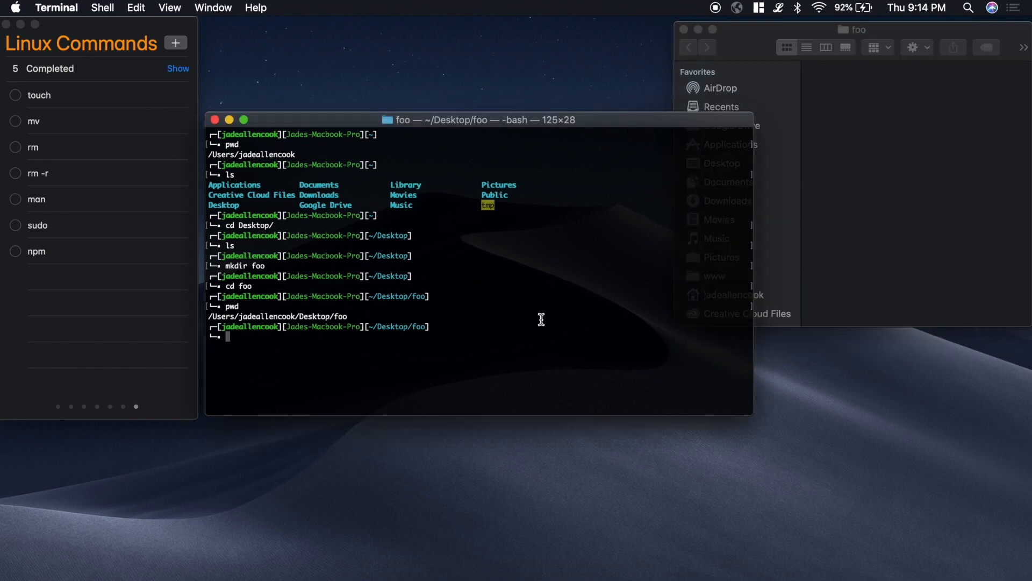
{"action": "type", "text": "touch"}
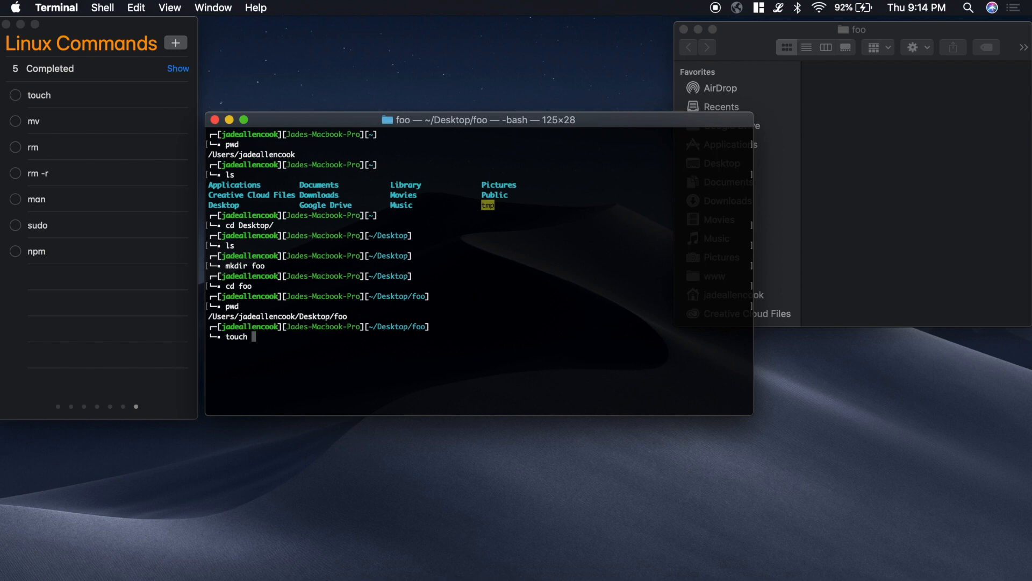
{"action": "type", "text": "index"}
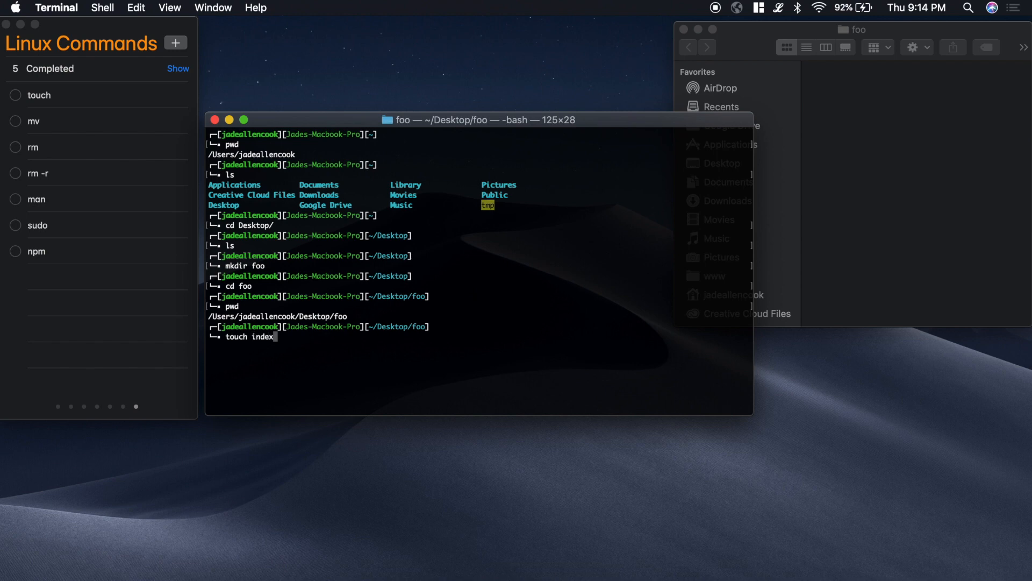
{"action": "key", "text": "Return"}
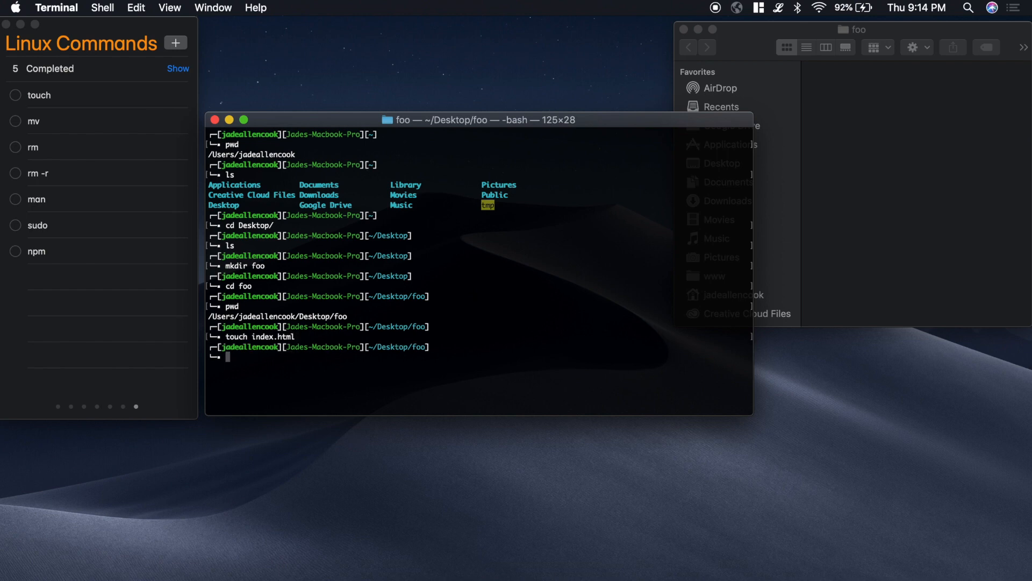
{"action": "mouse_move", "coordinate": [855, 192]}
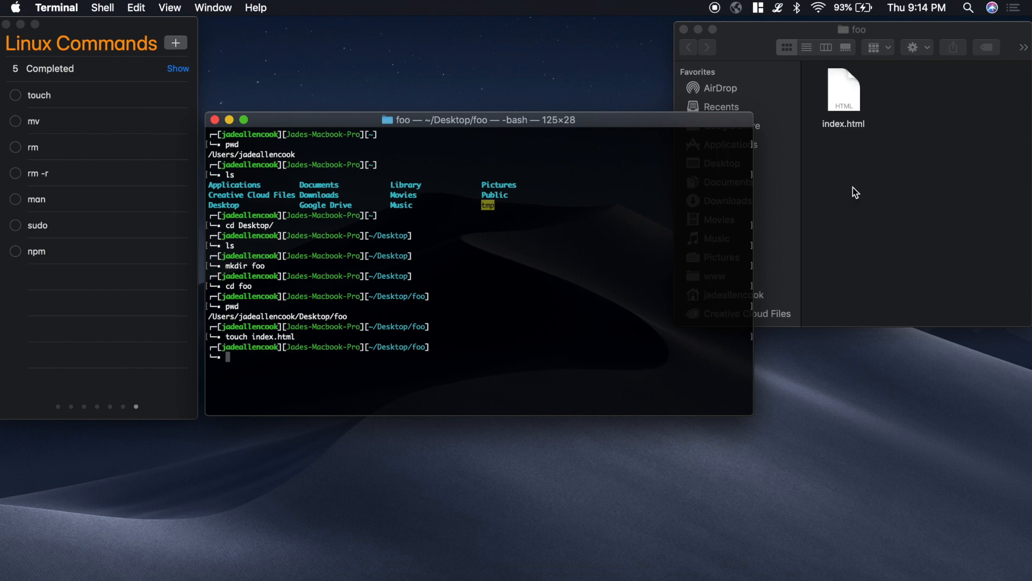
{"action": "left_click", "coordinate": [856, 92]}
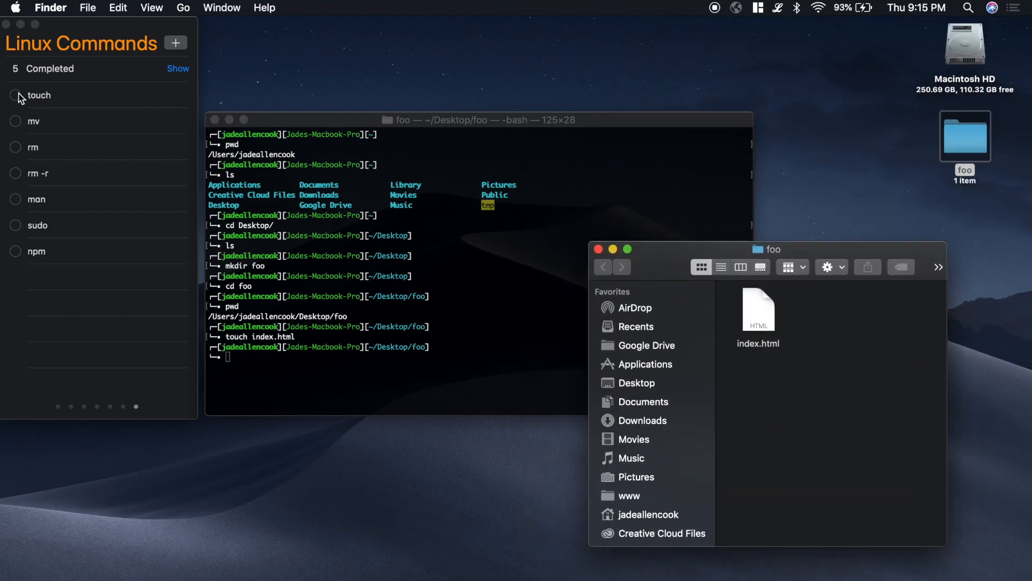
Tick the touch item in the Linux Commands reminders
{"action": "left_click", "coordinate": [15, 96]}
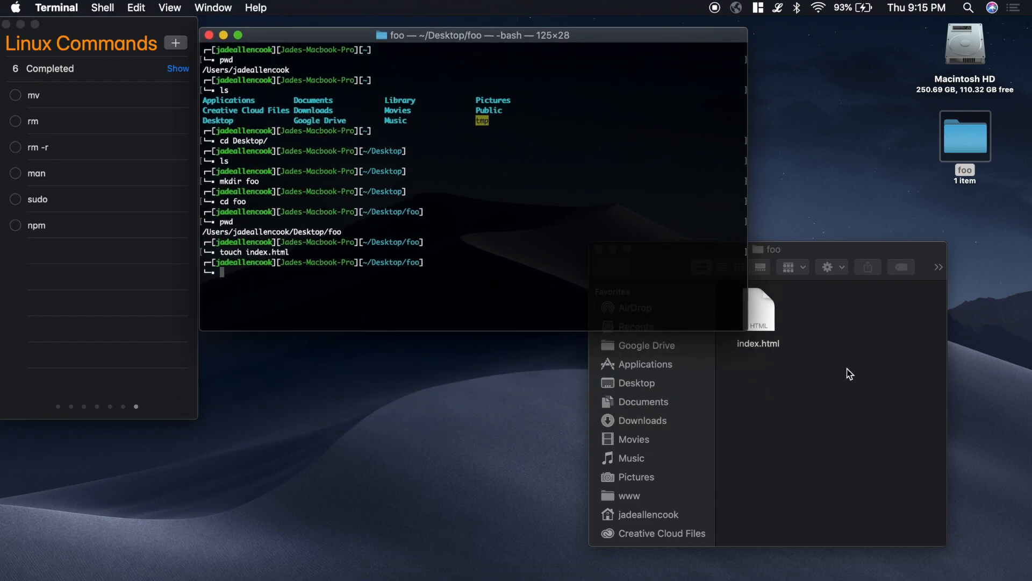
{"action": "mouse_move", "coordinate": [765, 313]}
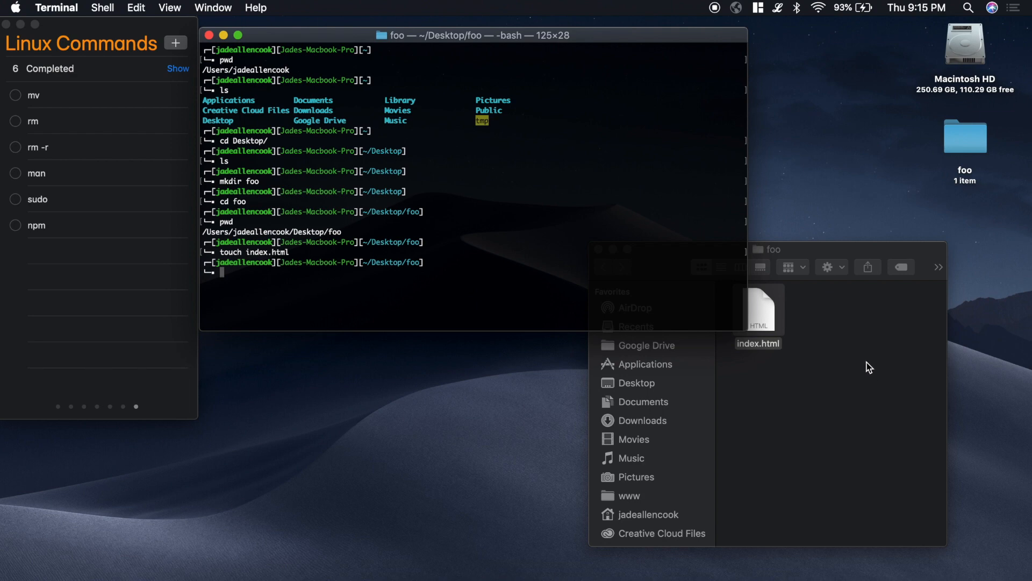
{"action": "mouse_move", "coordinate": [460, 281]}
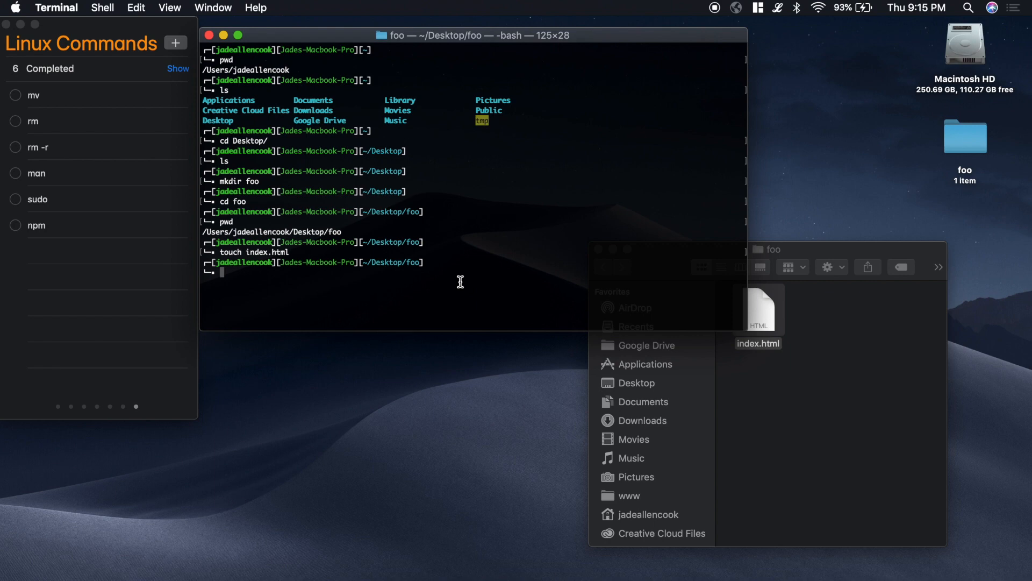
Clear the screen, list foo, and move index.html to the Desktop with mv
{"action": "type", "text": "mv"}
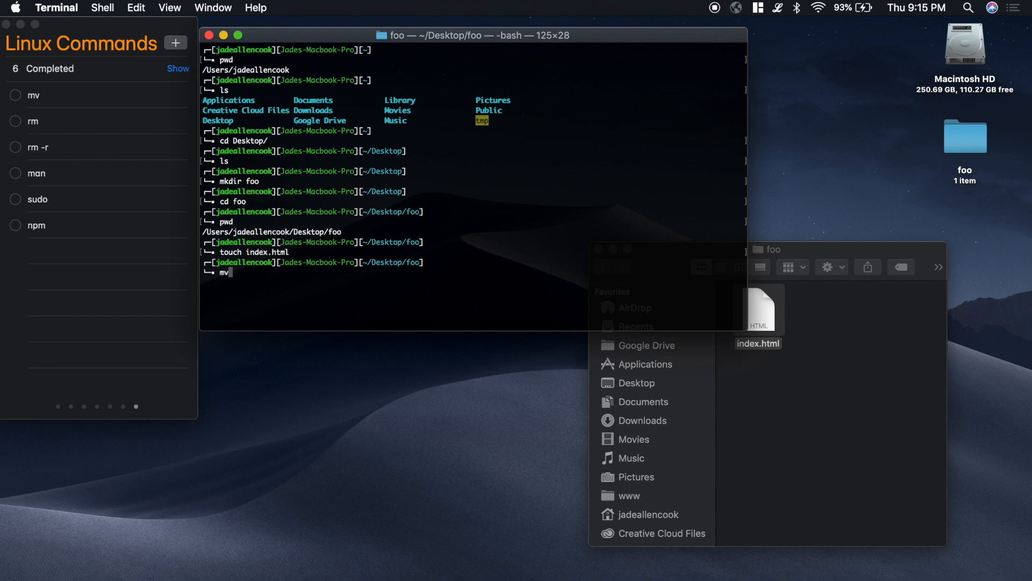
{"action": "mouse_move", "coordinate": [519, 293]}
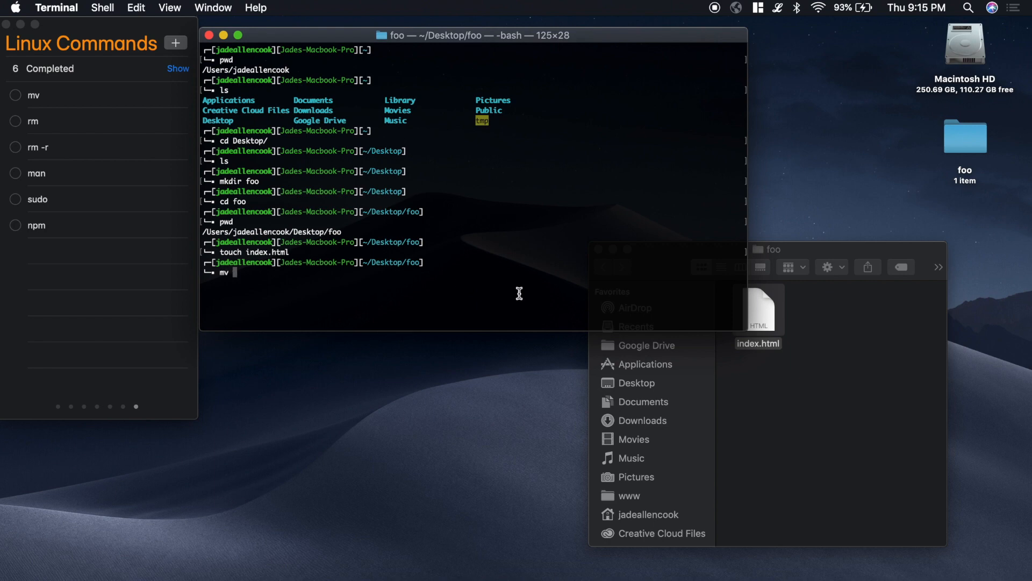
{"action": "key", "text": "Return"}
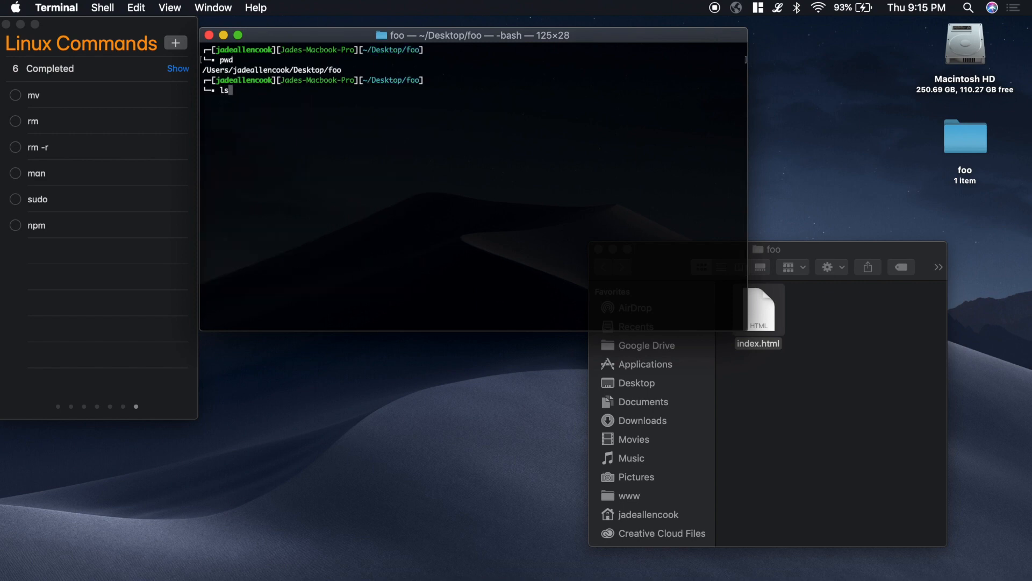
{"action": "key", "text": "Return"}
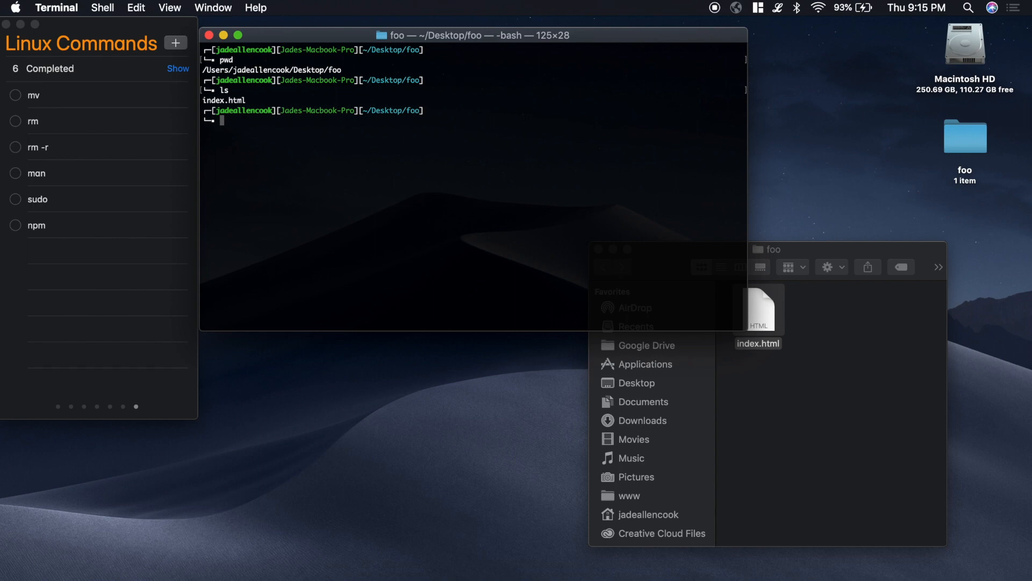
{"action": "type", "text": "mv"}
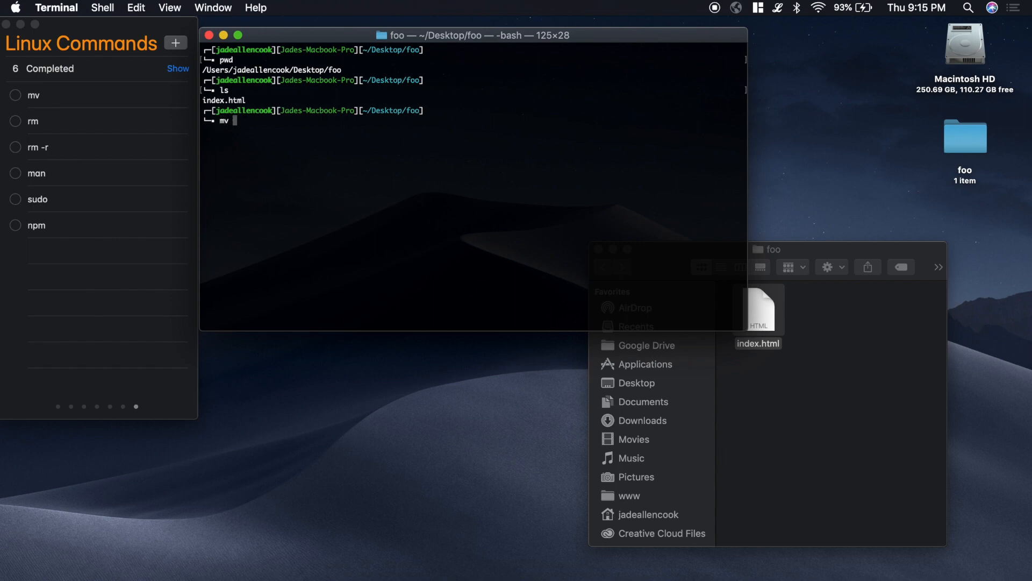
{"action": "type", "text": "index.html"}
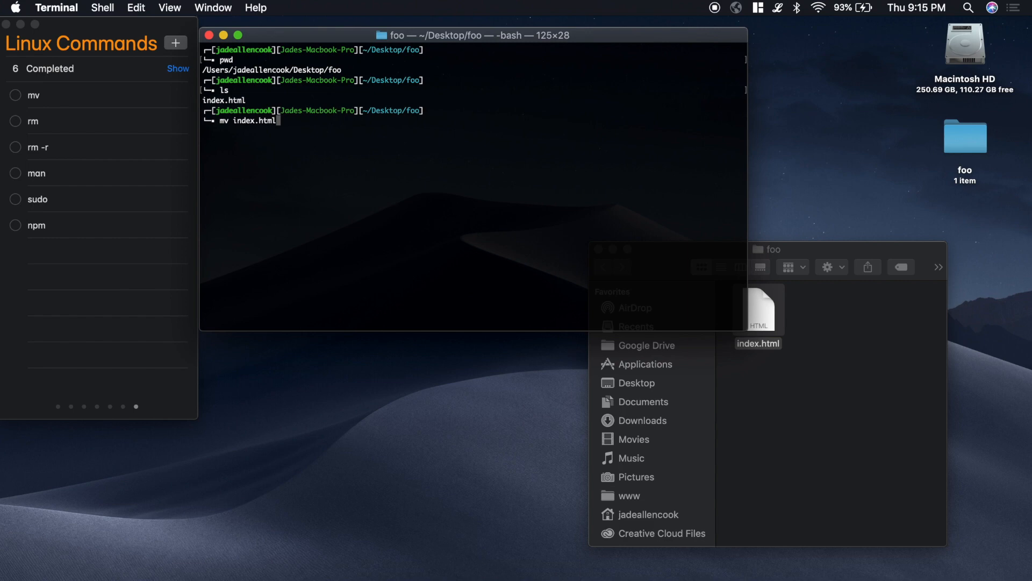
{"action": "type", "text": "../"}
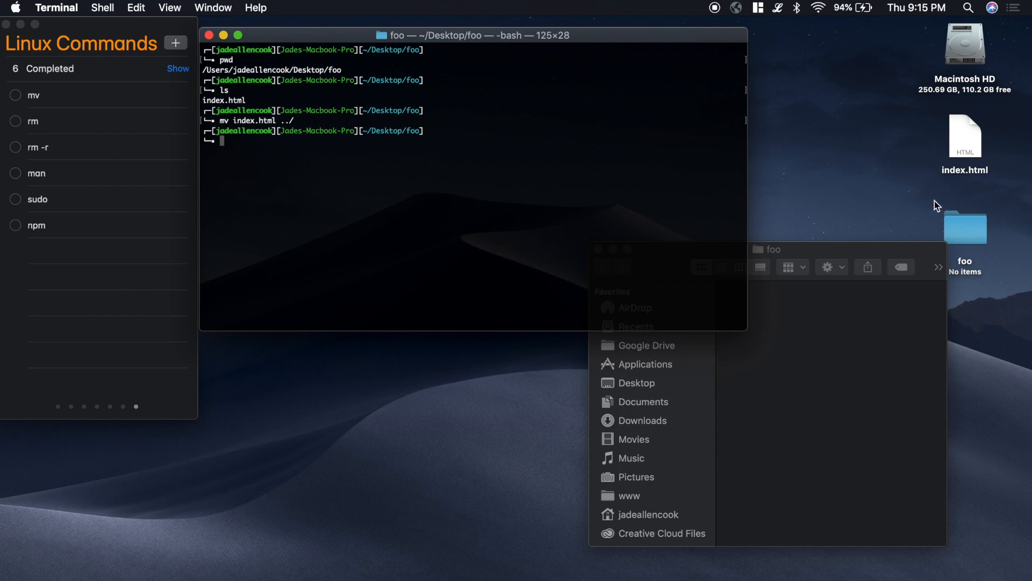
{"action": "mouse_move", "coordinate": [804, 385]}
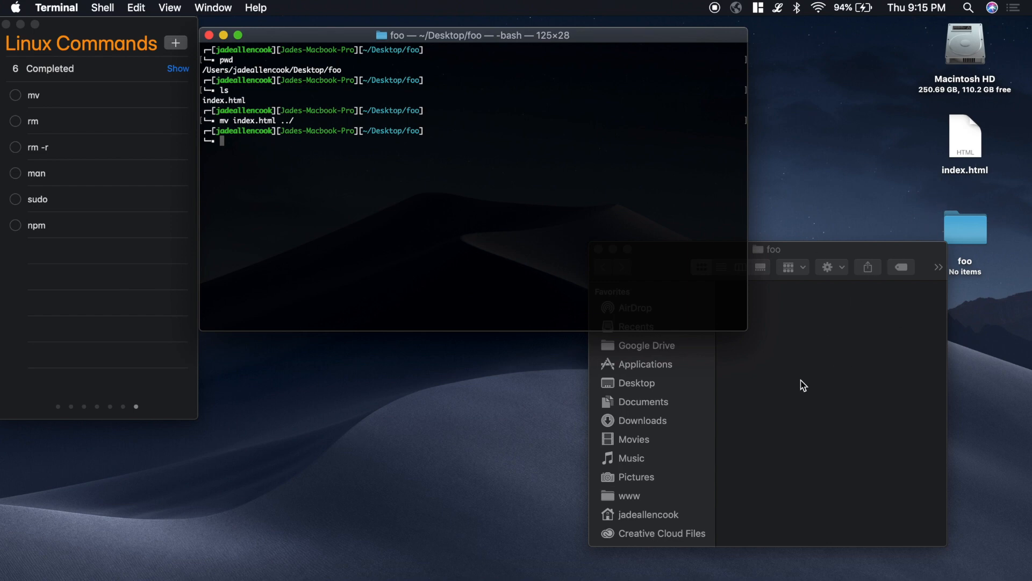
{"action": "mouse_move", "coordinate": [747, 230]}
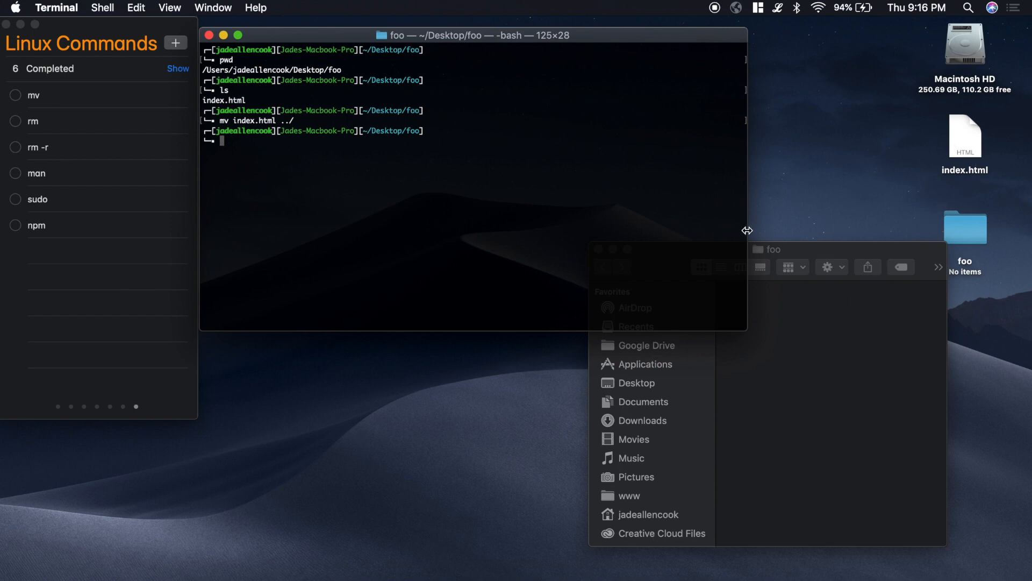
{"action": "mouse_move", "coordinate": [553, 206]}
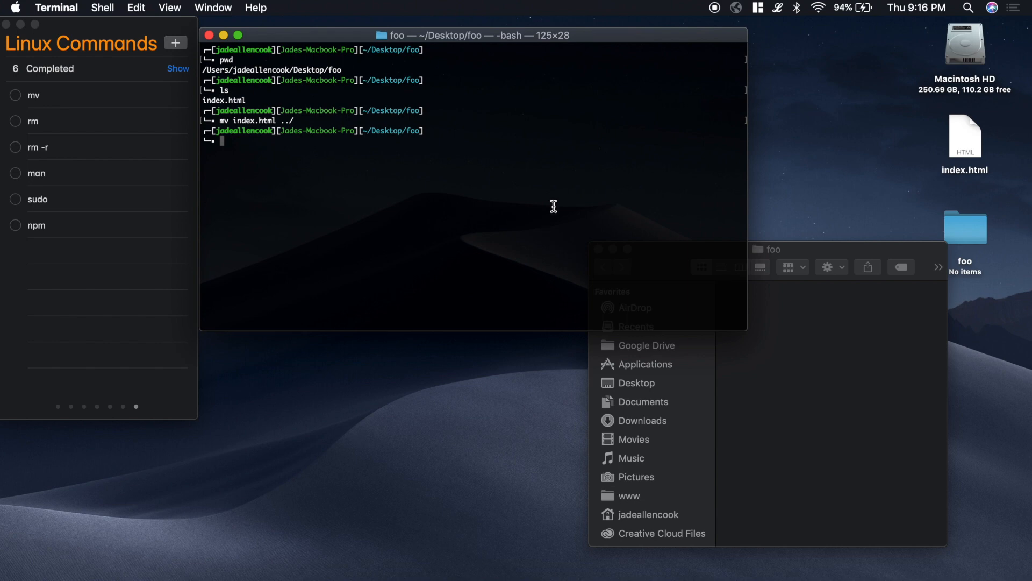
Move index.html from the Desktop back into foo with mv ../index.html ., correcting a typo
{"action": "type", "text": "mv"}
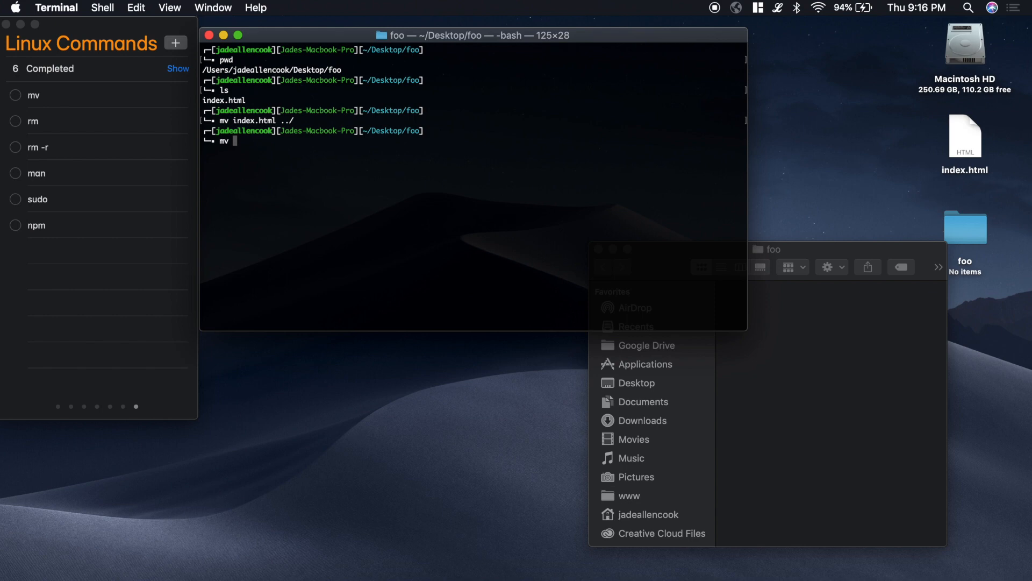
{"action": "type", "text": "../"}
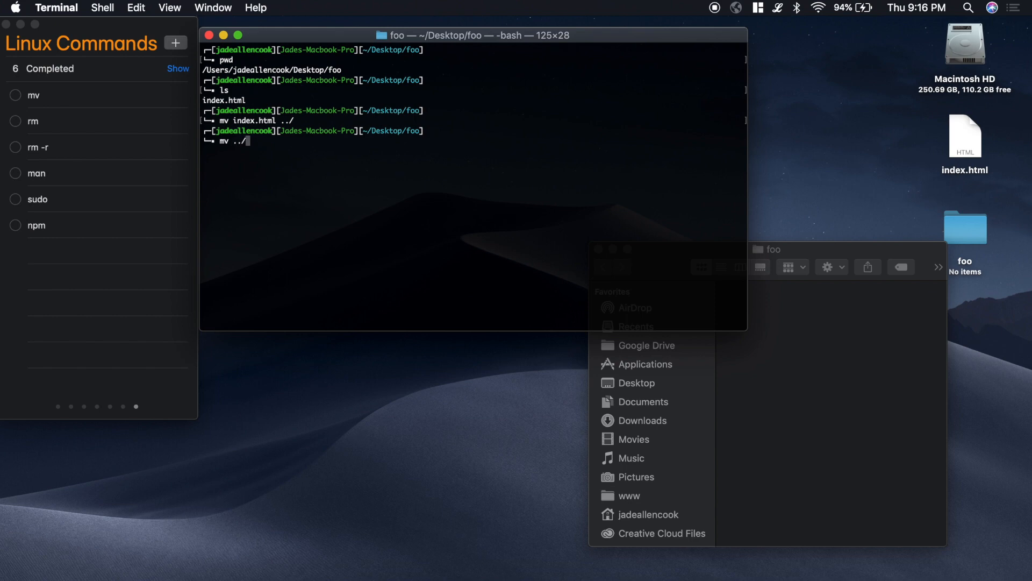
{"action": "type", "text": "indexh"}
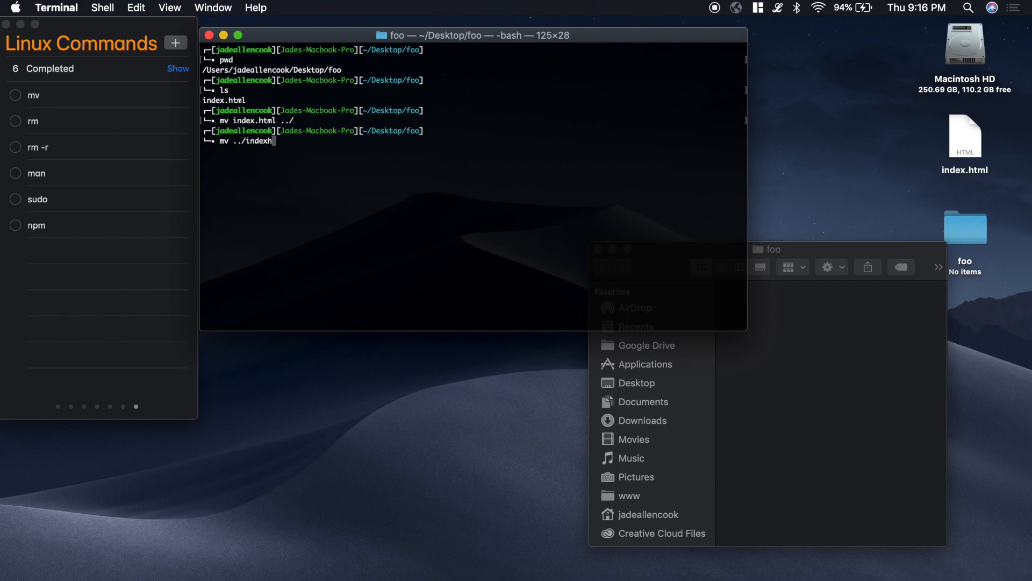
{"action": "type", "text": ".tml"}
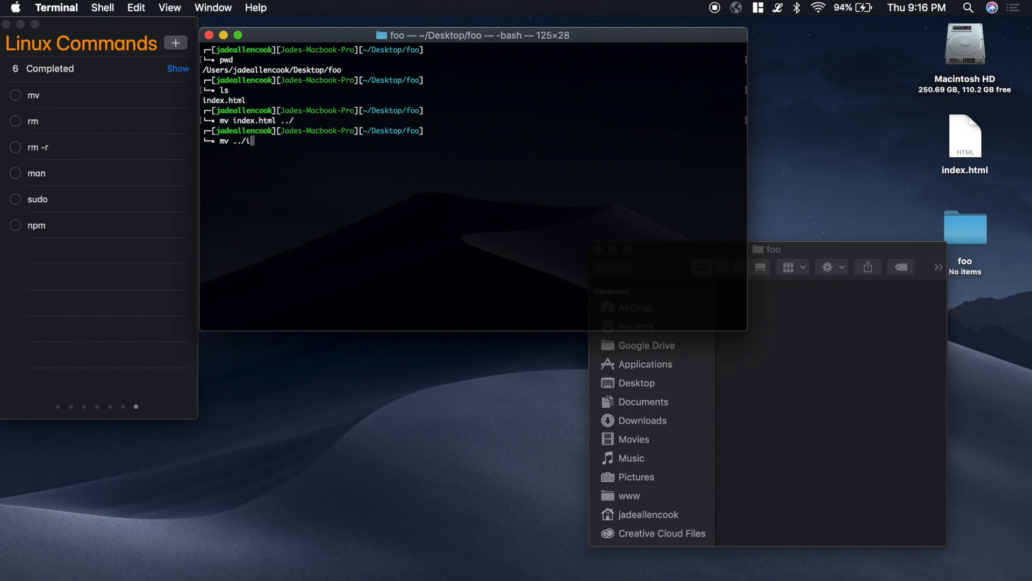
{"action": "type", "text": "ndex.html"}
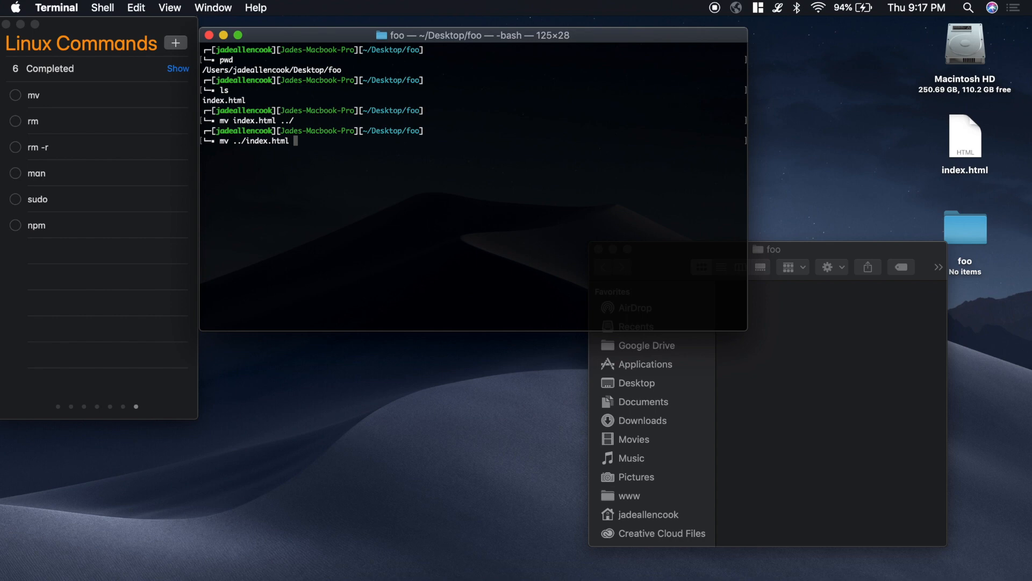
{"action": "key", "text": "Backspace"}
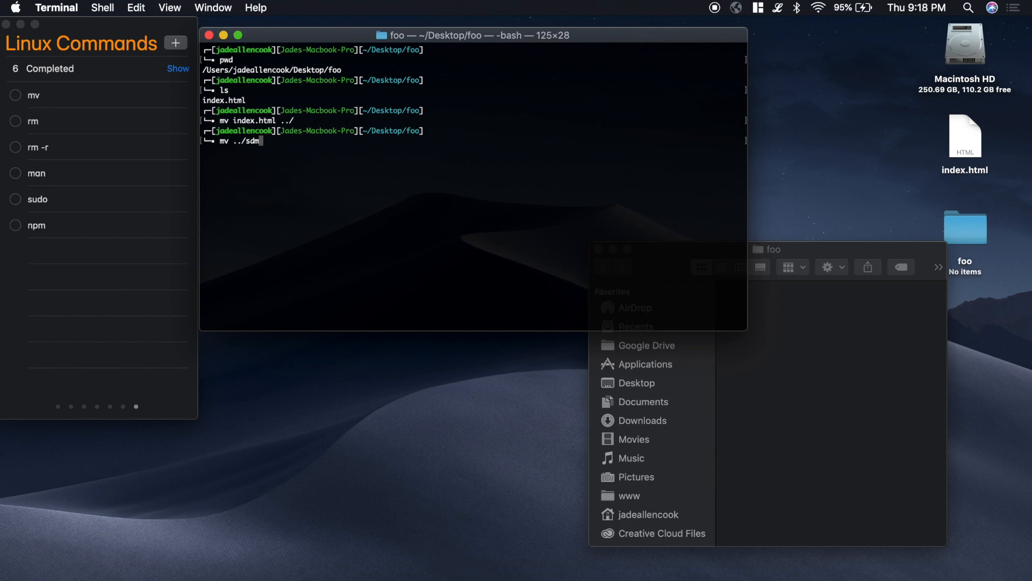
{"action": "key", "text": "Backspace"}
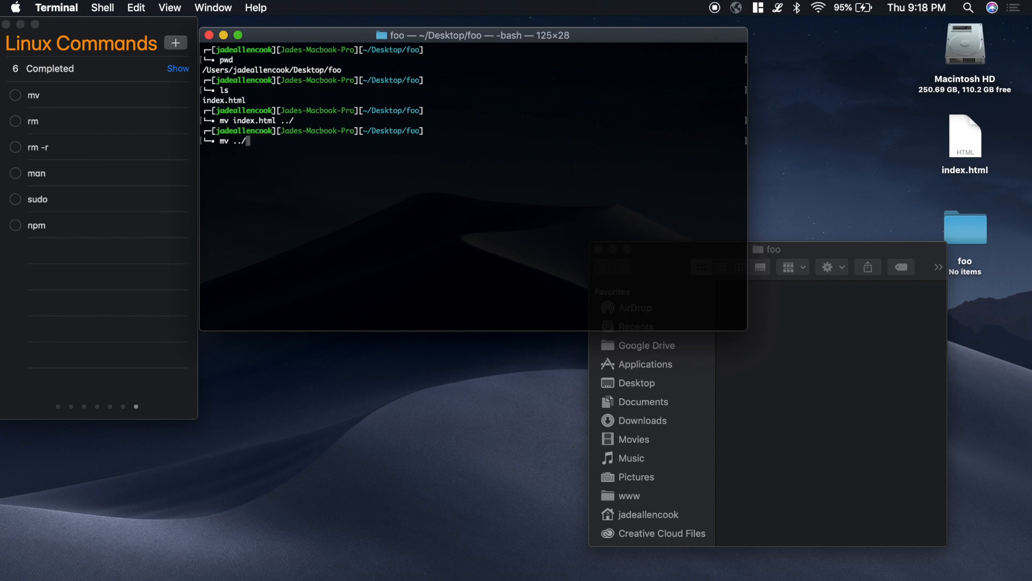
{"action": "key", "text": "Backspace"}
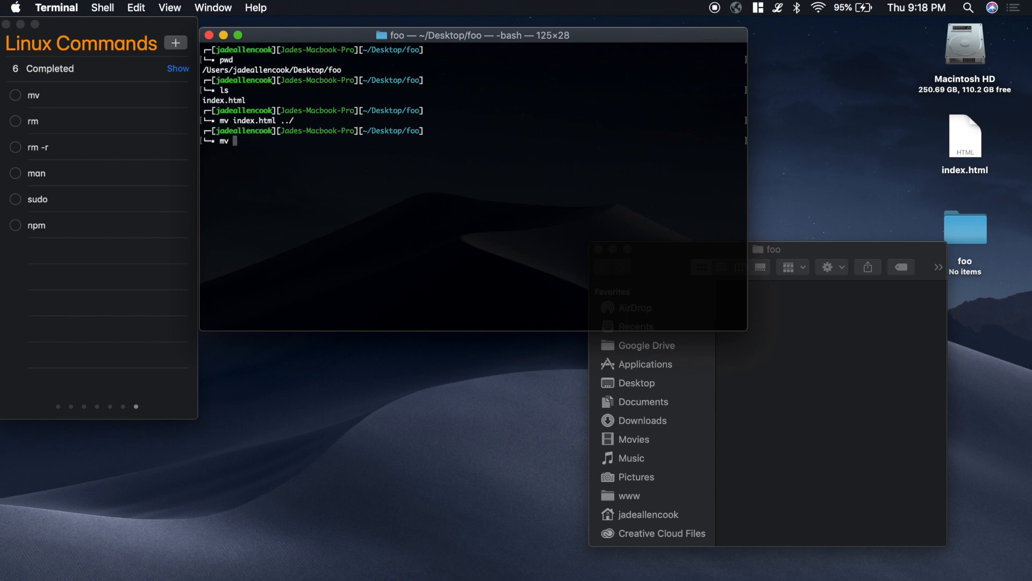
{"action": "type", "text": "../index.html"}
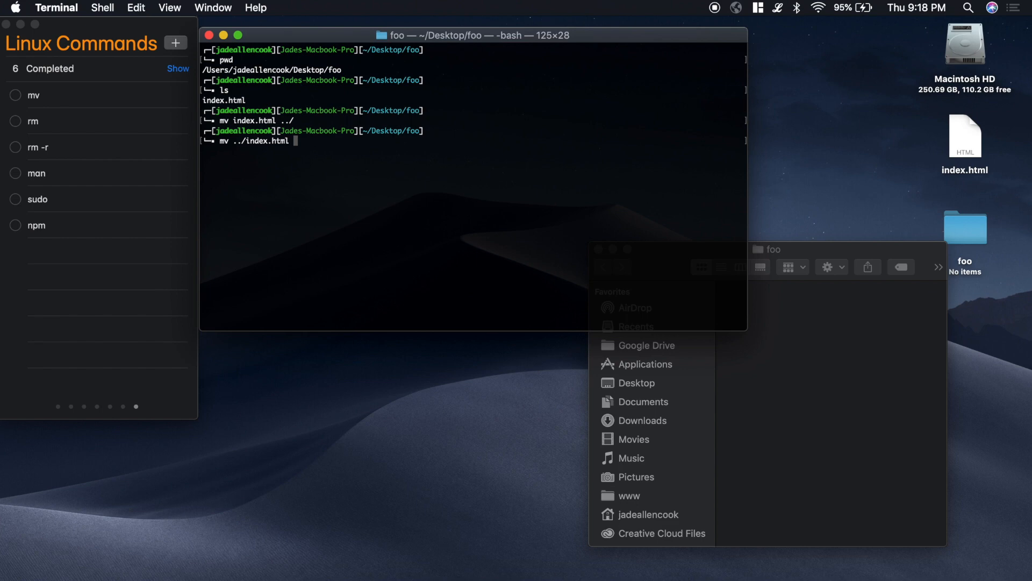
{"action": "type", "text": "."}
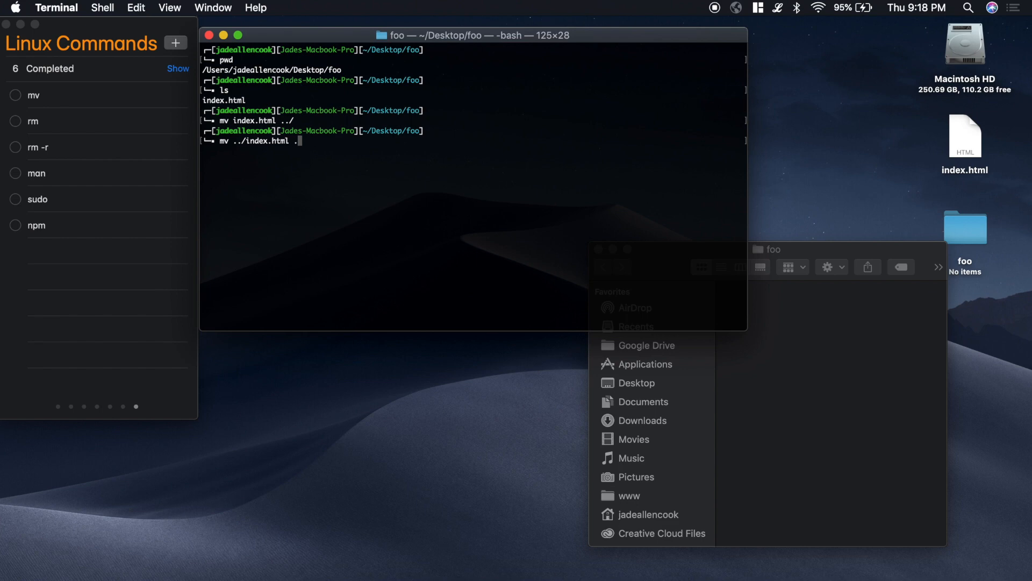
{"action": "key", "text": "Return"}
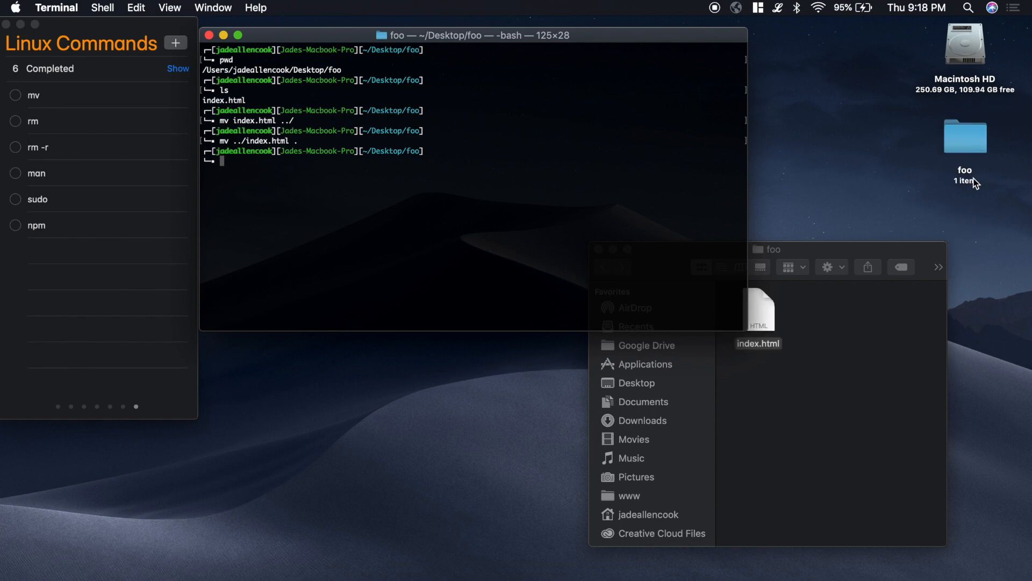
{"action": "mouse_move", "coordinate": [808, 463]}
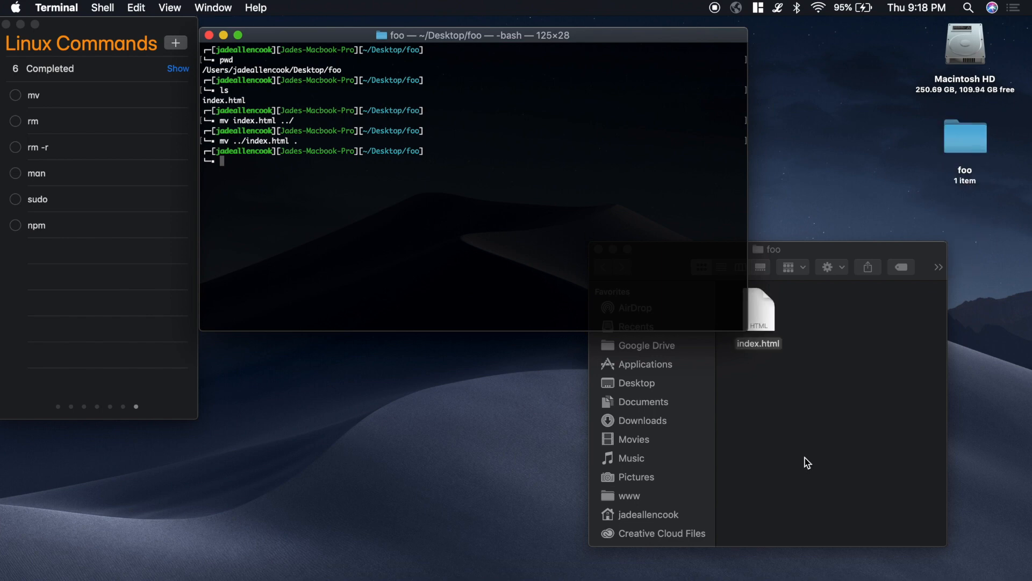
List foo to confirm index.html, delete it with rm index.html, and start typing touch
{"action": "left_click", "coordinate": [15, 94]}
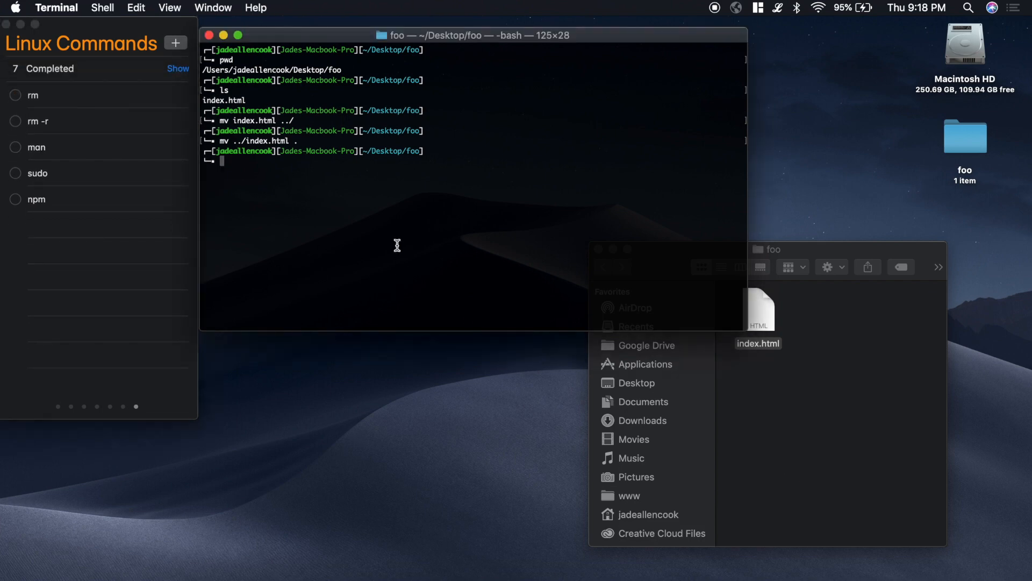
{"action": "key", "text": "Return"}
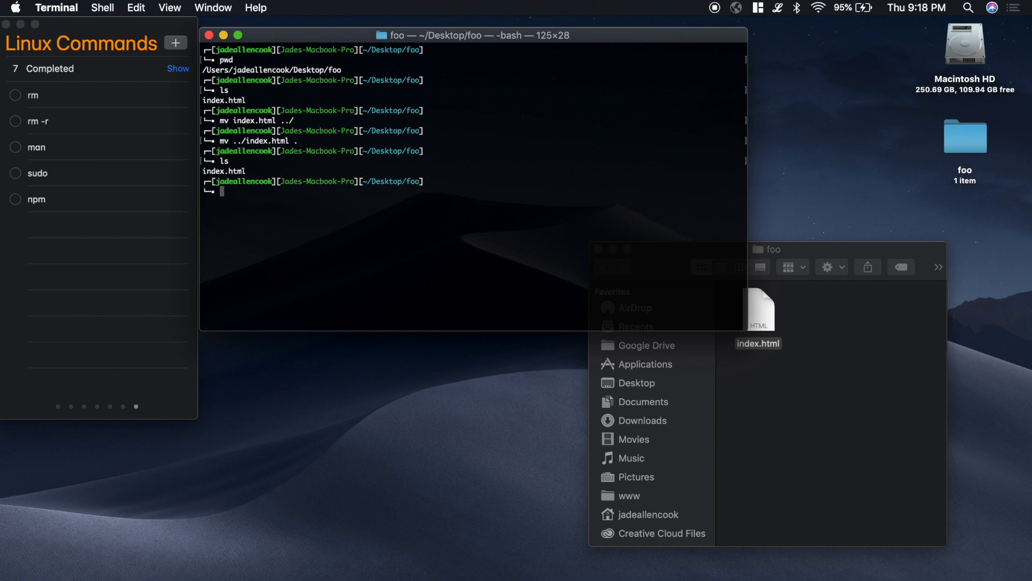
{"action": "type", "text": "rm"}
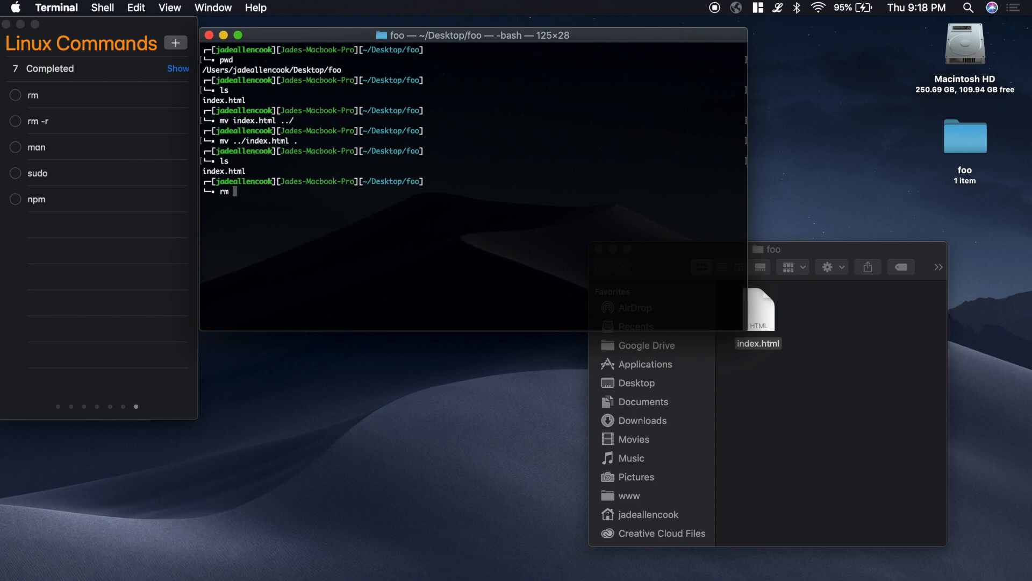
{"action": "type", "text": "index.html"}
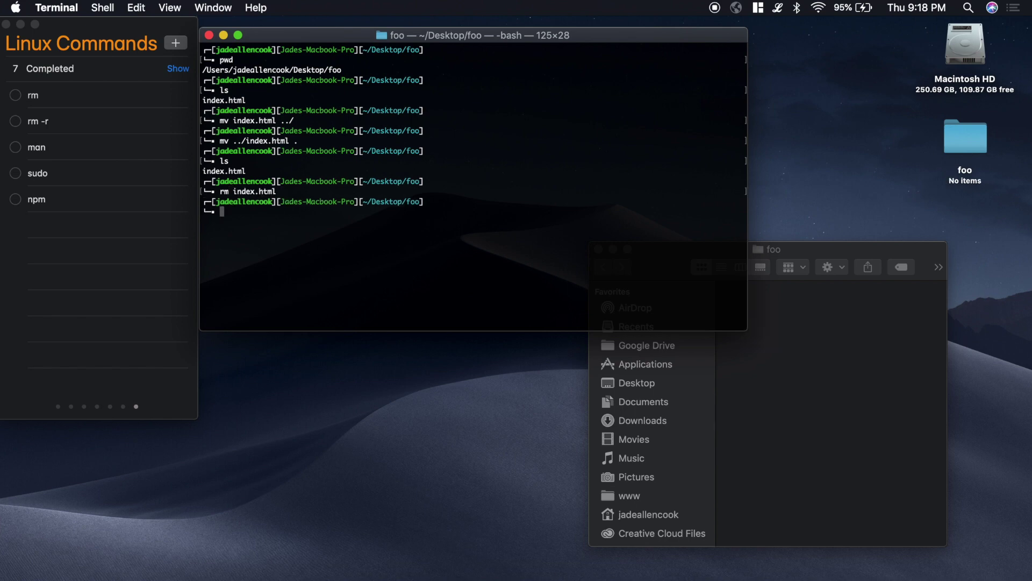
{"action": "type", "text": "touch"}
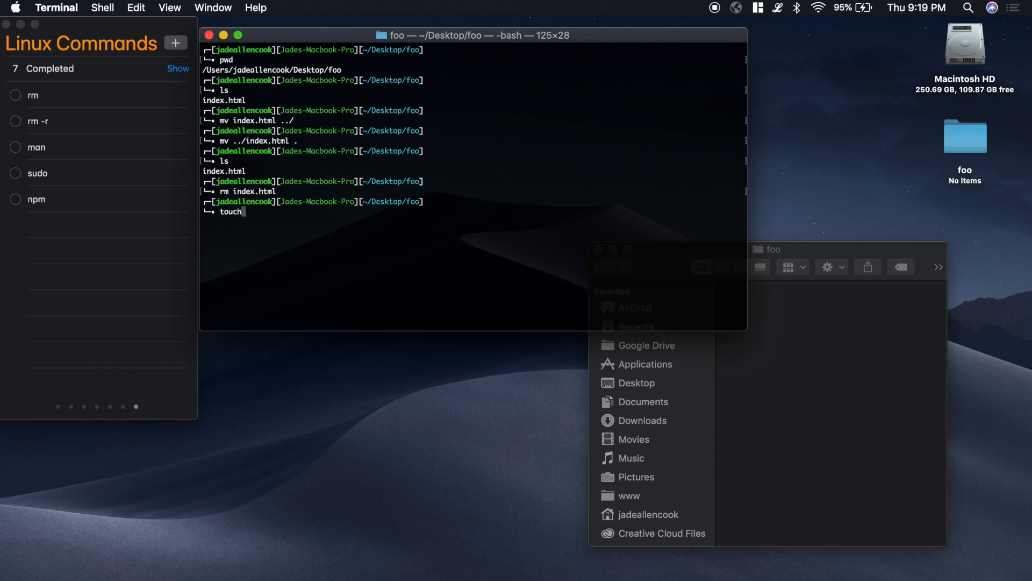
{"action": "type", "text": "index."}
{"action": "type", "text": "cd .."}
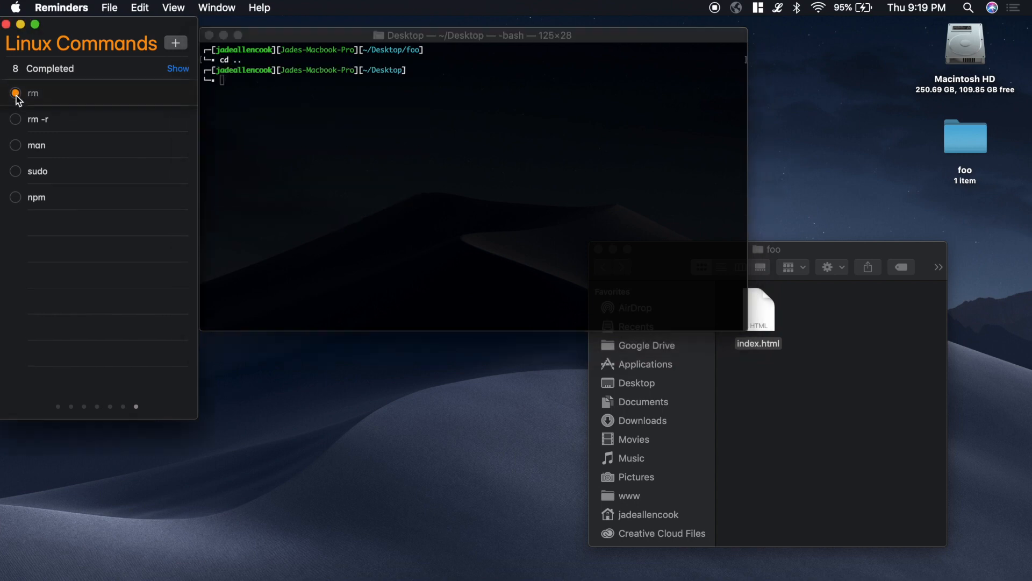
Check off the rm reminder in Linux Commands and return to Terminal
{"action": "left_click", "coordinate": [16, 93]}
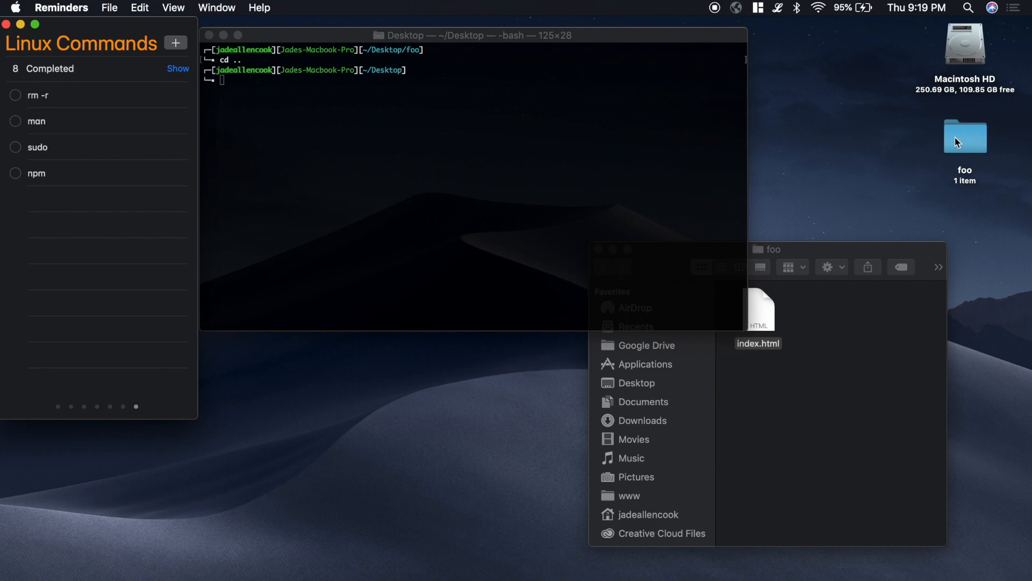
{"action": "mouse_move", "coordinate": [789, 374]}
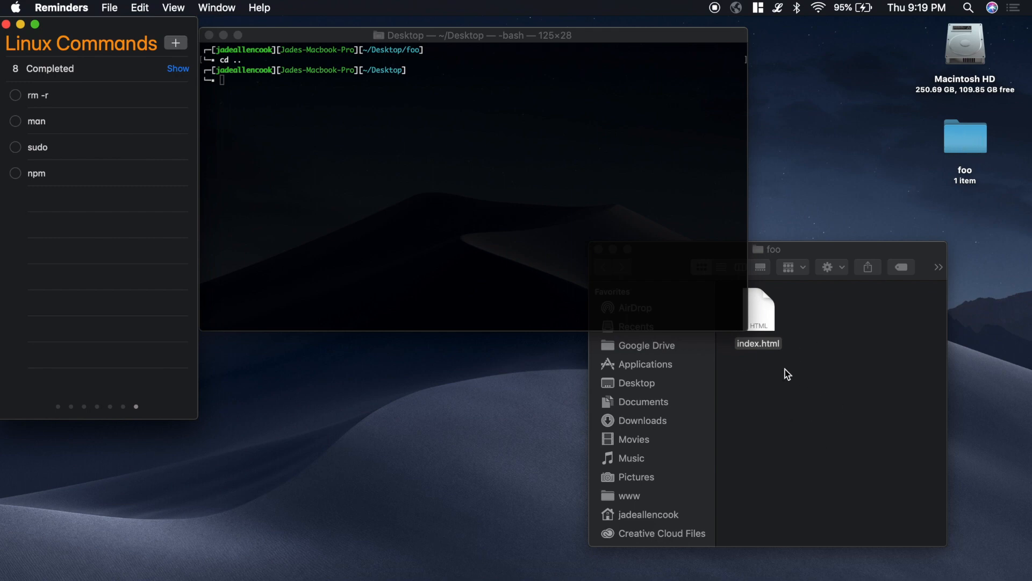
{"action": "left_click", "coordinate": [516, 197]}
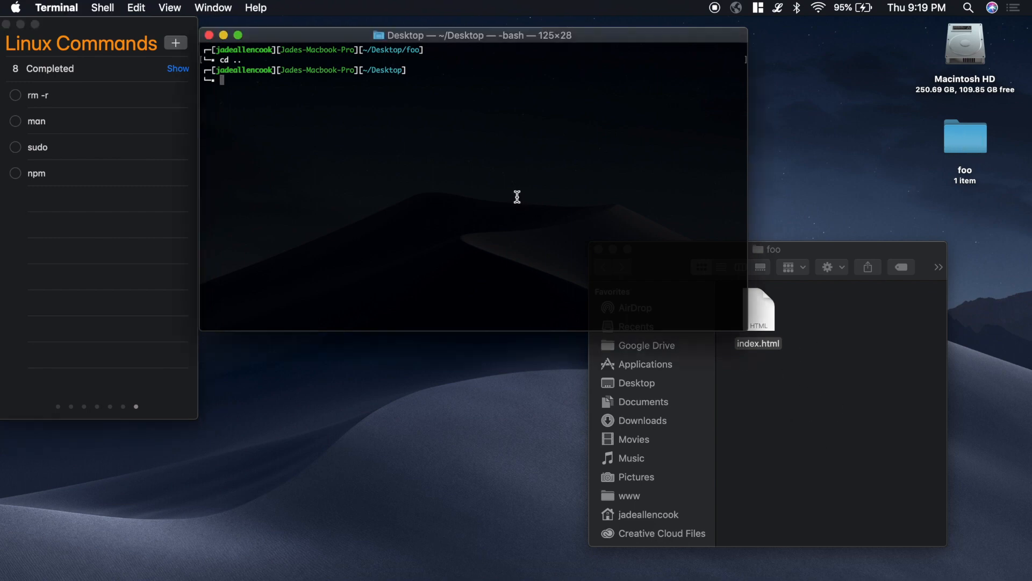
Try rm foo, delete the folder with rm -r foo, and close the Desktop Finder window
{"action": "type", "text": "rm foo"}
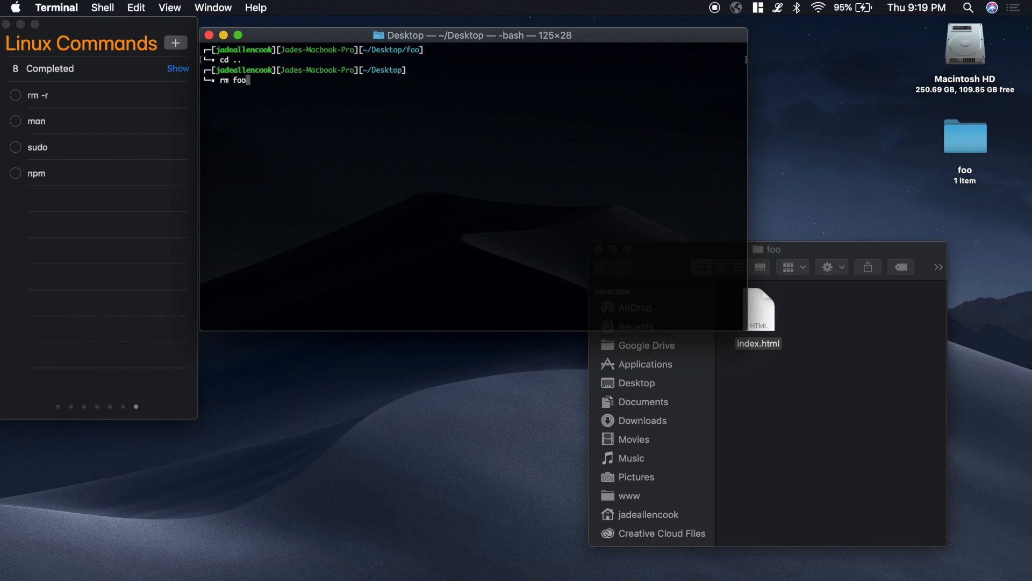
{"action": "key", "text": "Return"}
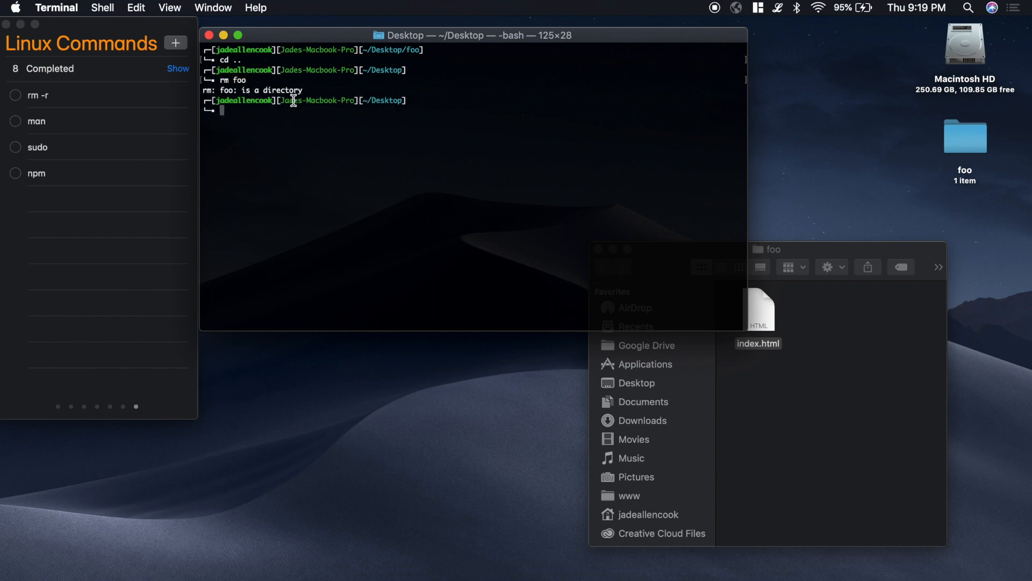
{"action": "mouse_move", "coordinate": [336, 146]}
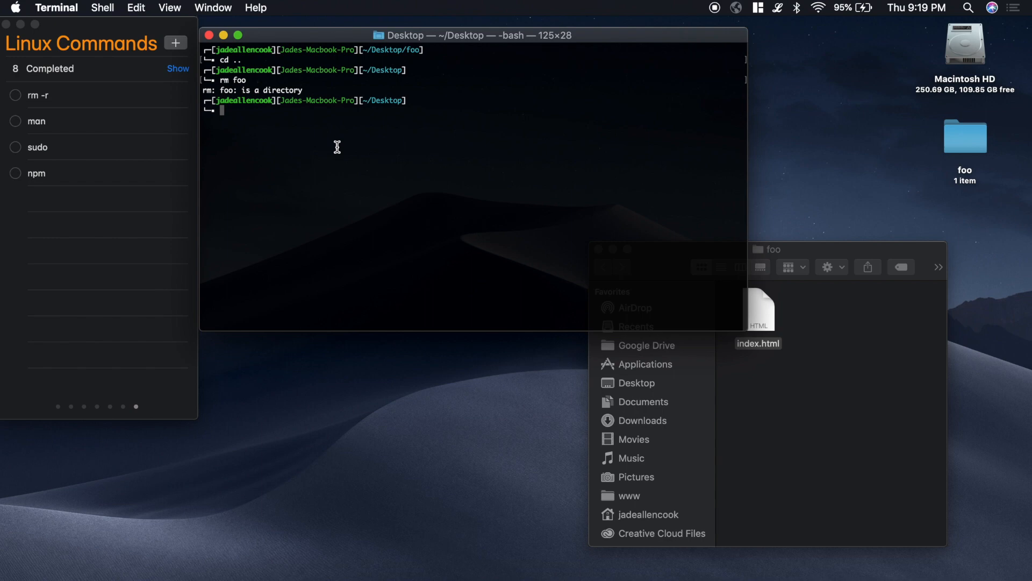
{"action": "type", "text": "rm"}
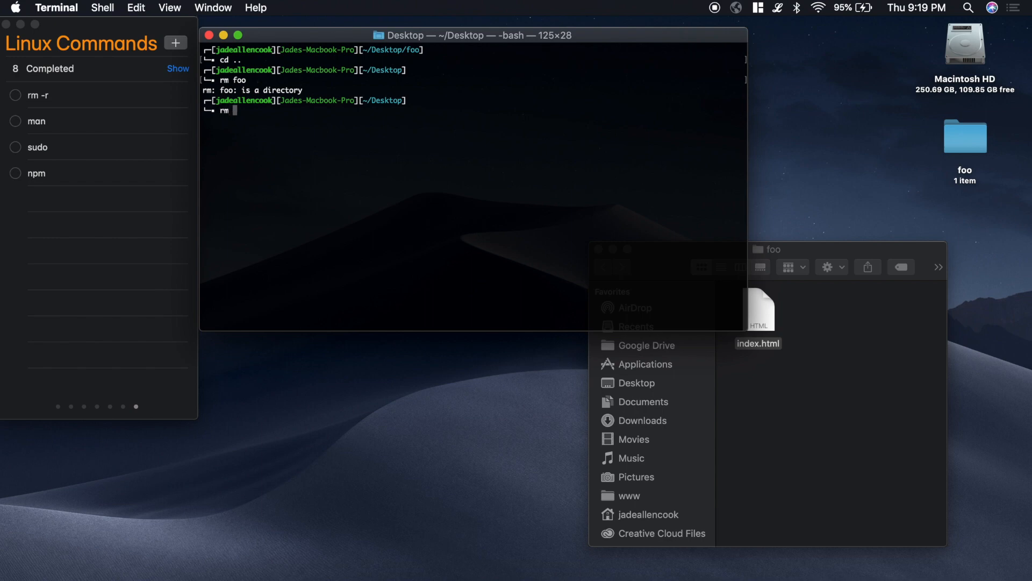
{"action": "type", "text": "-r"}
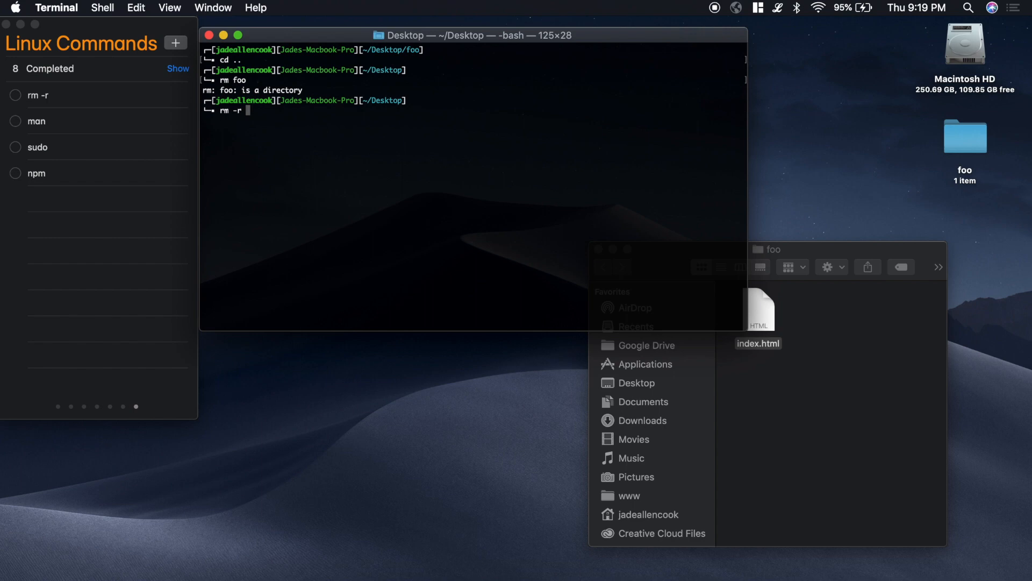
{"action": "type", "text": "foo"}
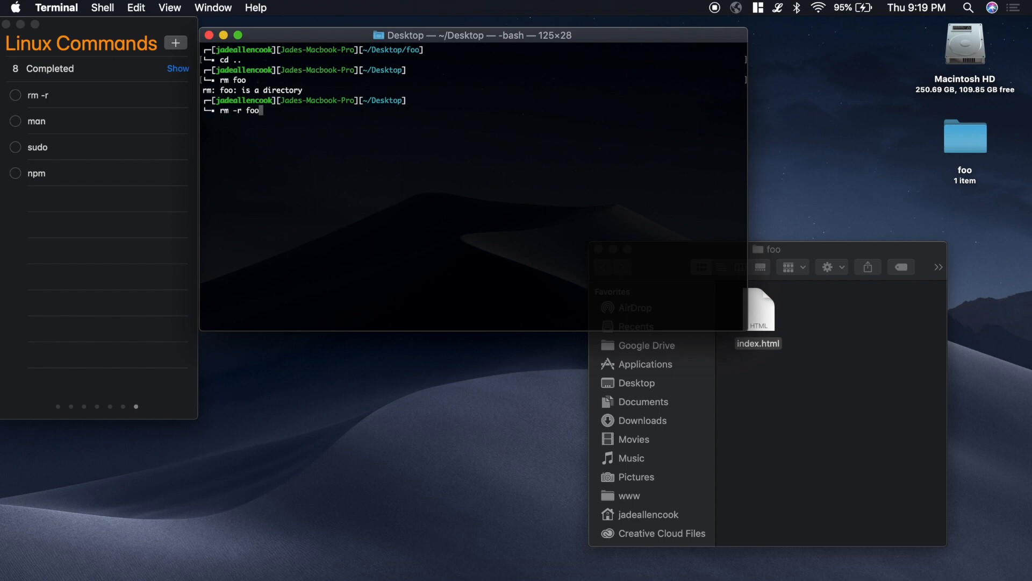
{"action": "key", "text": "Return"}
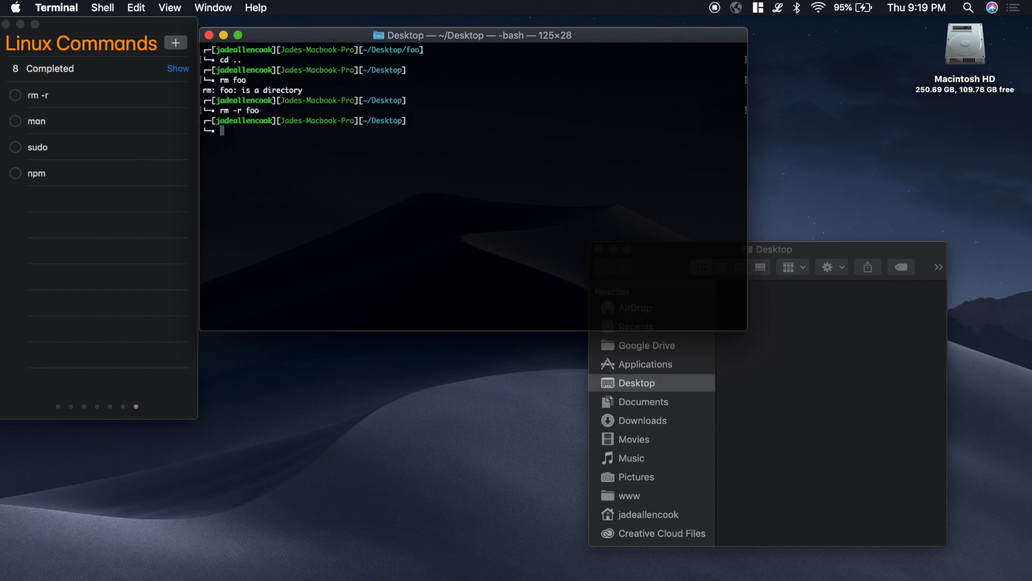
{"action": "mouse_move", "coordinate": [888, 257]}
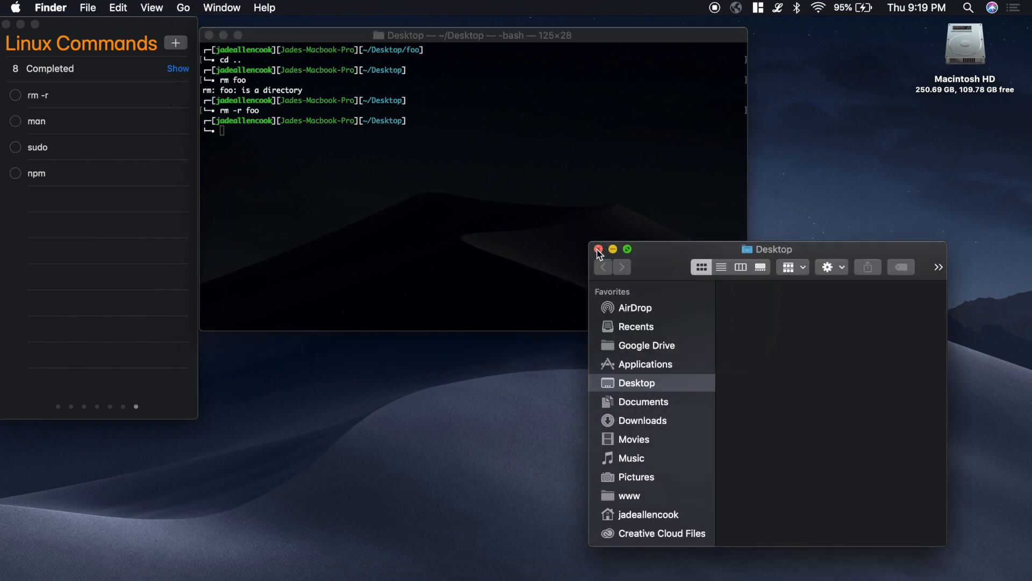
{"action": "left_click", "coordinate": [597, 249]}
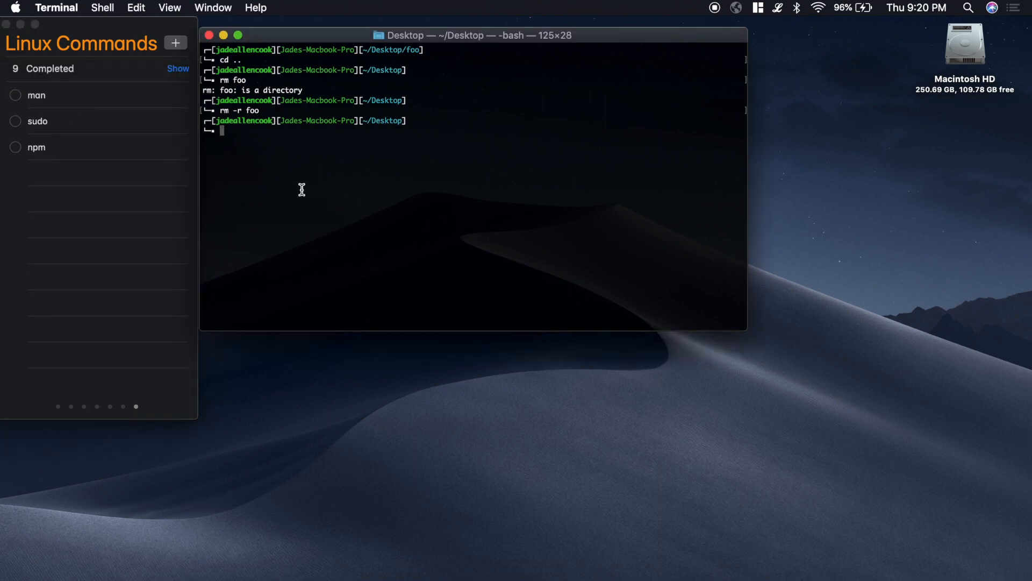
{"action": "mouse_move", "coordinate": [241, 110]}
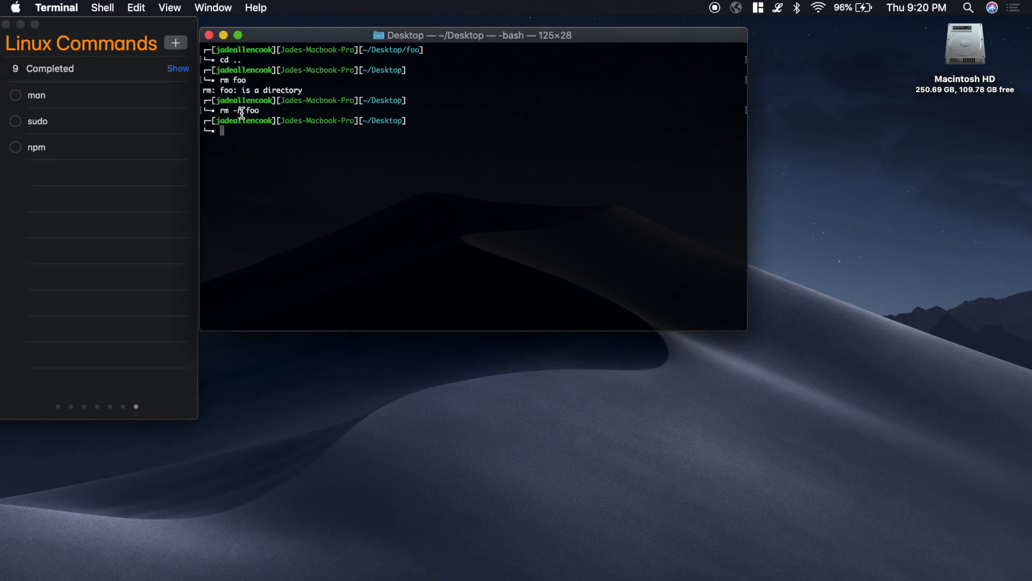
{"action": "mouse_move", "coordinate": [269, 149]}
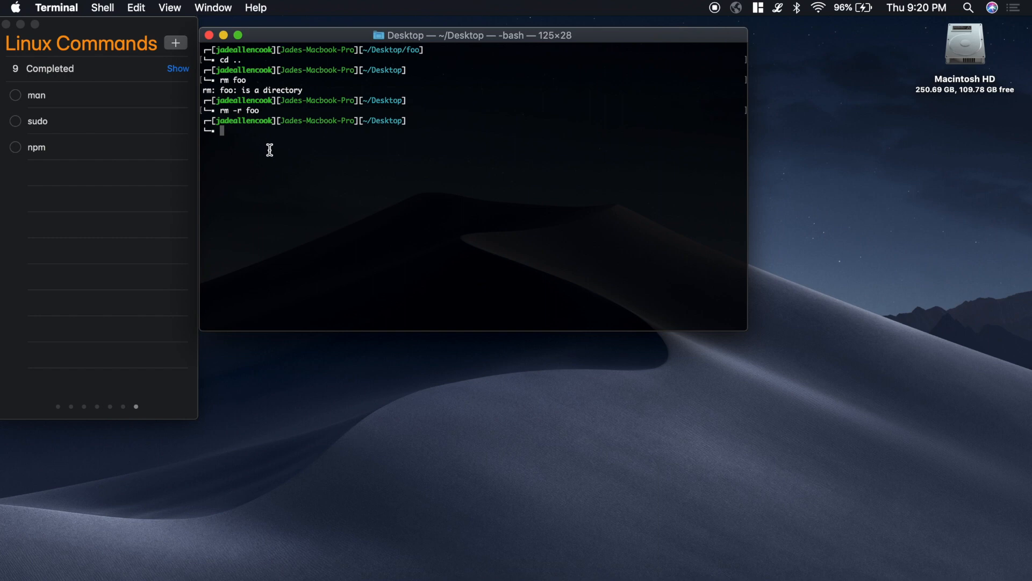
{"action": "type", "text": "man"}
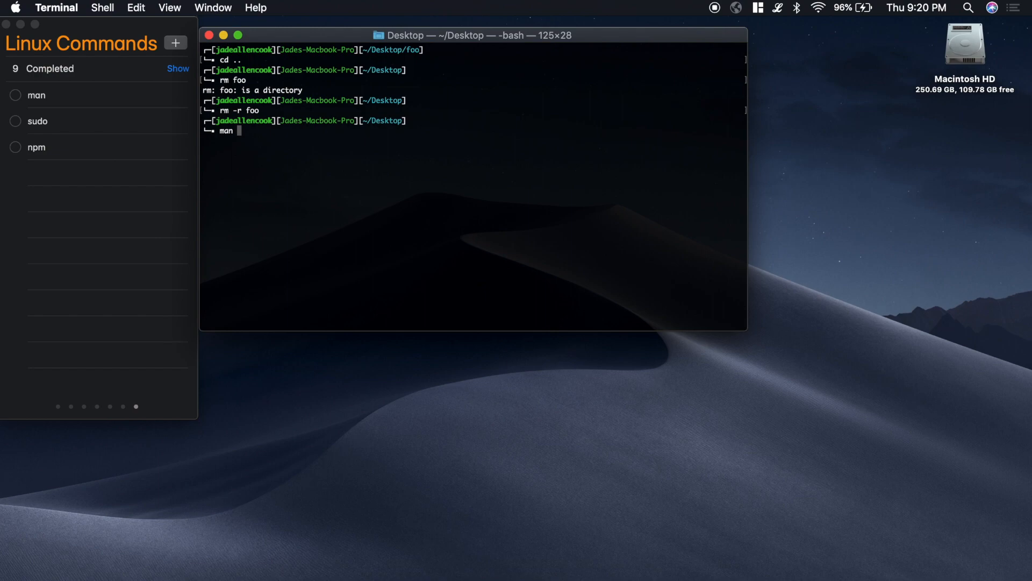
{"action": "key", "text": "Return"}
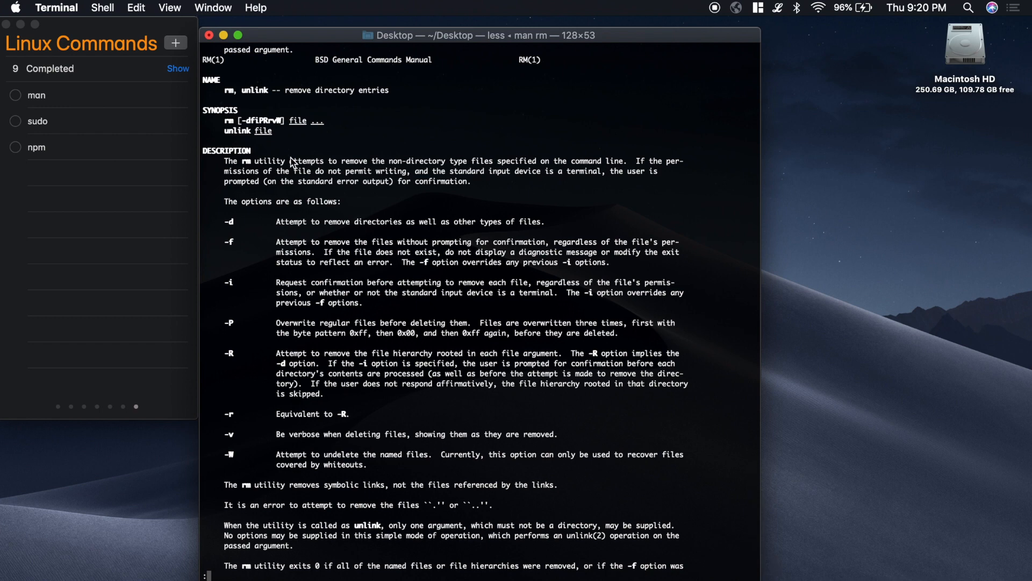
{"action": "mouse_move", "coordinate": [263, 180]}
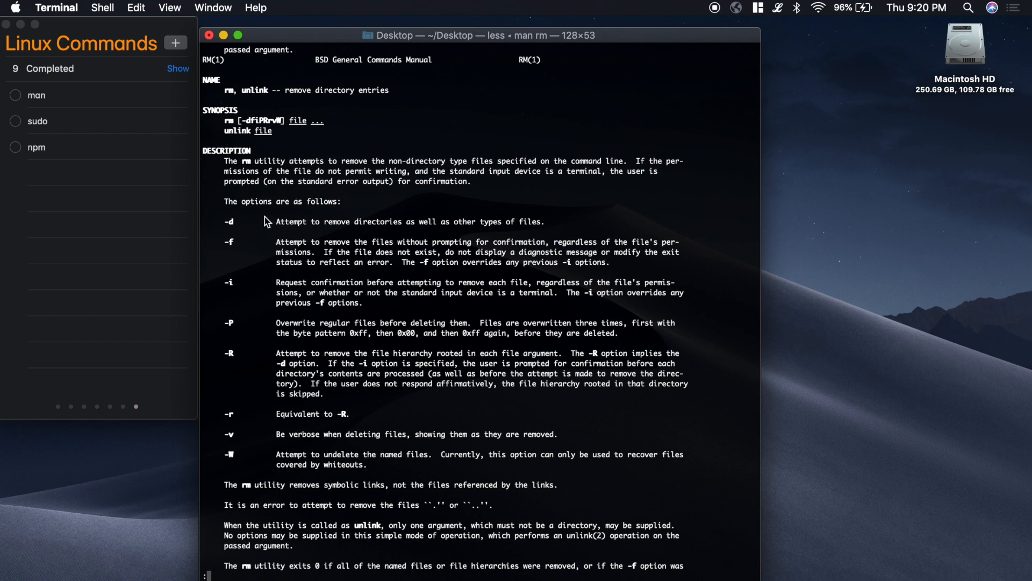
{"action": "mouse_move", "coordinate": [344, 295]}
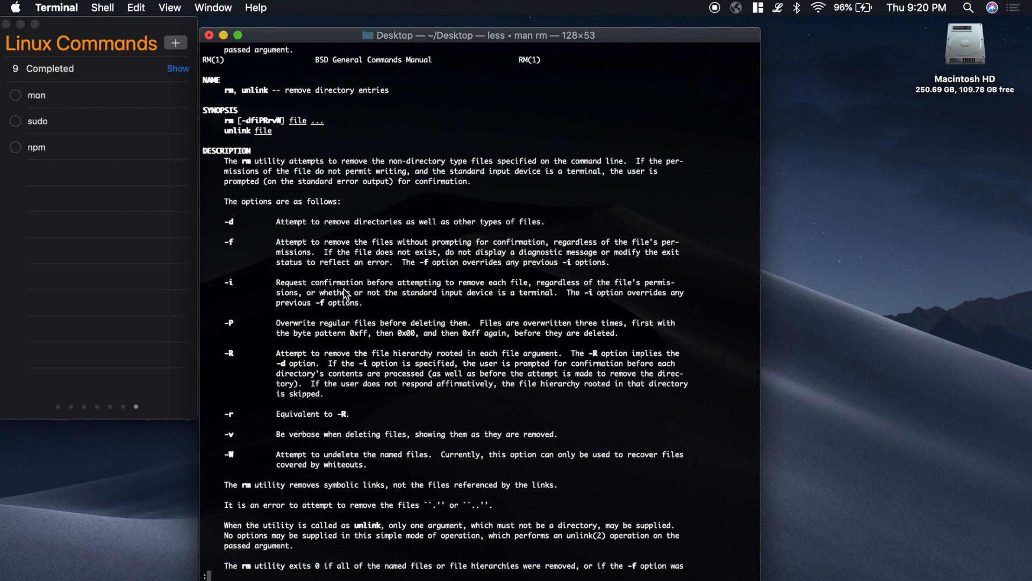
{"action": "scroll", "scroll_direction": "down", "scroll_amount": 3}
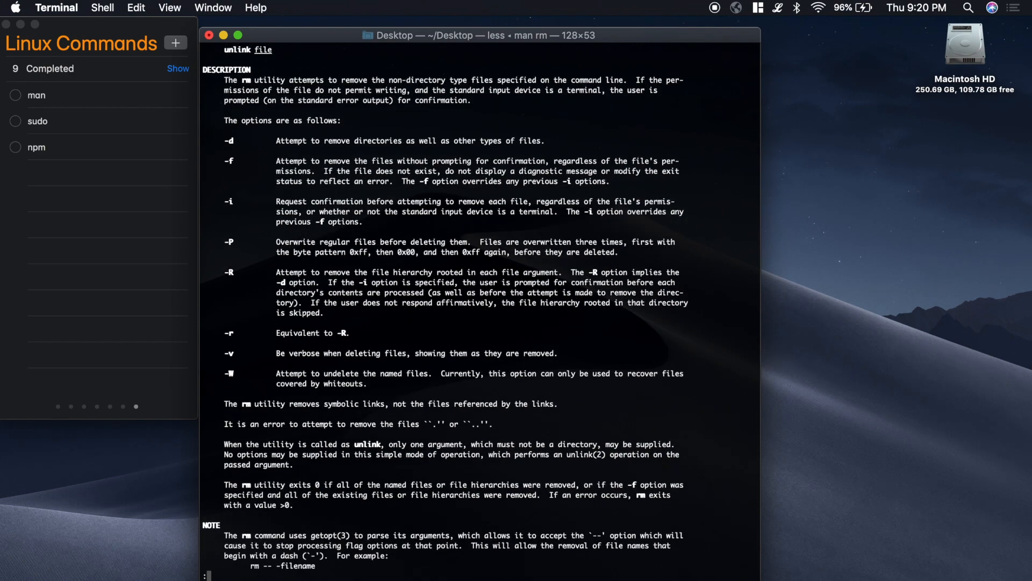
{"action": "scroll", "scroll_direction": "down", "scroll_amount": 3}
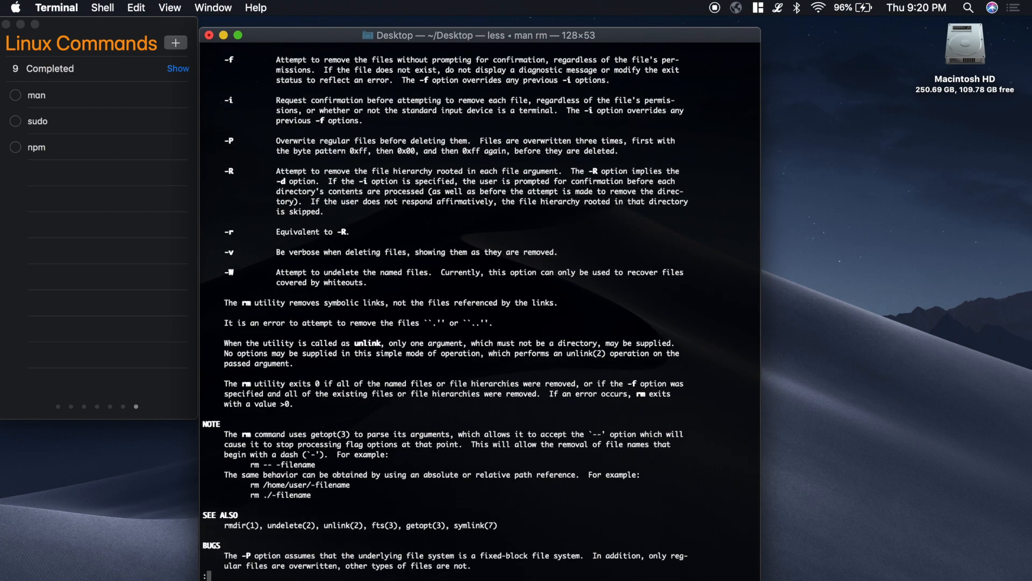
{"action": "scroll", "scroll_direction": "down", "scroll_amount": 3}
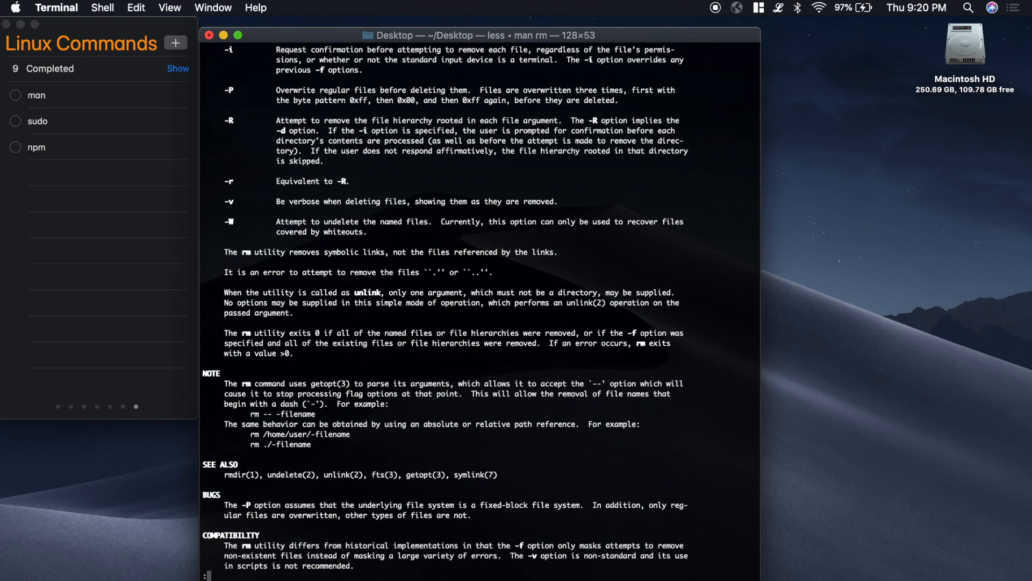
{"action": "scroll", "scroll_direction": "down", "scroll_amount": 3}
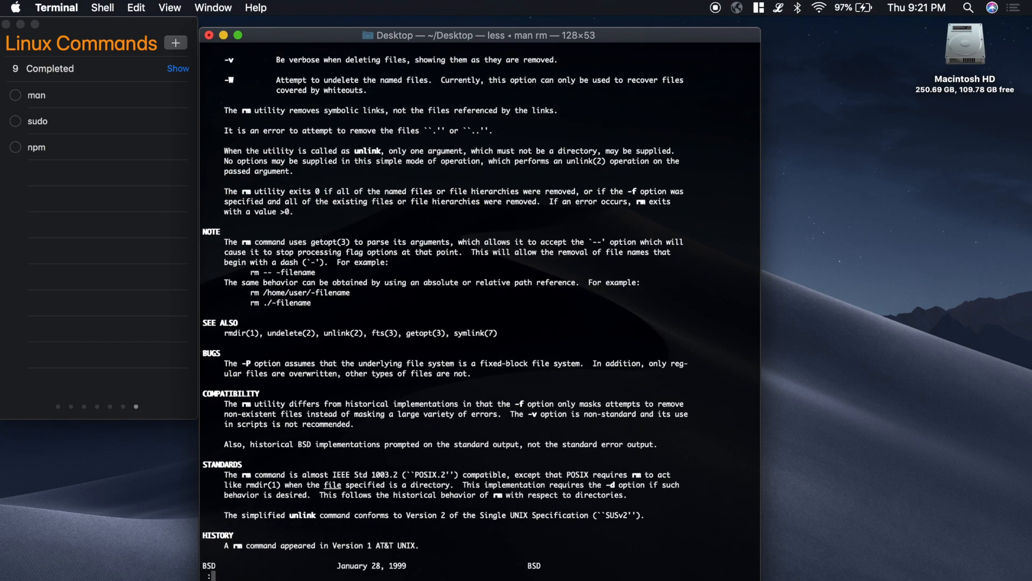
{"action": "key", "text": "q"}
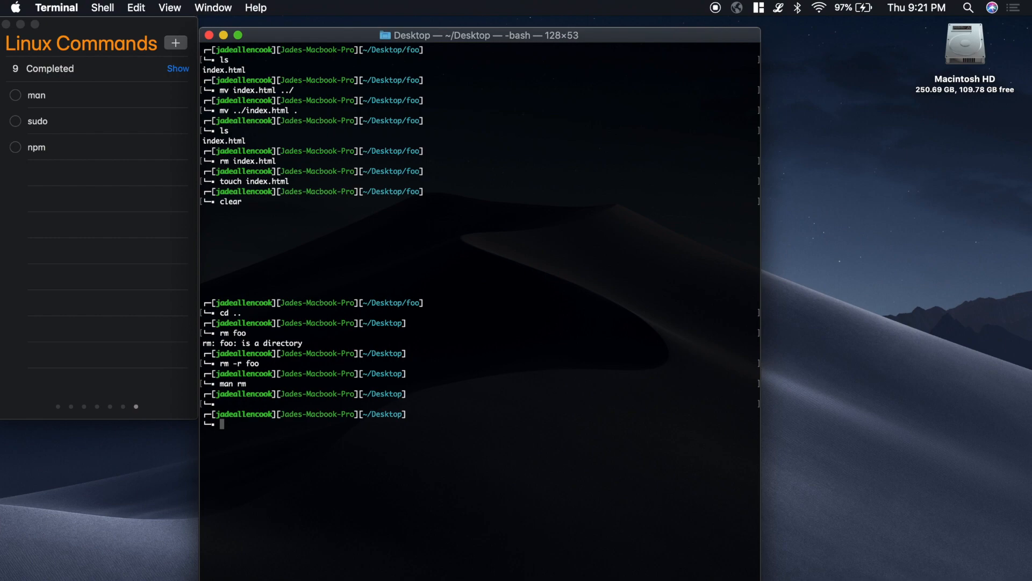
{"action": "key", "text": "Return"}
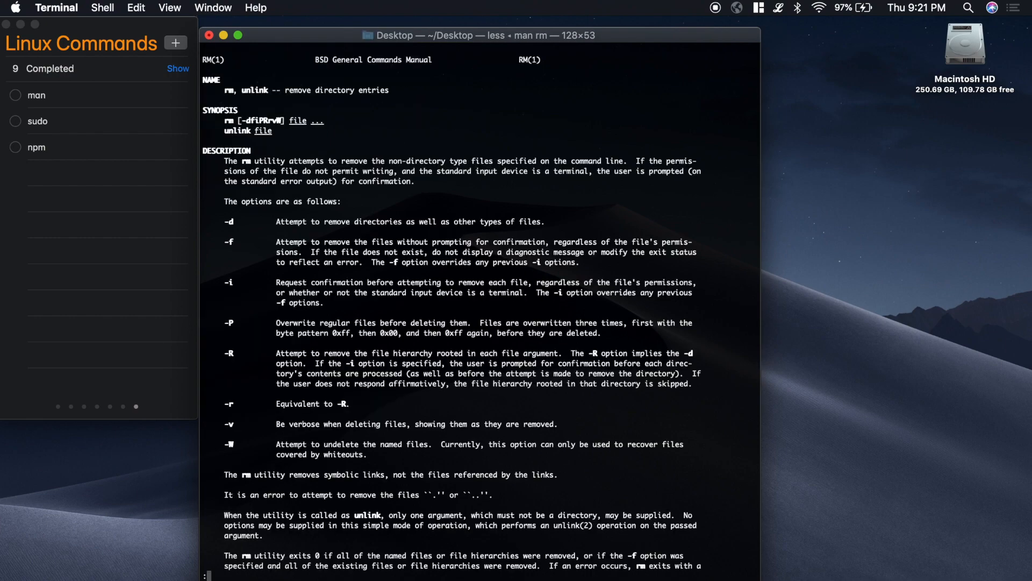
{"action": "key", "text": "q"}
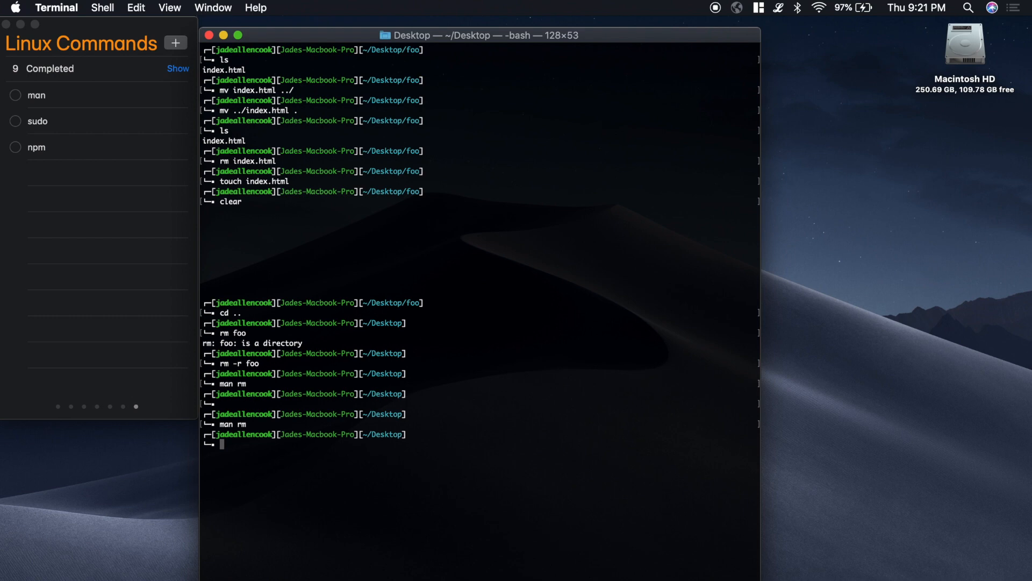
{"action": "mouse_move", "coordinate": [487, 455]}
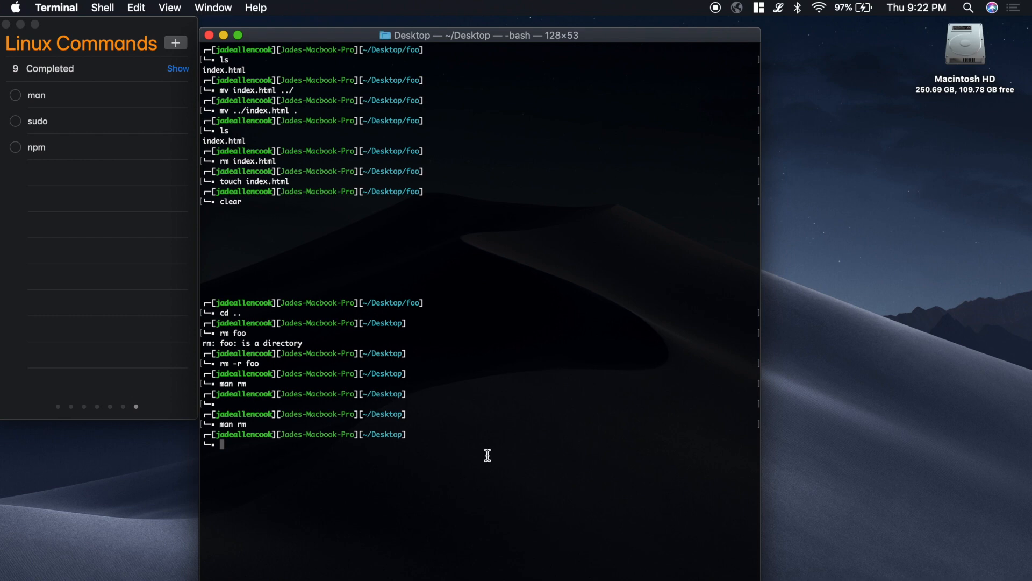
{"action": "type", "text": "man"}
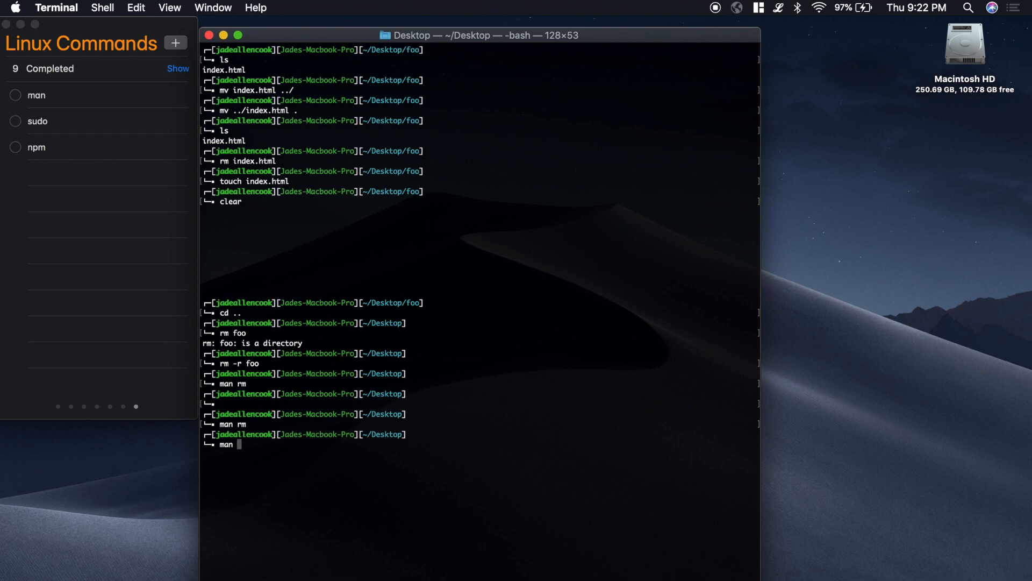
{"action": "type", "text": "ls"}
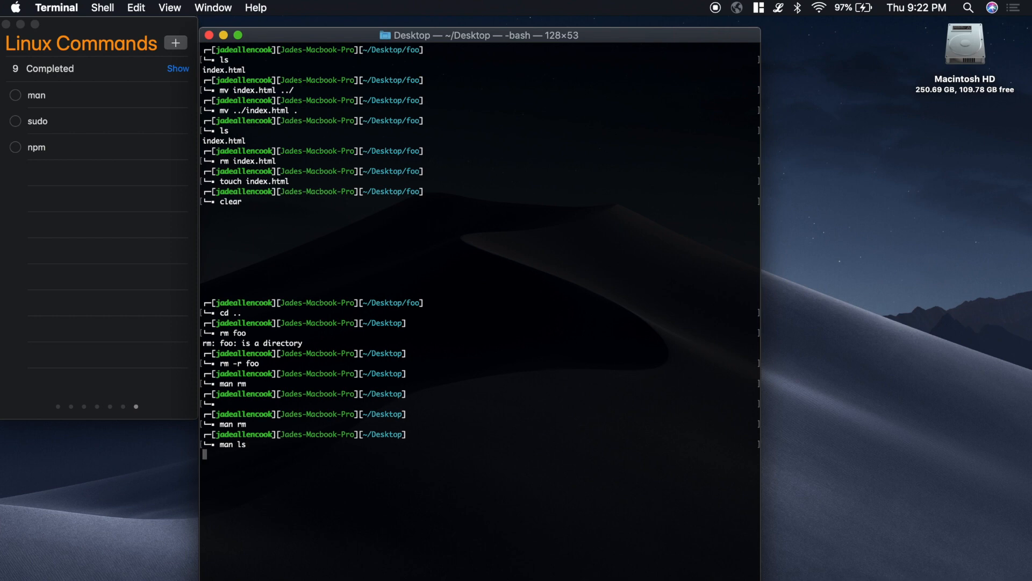
{"action": "key", "text": "Return"}
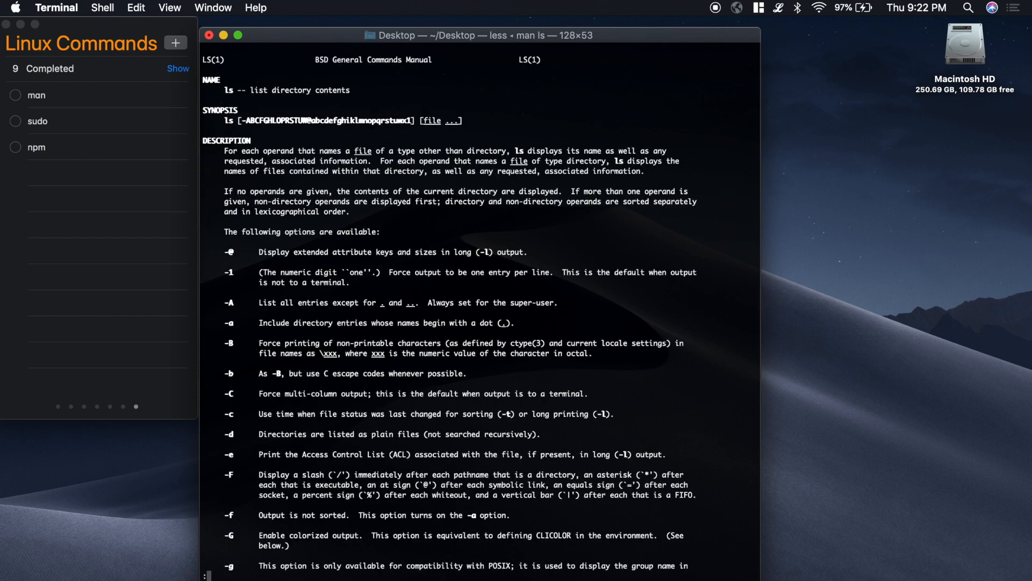
{"action": "key", "text": "q"}
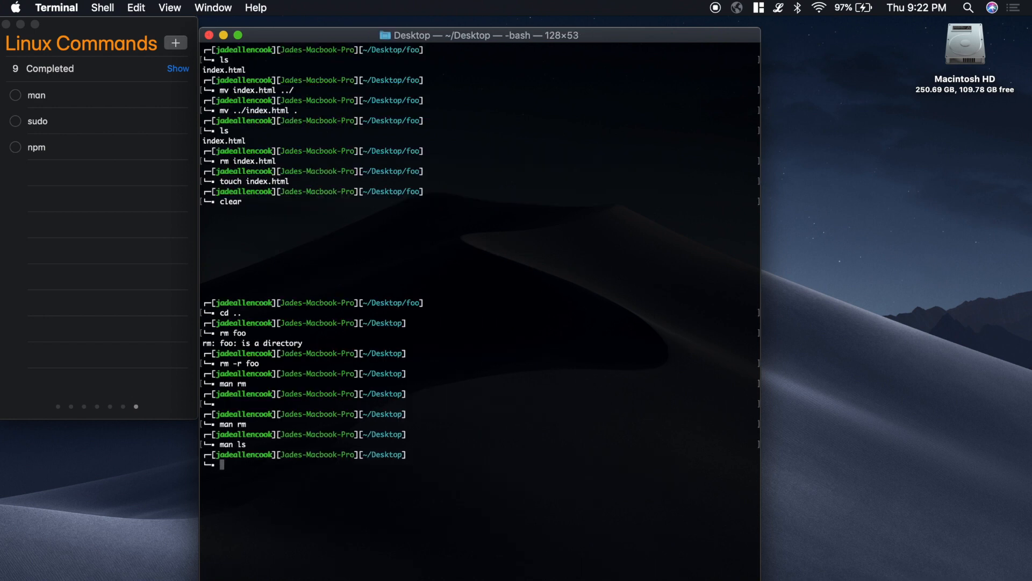
{"action": "type", "text": "clear"}
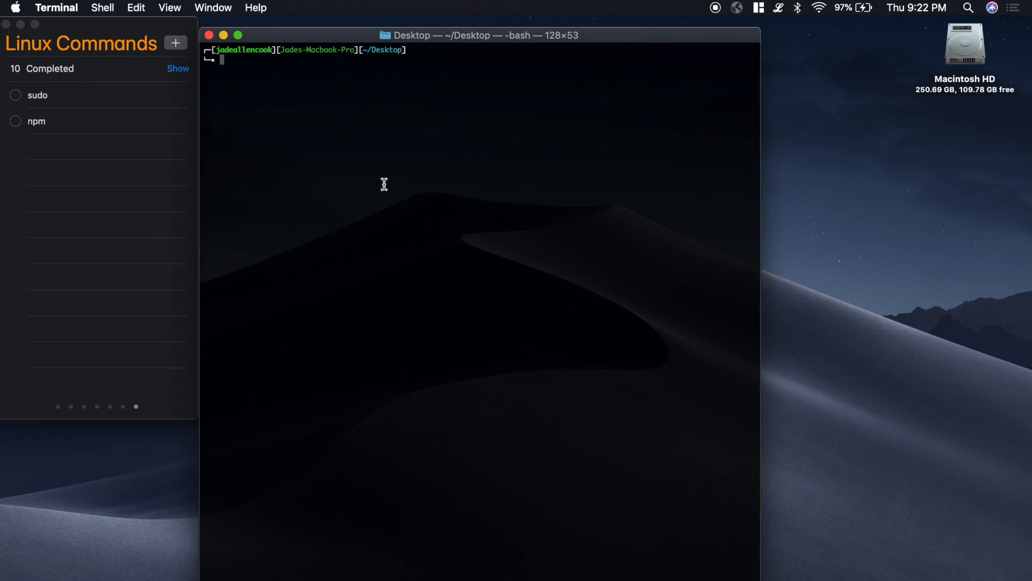
Run sudo ls on the Desktop with the admin password, then check off the sudo reminder
{"action": "type", "text": "s"}
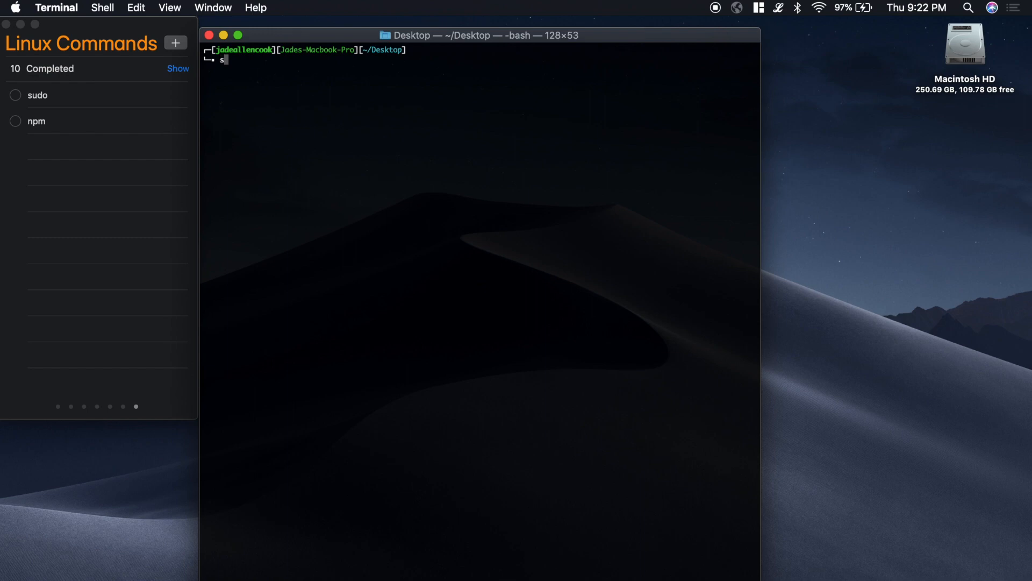
{"action": "type", "text": "udo"}
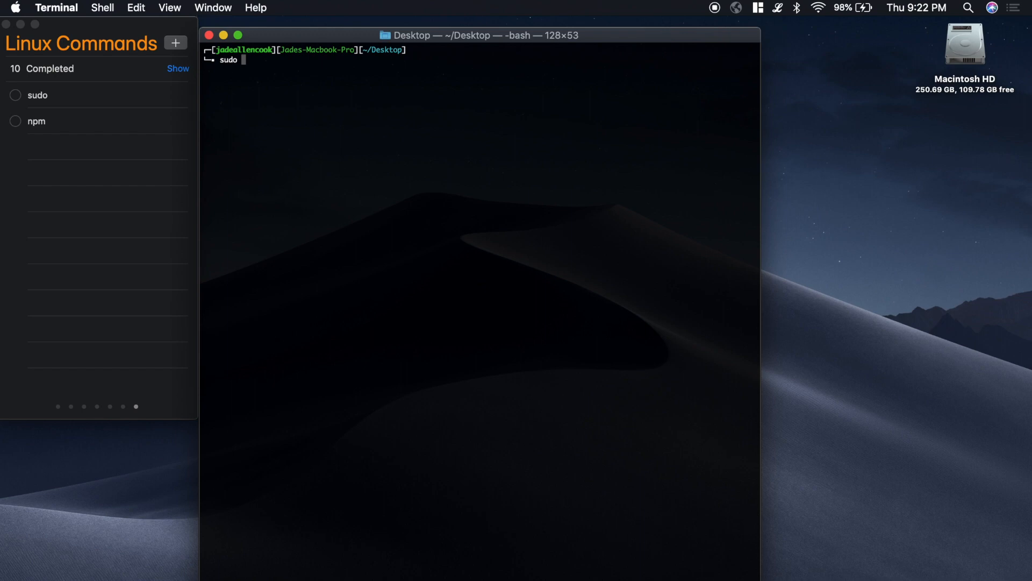
{"action": "type", "text": "ls"}
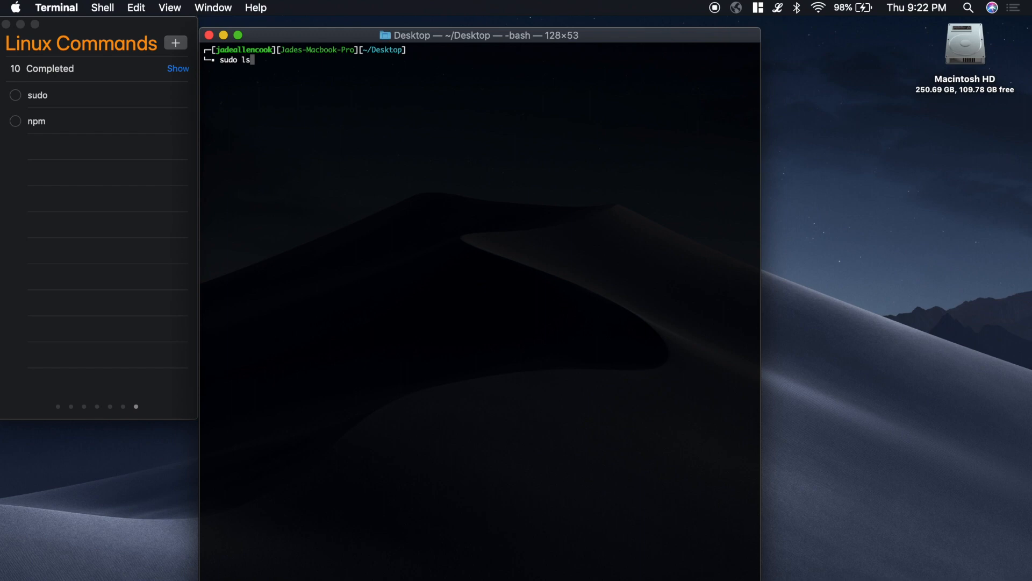
{"action": "key", "text": "Return"}
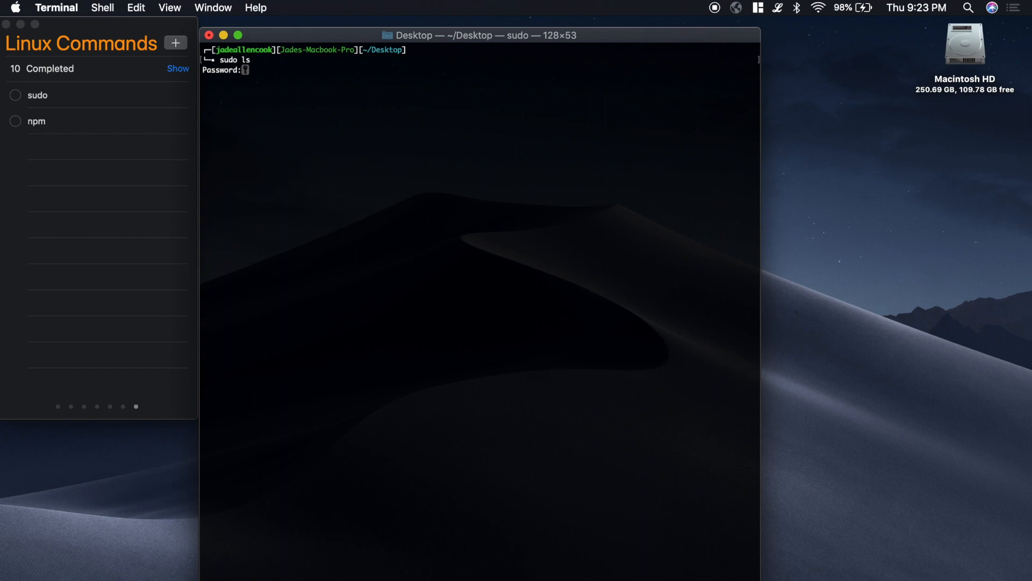
{"action": "key", "text": "Return"}
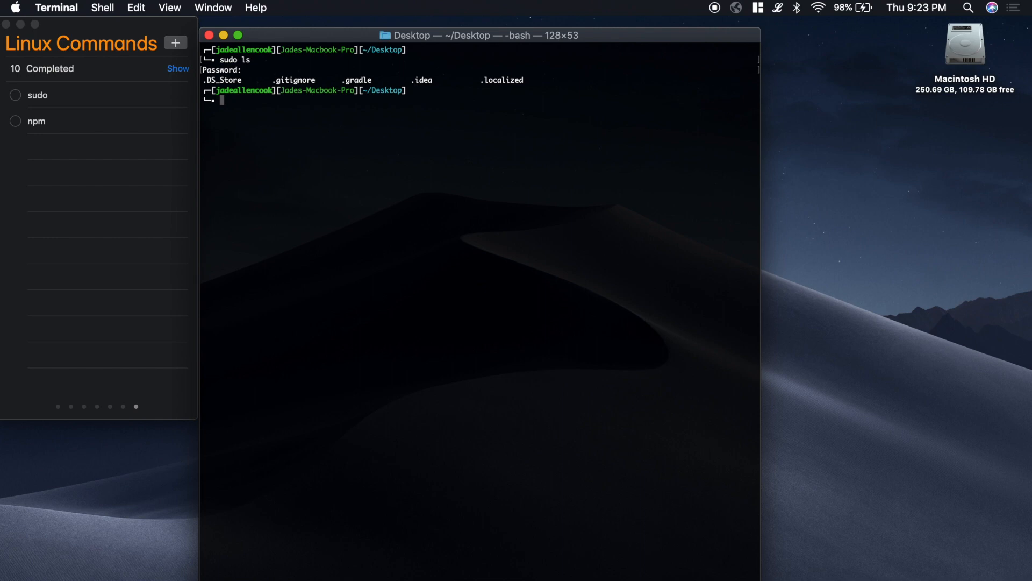
{"action": "mouse_move", "coordinate": [375, 182]}
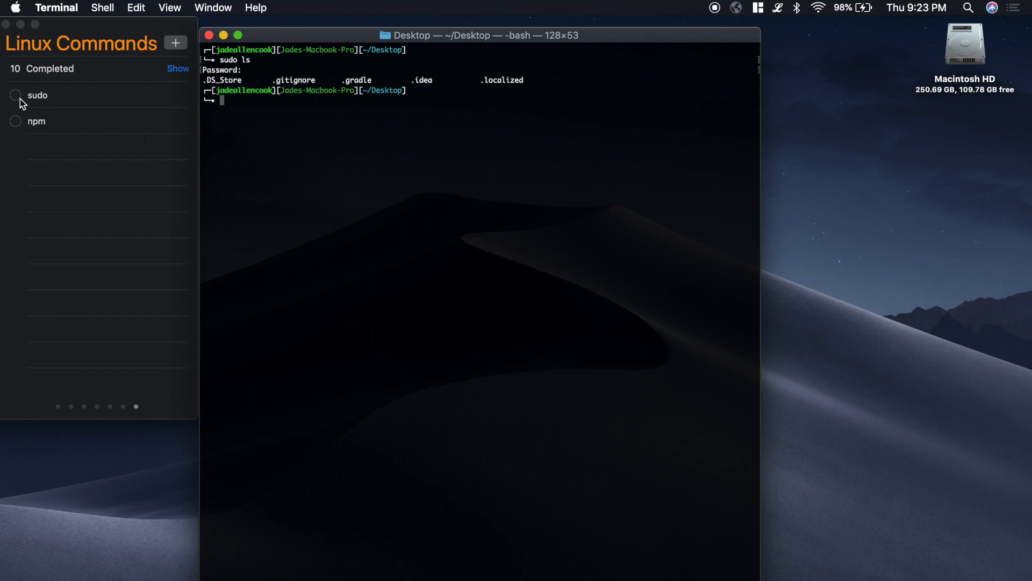
{"action": "left_click", "coordinate": [15, 95]}
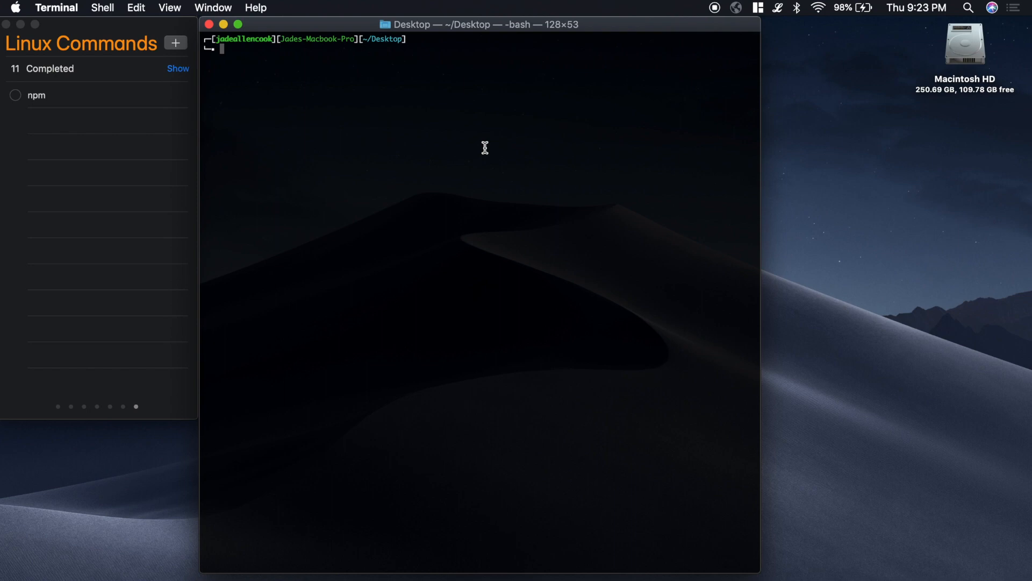
Check the installed Node version with node -v
{"action": "type", "text": "node"}
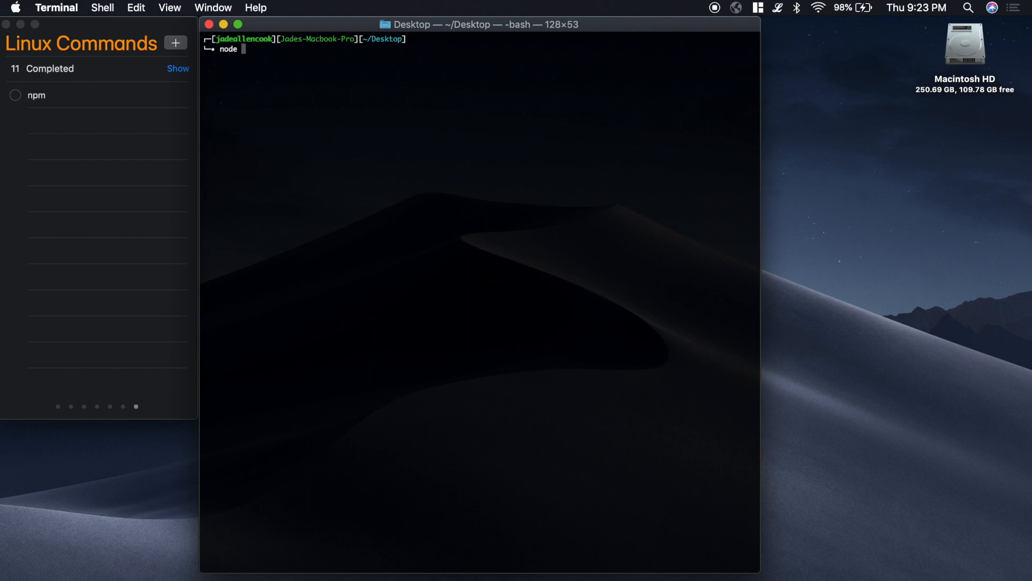
{"action": "type", "text": "-v"}
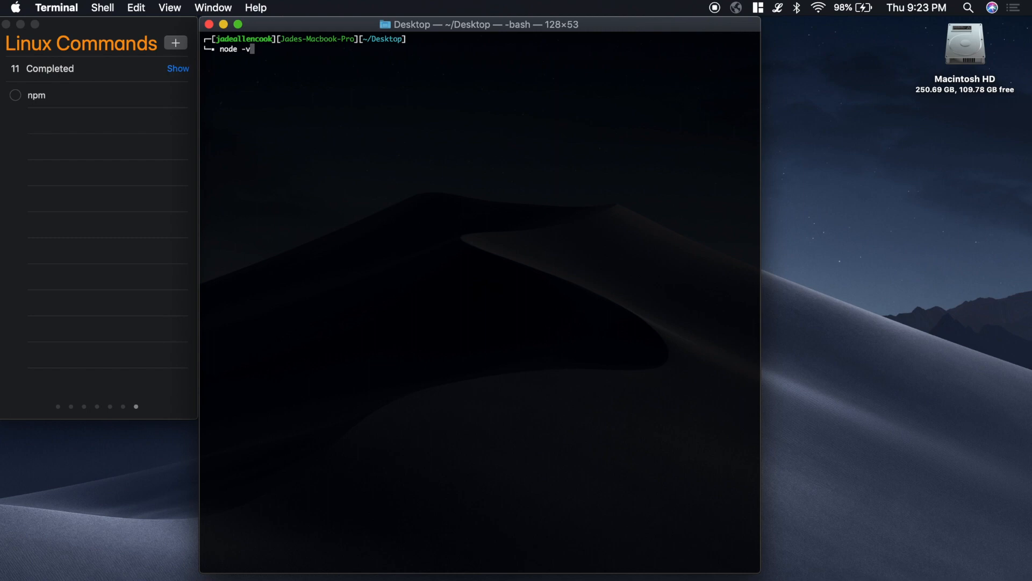
{"action": "key", "text": "Return"}
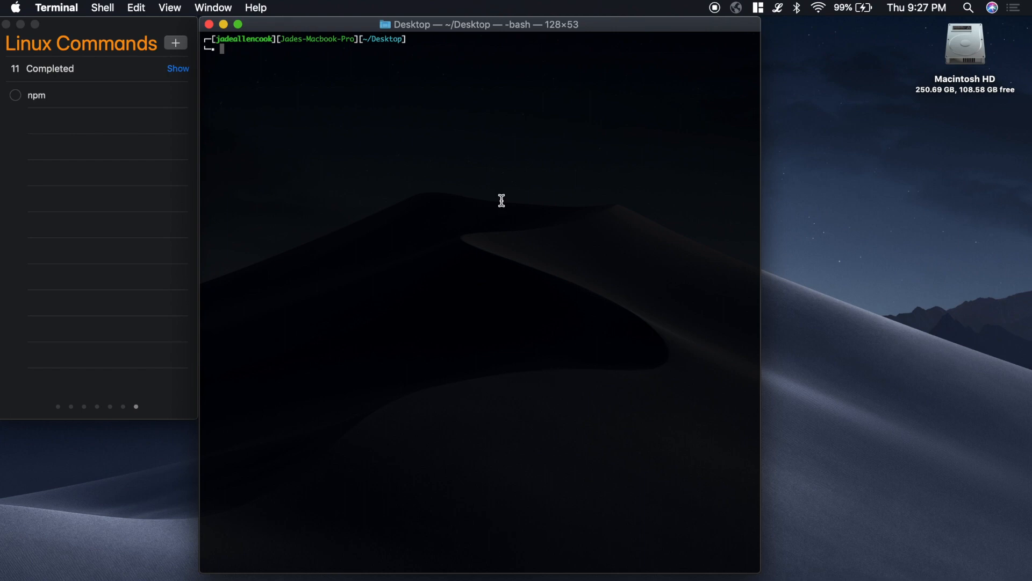
Create a www folder on the Desktop and change into it
{"action": "type", "text": "mkdir"}
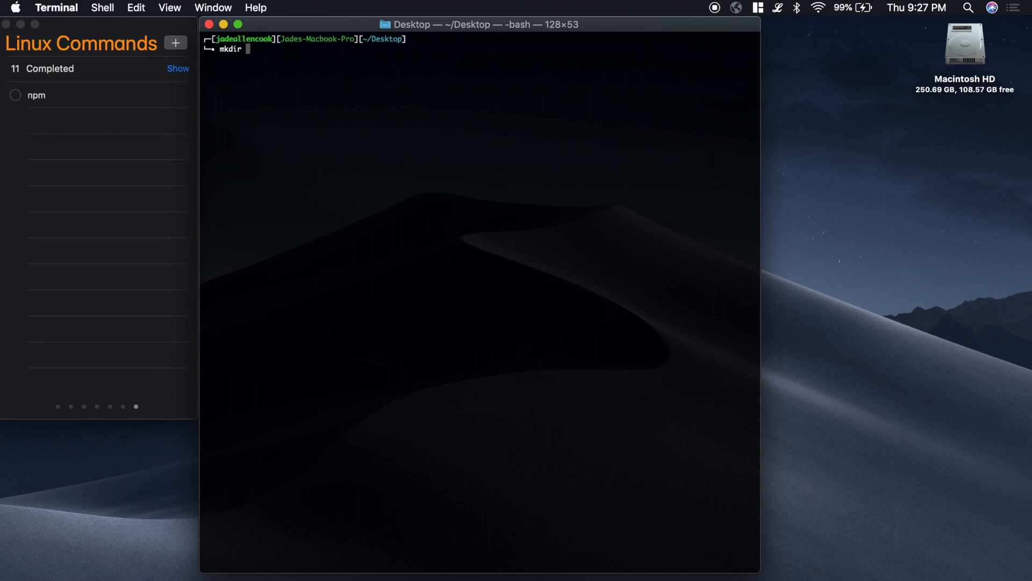
{"action": "key", "text": "Return"}
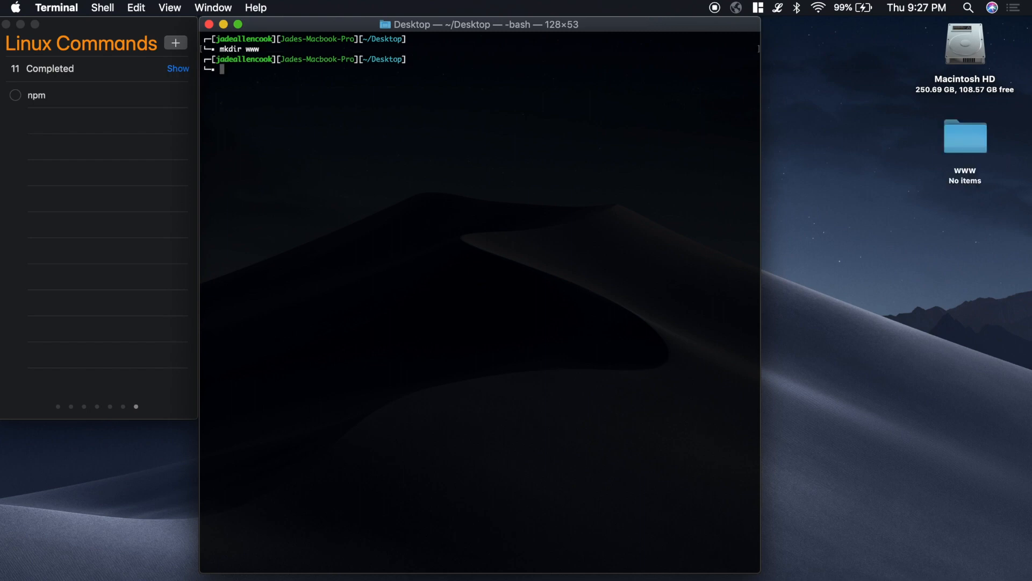
{"action": "type", "text": "cd"}
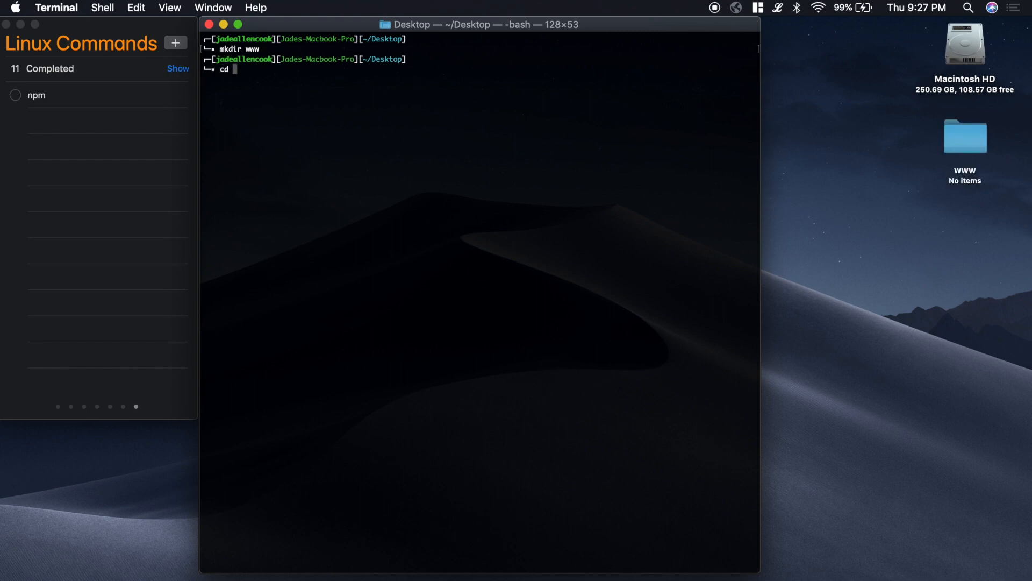
{"action": "key", "text": "Return"}
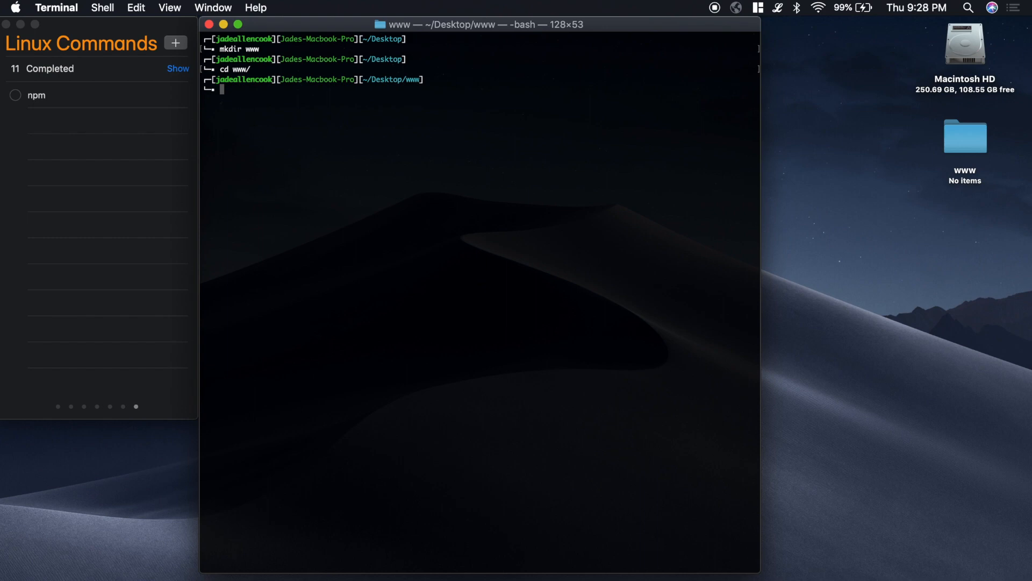
Initialise a default package.json in www with npm init, accepting the defaults
{"action": "type", "text": "npm init"}
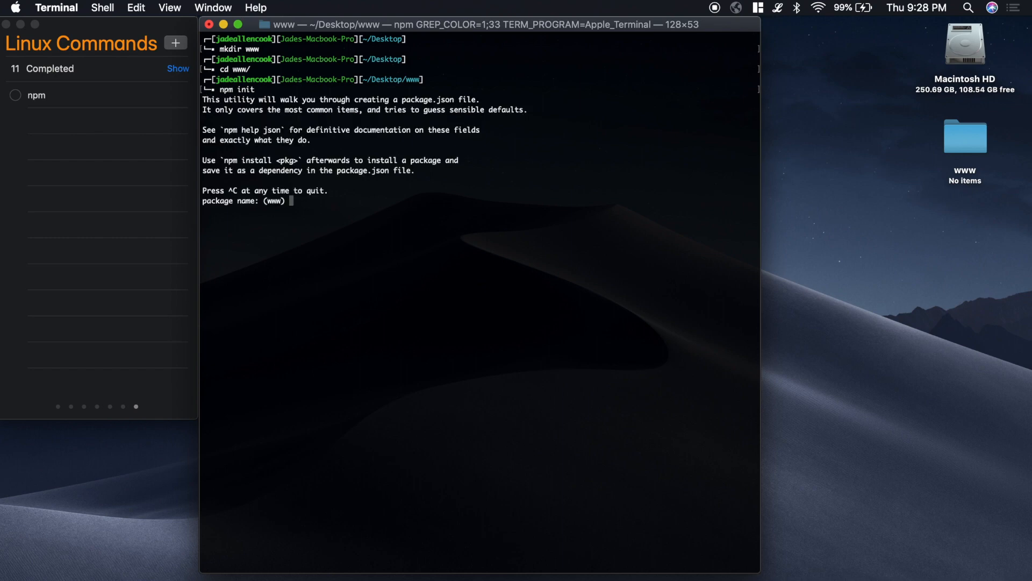
{"action": "key", "text": "Return"}
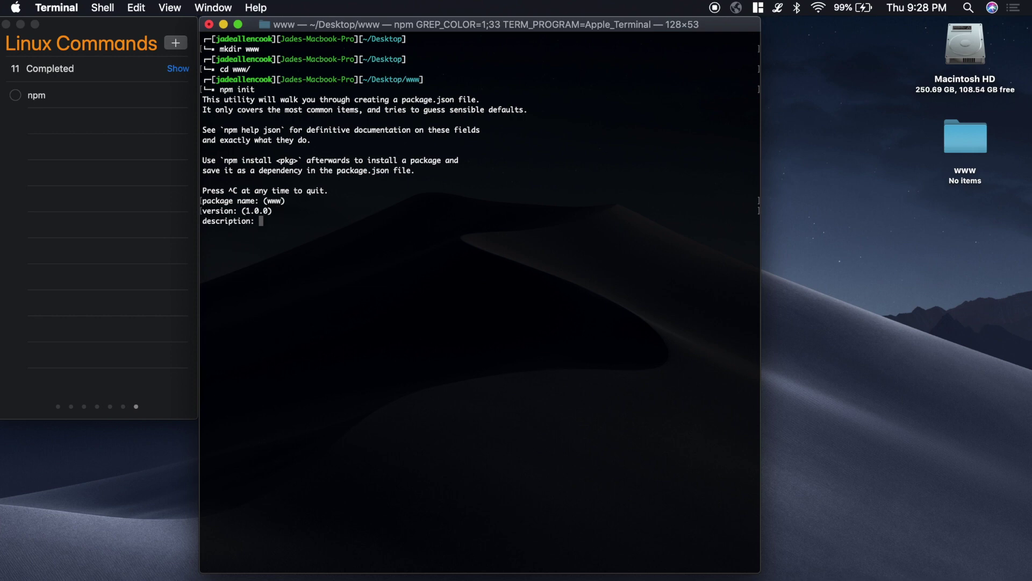
{"action": "key", "text": "Return"}
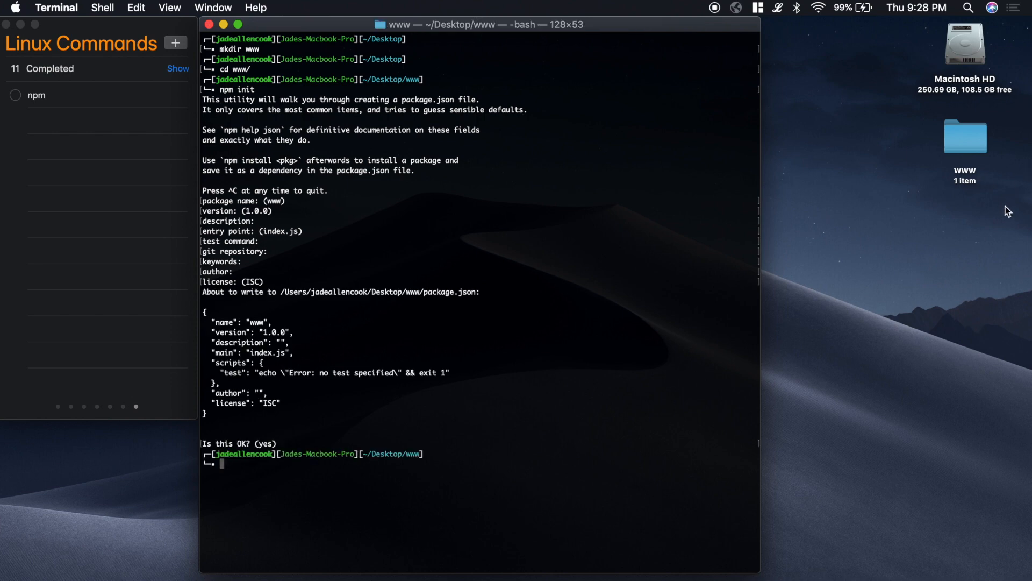
{"action": "mouse_move", "coordinate": [387, 184]}
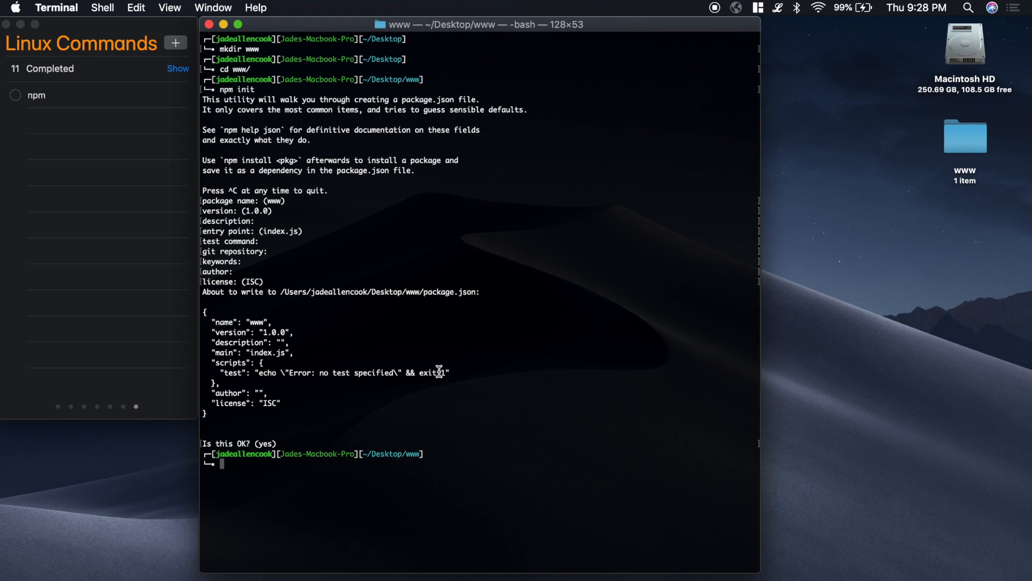
{"action": "type", "text": "ls"}
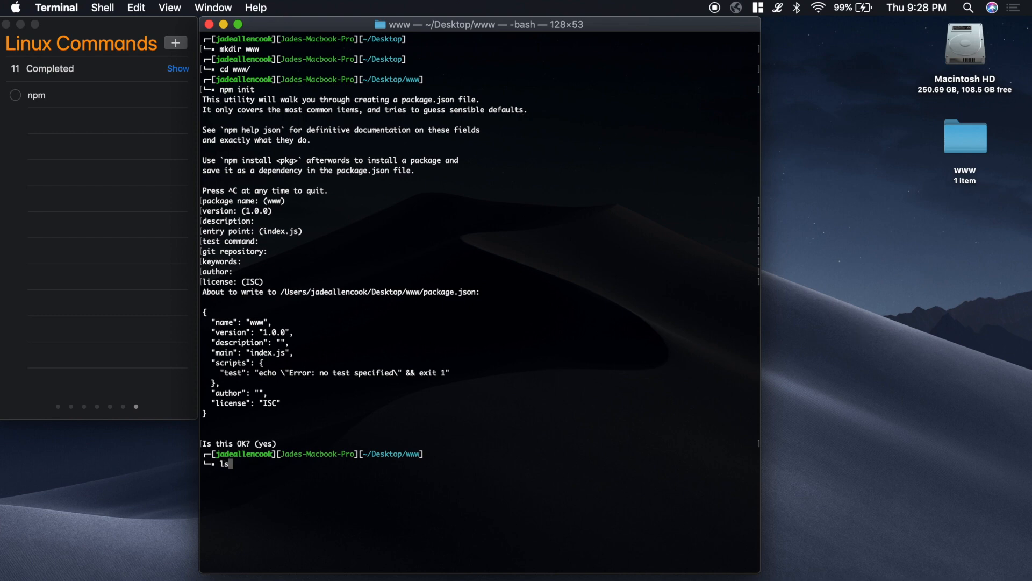
List the www folder, showing package.json as its only file
{"action": "key", "text": "Return"}
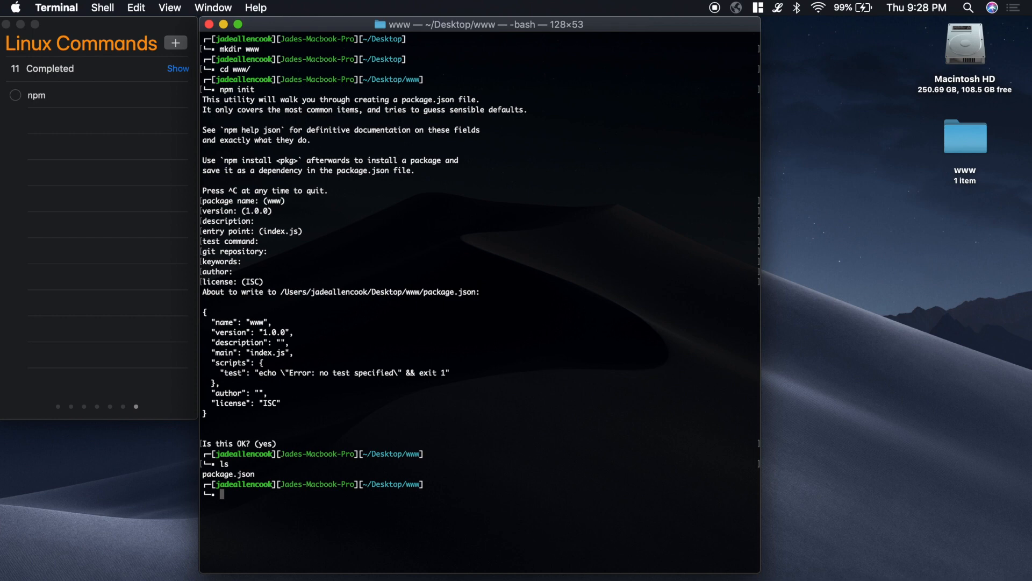
{"action": "mouse_move", "coordinate": [315, 515]}
{"action": "type", "text": "cat package.json"}
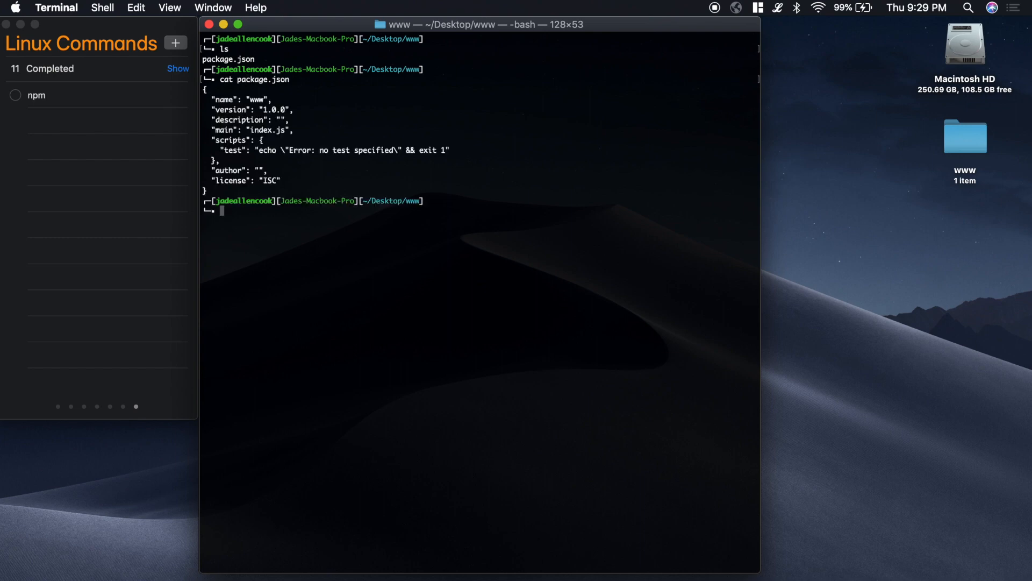
{"action": "mouse_move", "coordinate": [231, 87]}
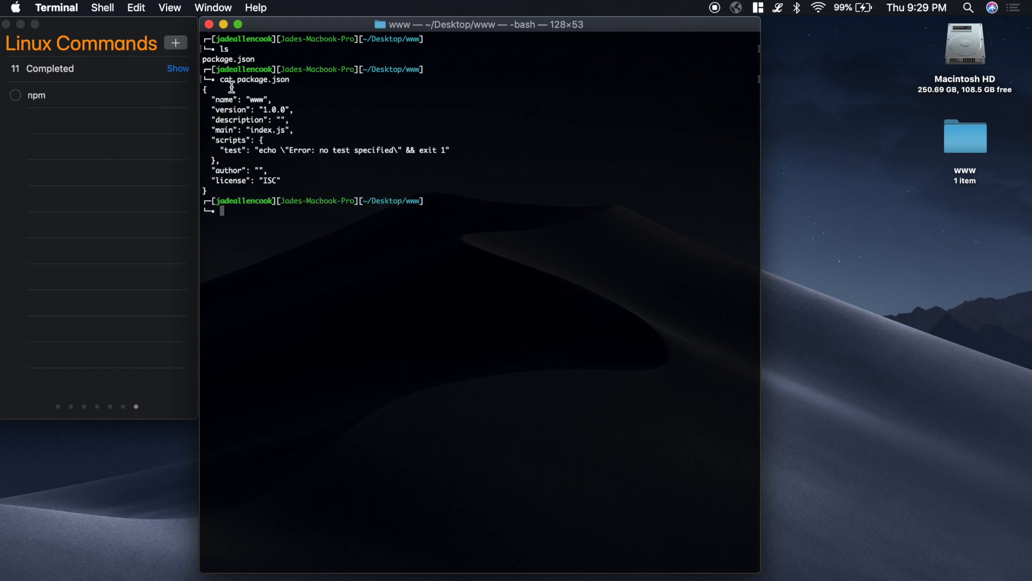
{"action": "mouse_move", "coordinate": [405, 290]}
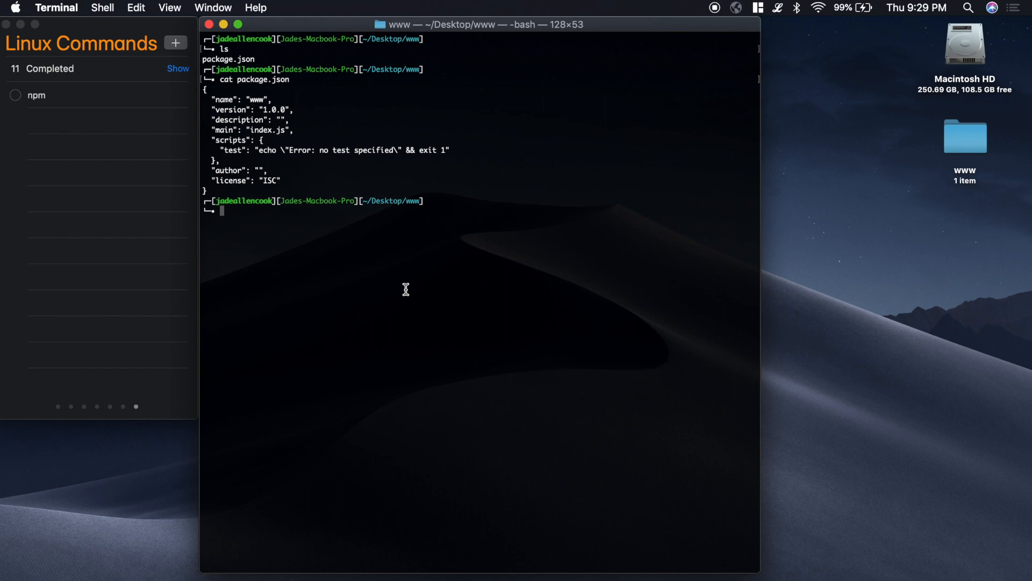
{"action": "mouse_move", "coordinate": [227, 80]}
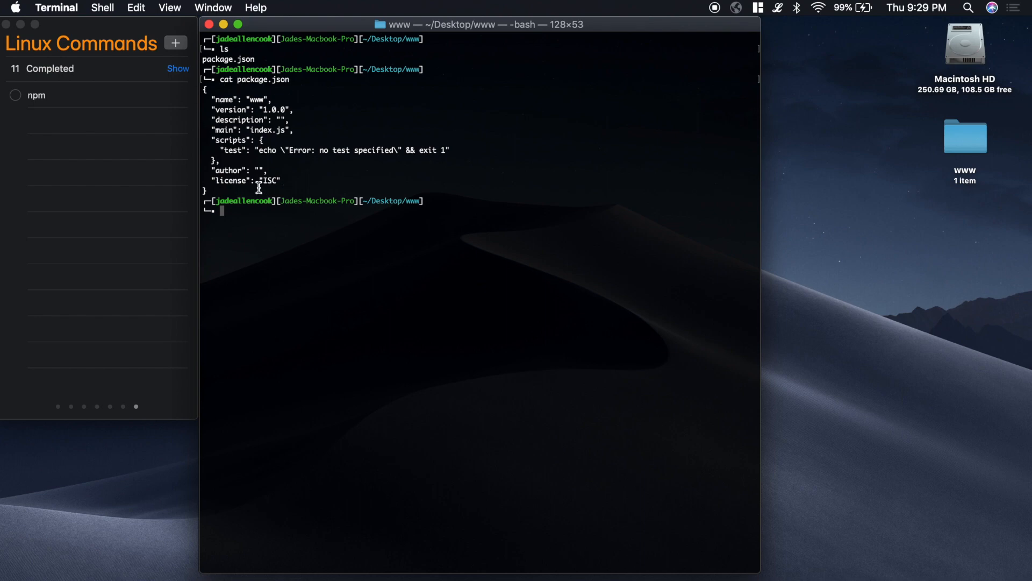
{"action": "mouse_move", "coordinate": [283, 233]}
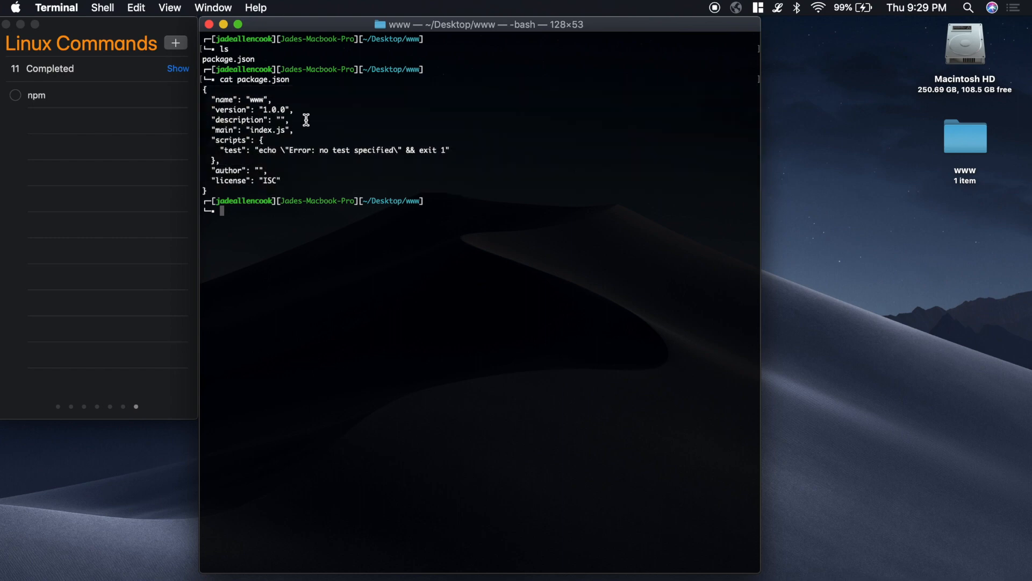
{"action": "mouse_move", "coordinate": [292, 219]}
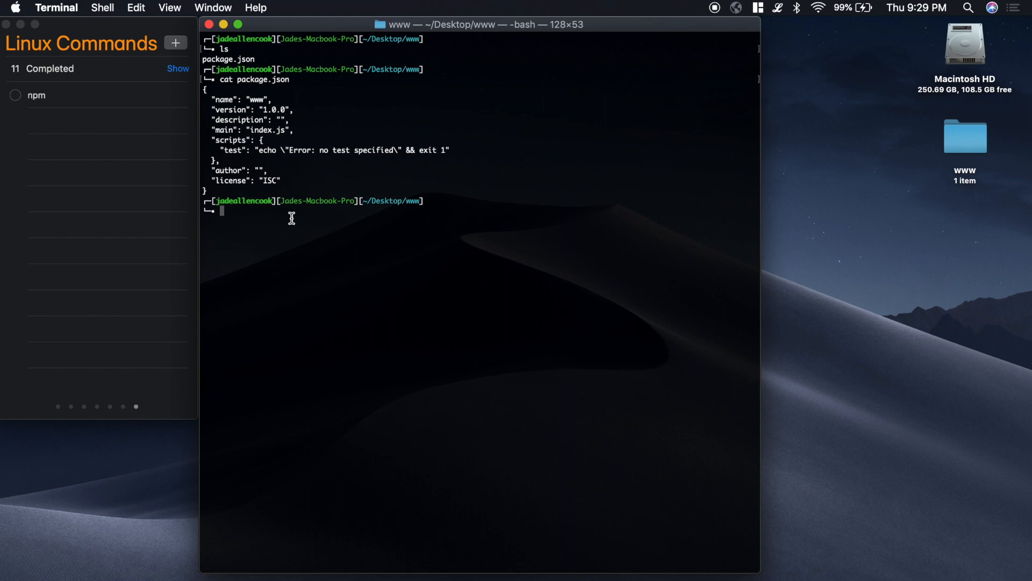
{"action": "mouse_move", "coordinate": [311, 236]}
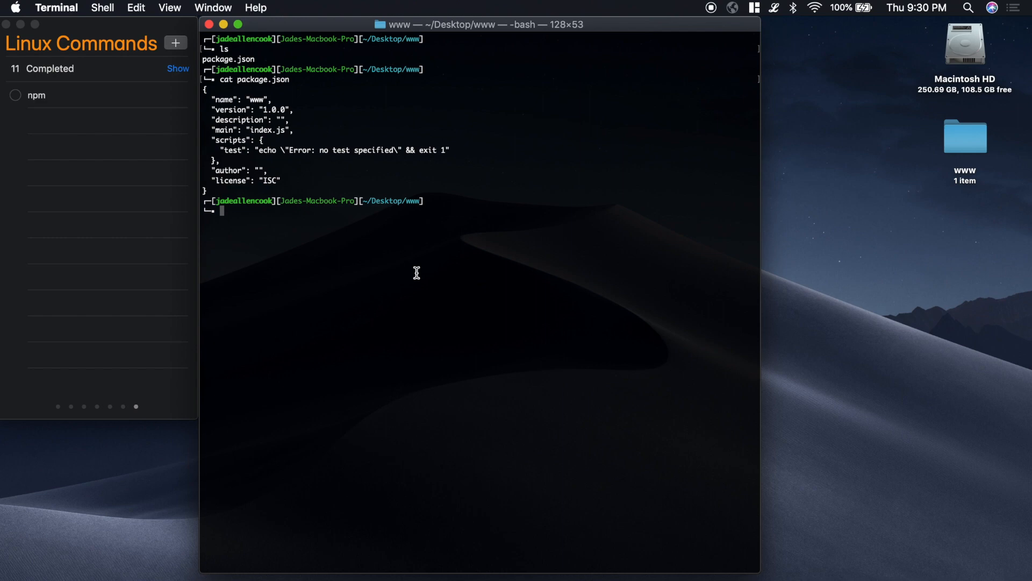
Install jQuery as a saved dependency with npm i --save jquery
{"action": "type", "text": "npm"}
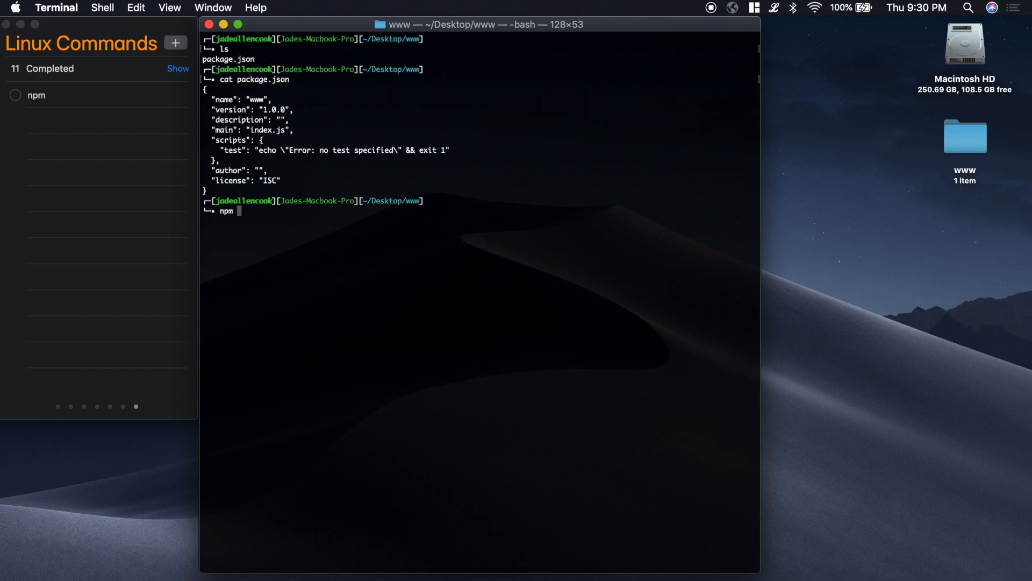
{"action": "type", "text": "i"}
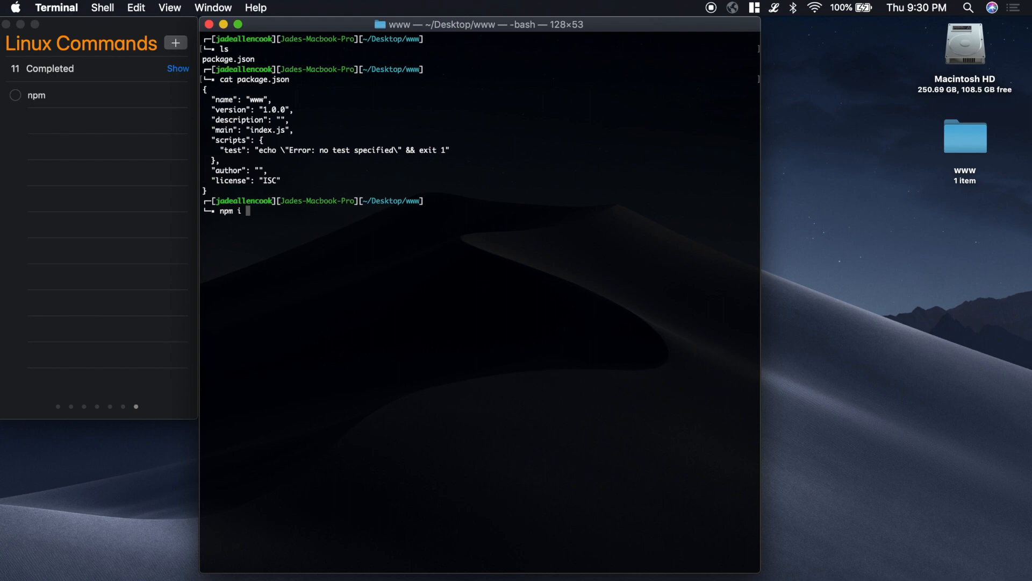
{"action": "type", "text": "--"}
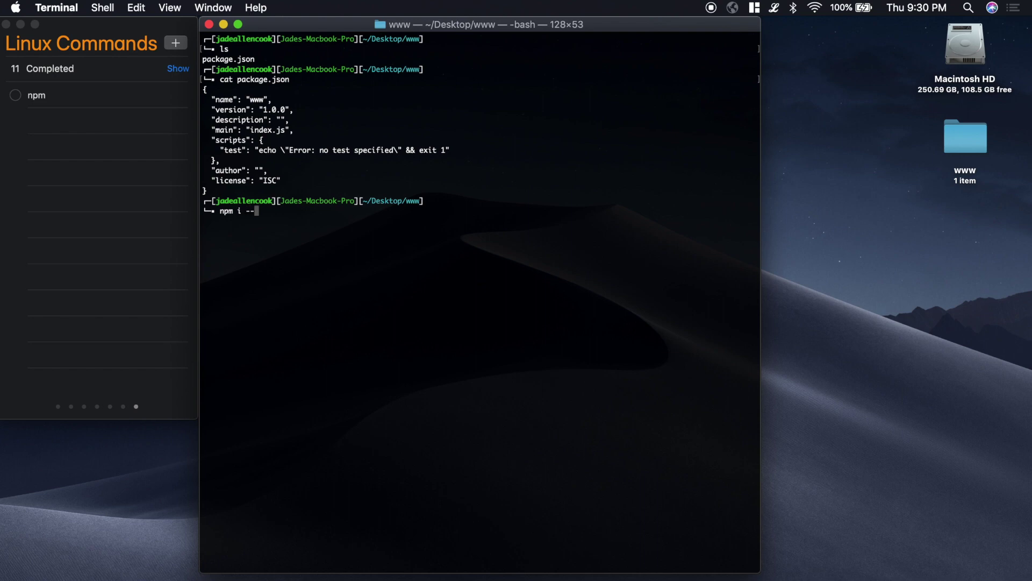
{"action": "type", "text": "save"}
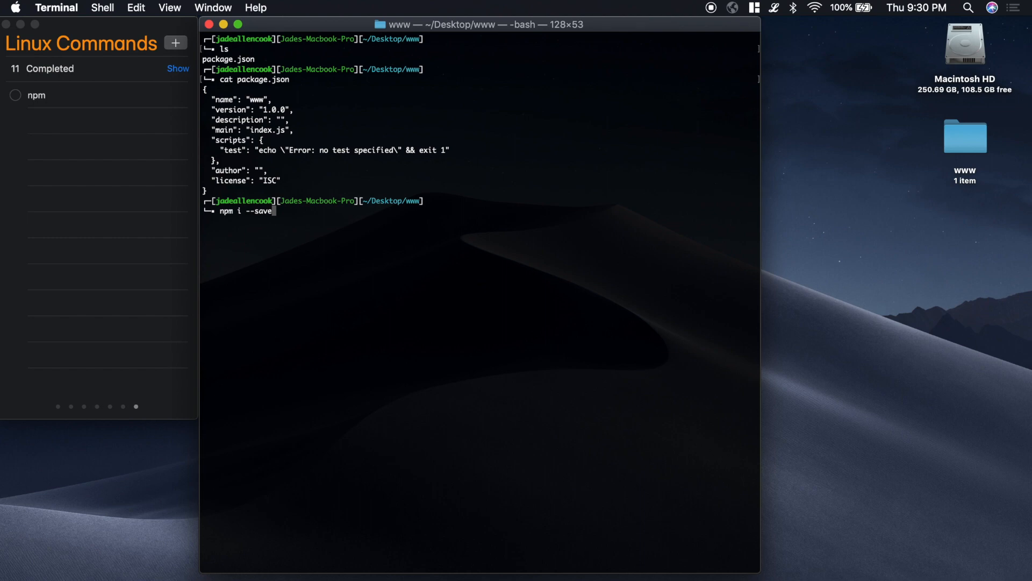
{"action": "type", "text": "-dev"}
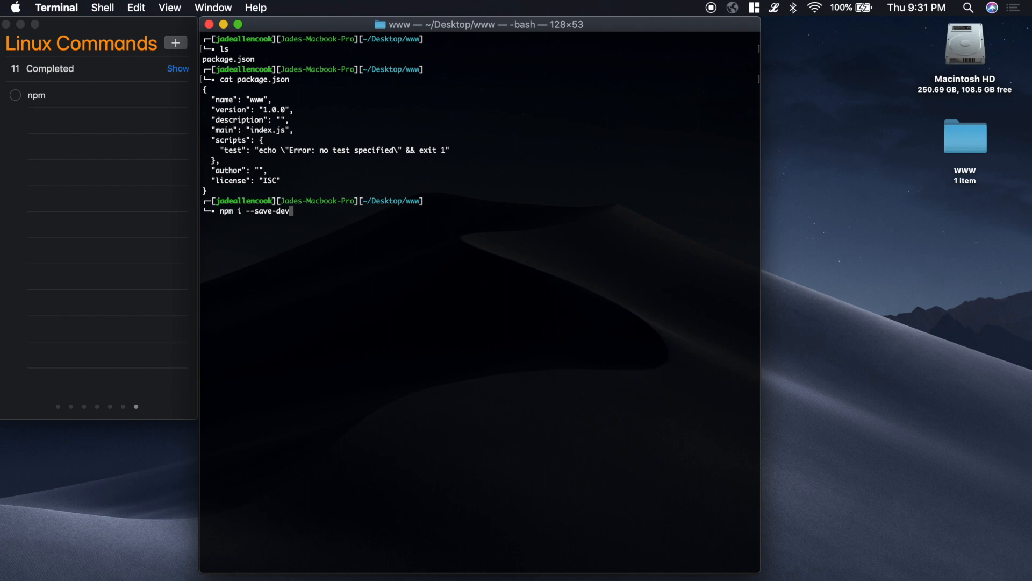
{"action": "key", "text": "Backspace"}
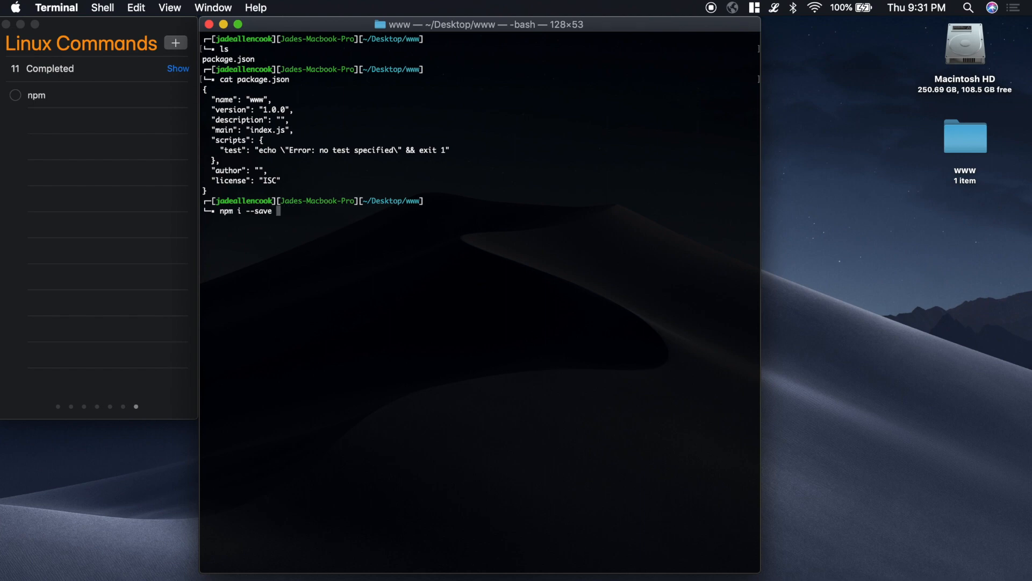
{"action": "type", "text": "jqe"}
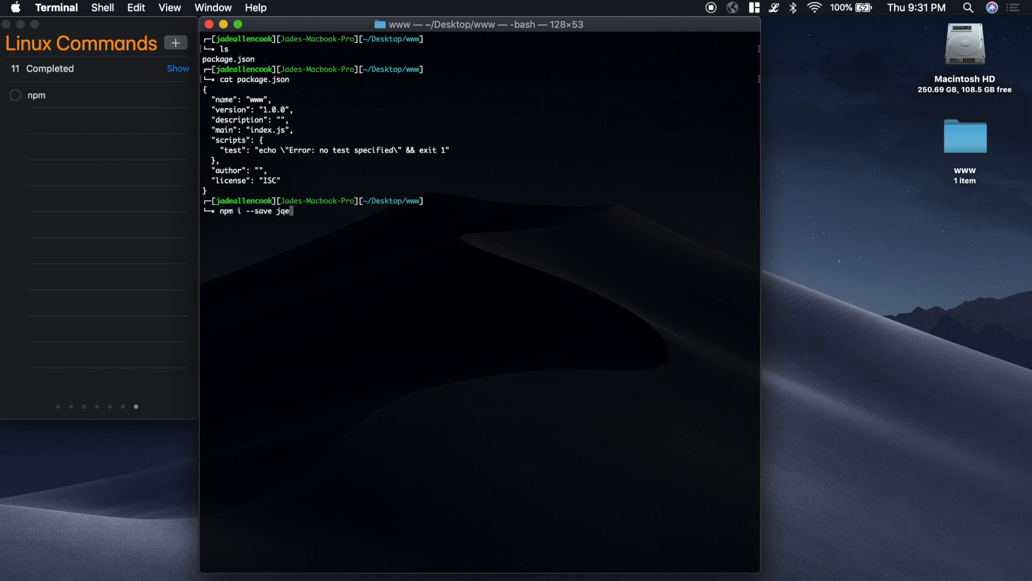
{"action": "key", "text": "Return"}
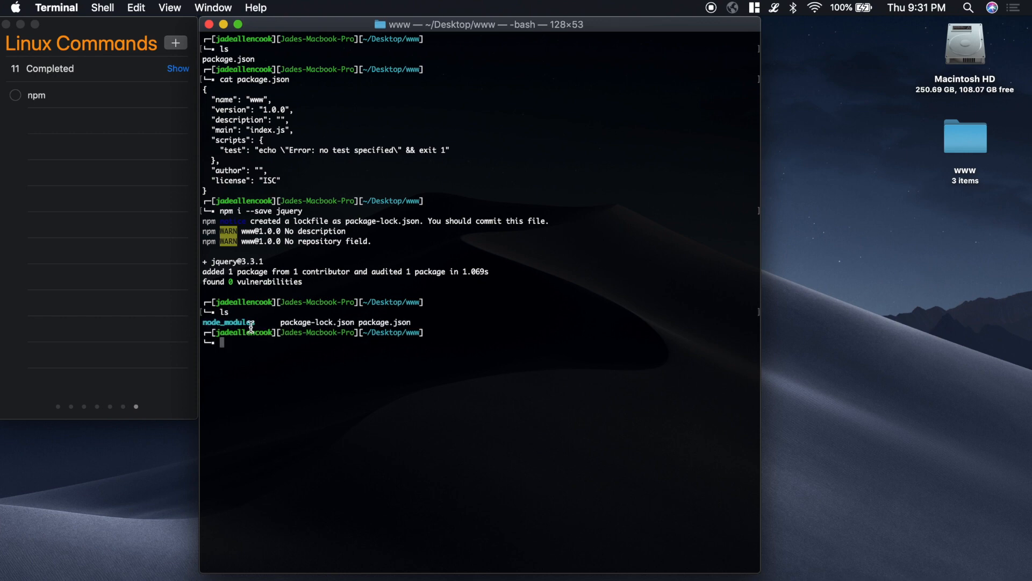
{"action": "mouse_move", "coordinate": [279, 322]}
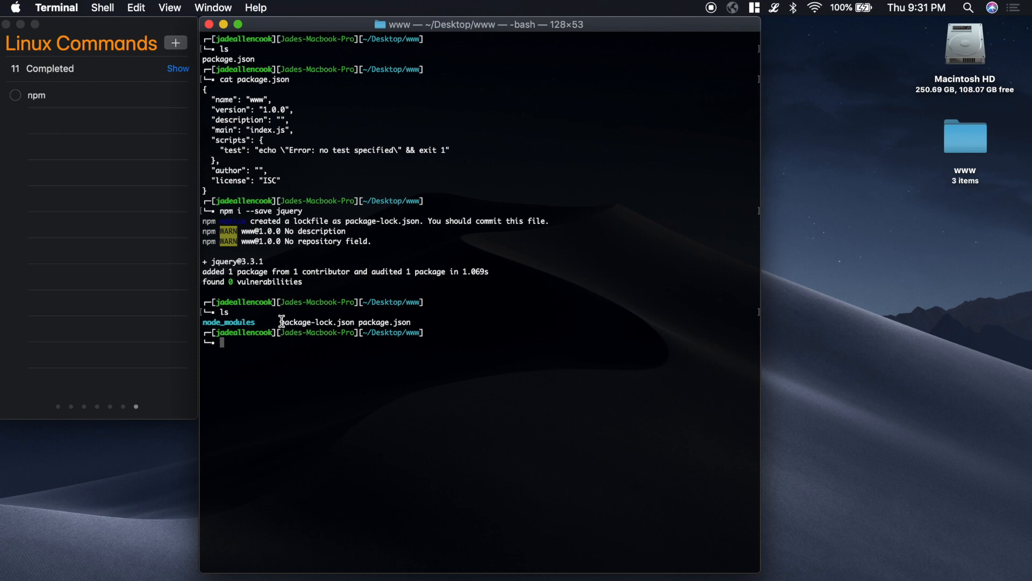
{"action": "mouse_move", "coordinate": [360, 371]}
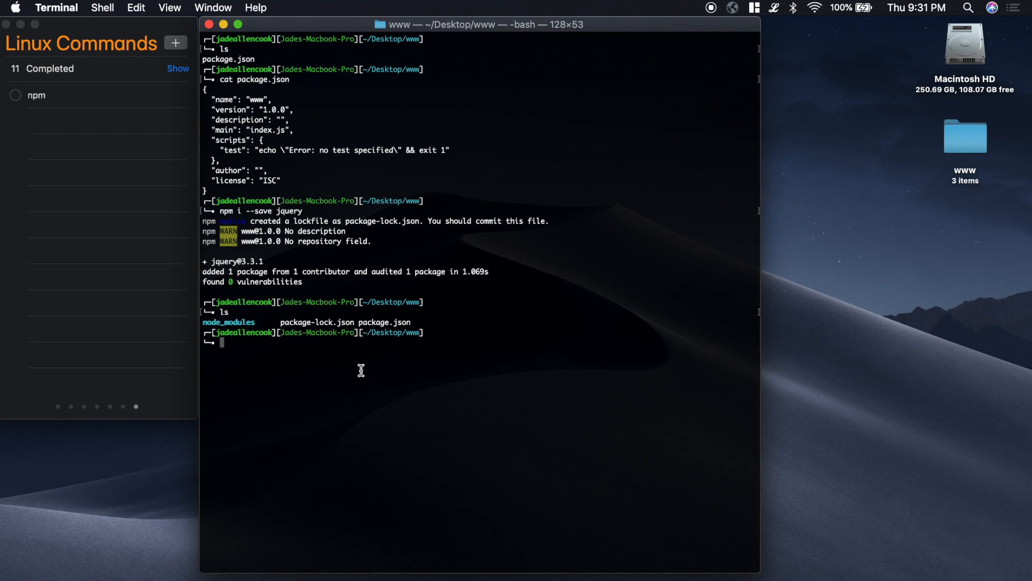
Move into node_modules/jquery and list the jquery package contents
{"action": "type", "text": "cd no"}
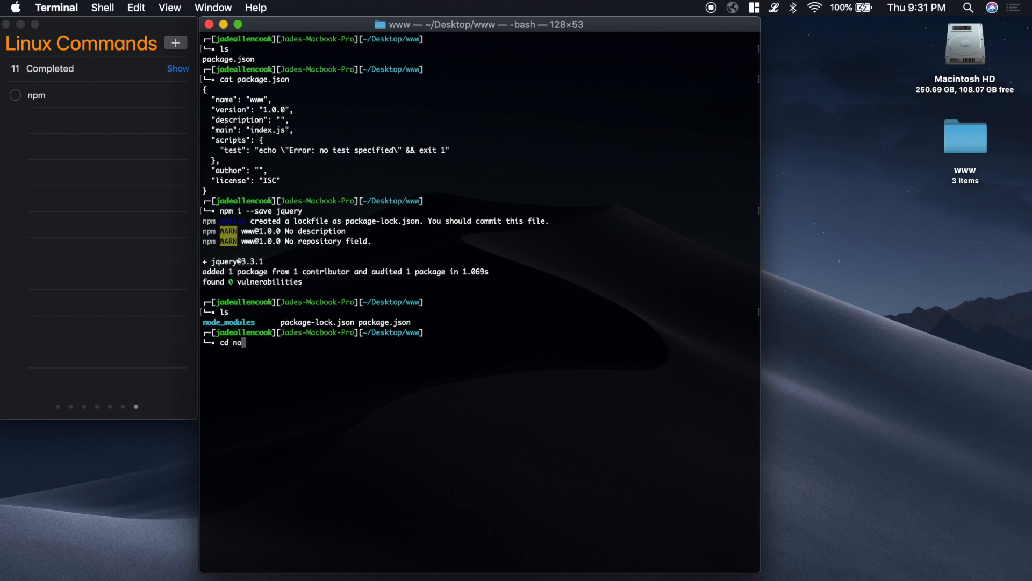
{"action": "key", "text": "Return"}
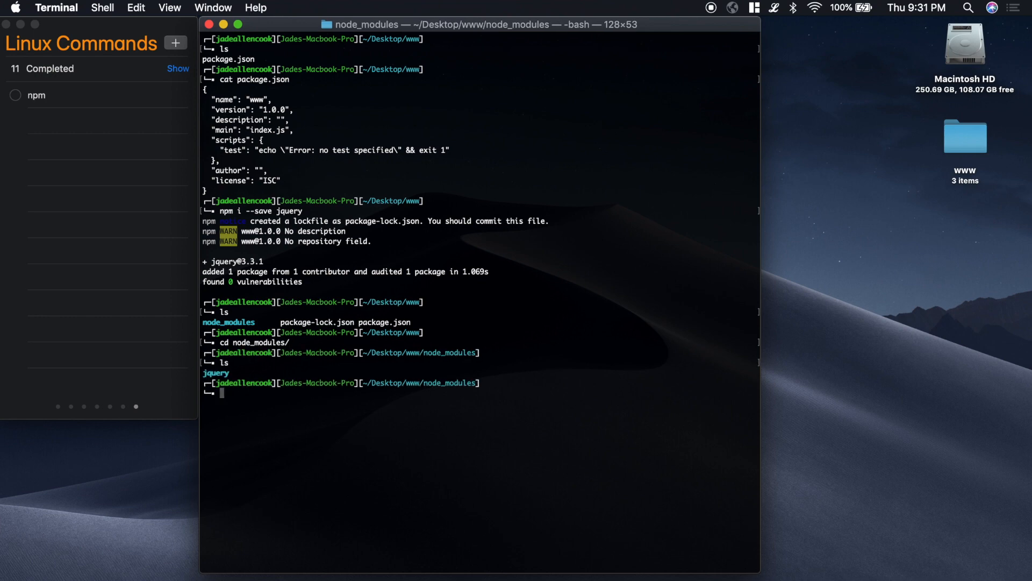
{"action": "mouse_move", "coordinate": [313, 375]}
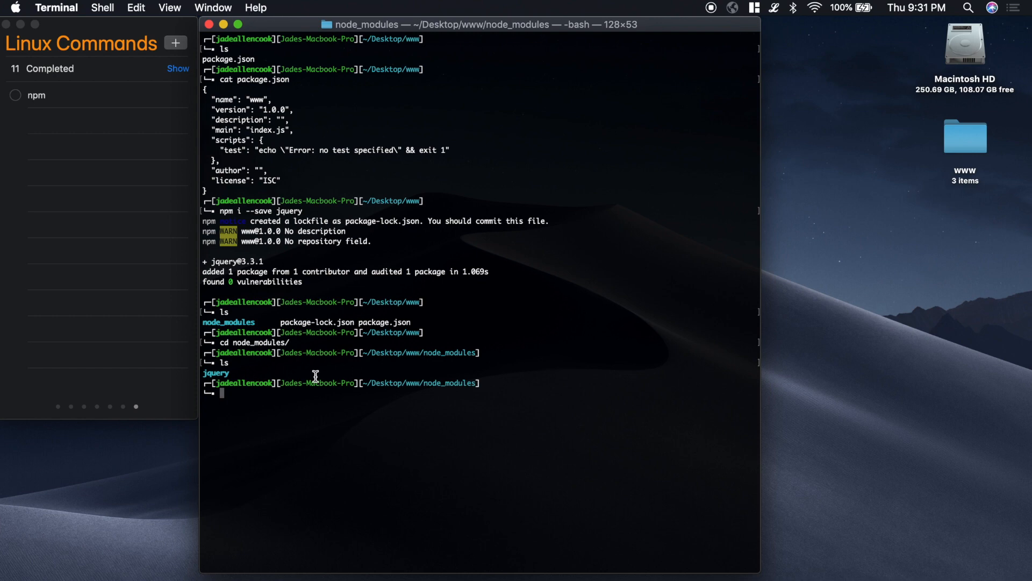
{"action": "type", "text": "cd j"}
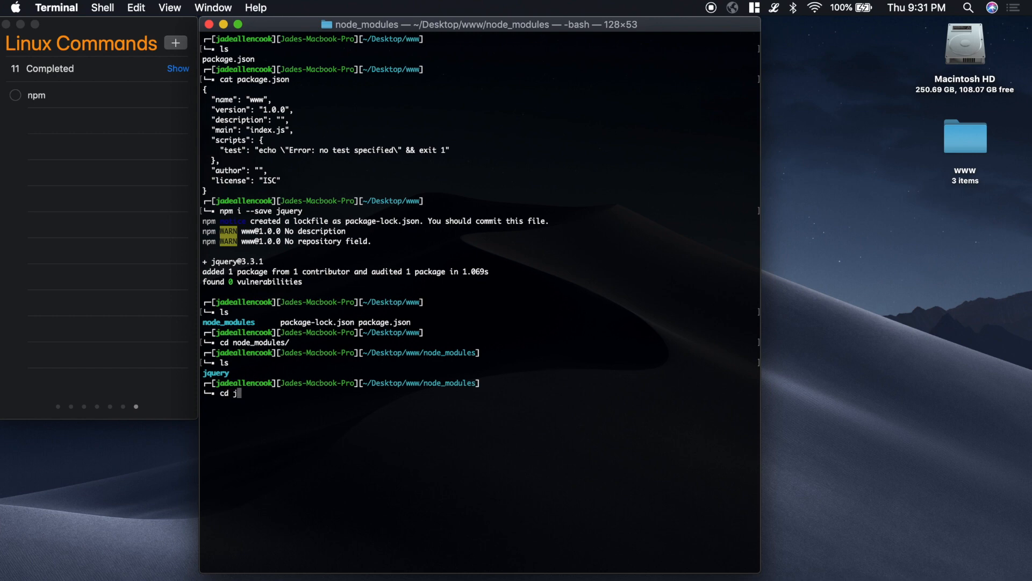
{"action": "key", "text": "Return"}
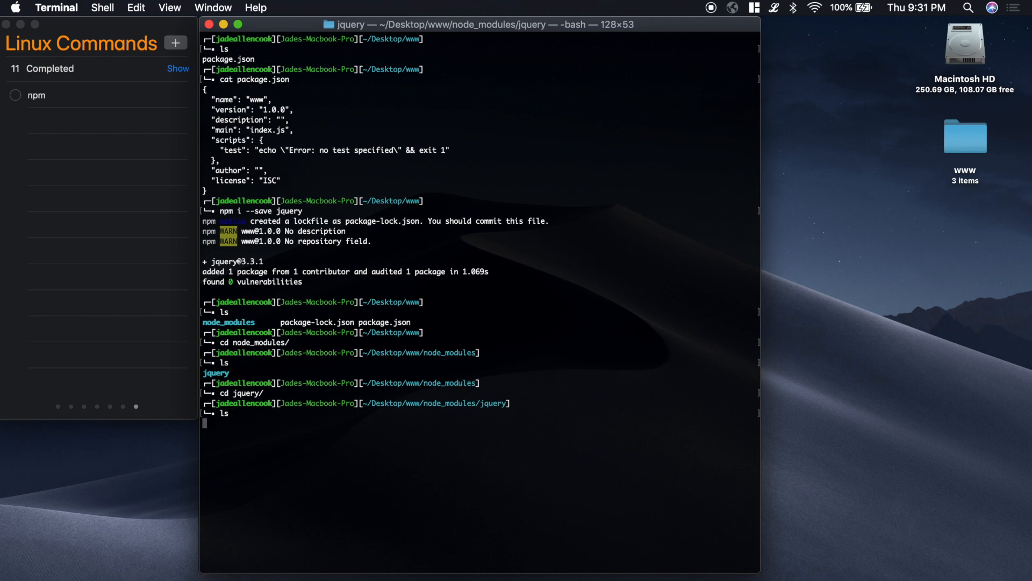
{"action": "key", "text": "Return"}
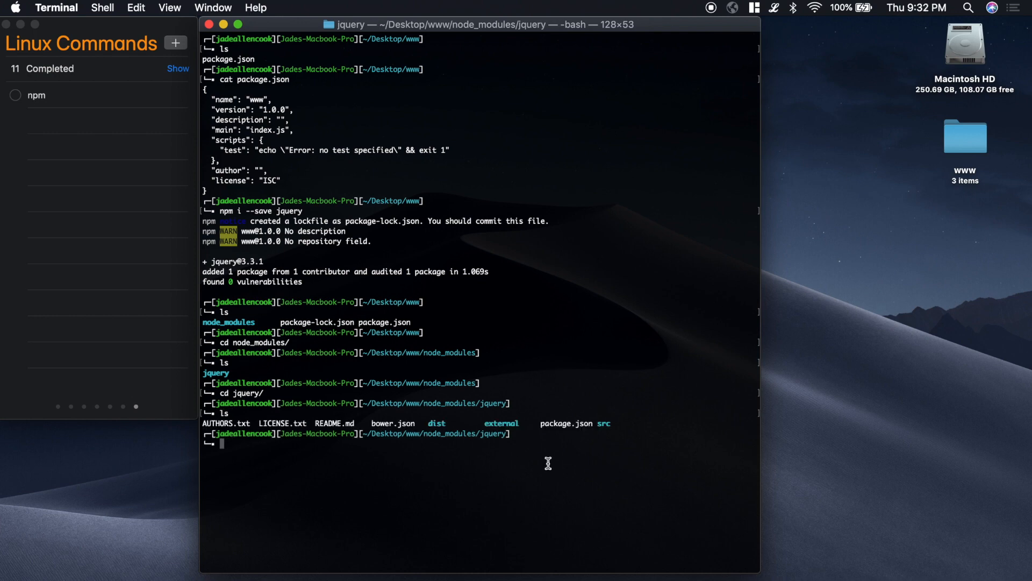
{"action": "mouse_move", "coordinate": [546, 471]}
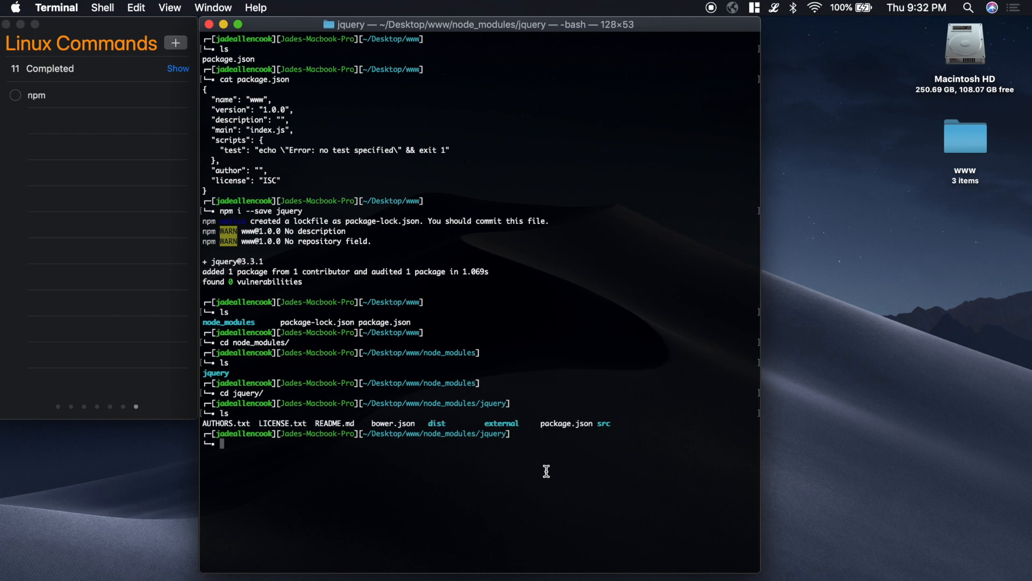
Move into jquery's dist folder and list the distribution files
{"action": "type", "text": "c"}
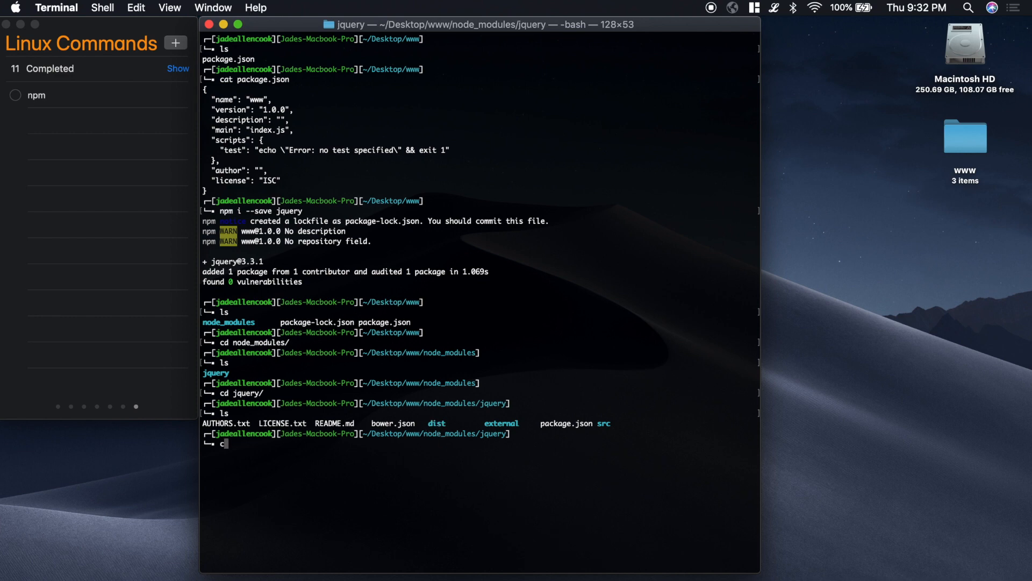
{"action": "key", "text": "Return"}
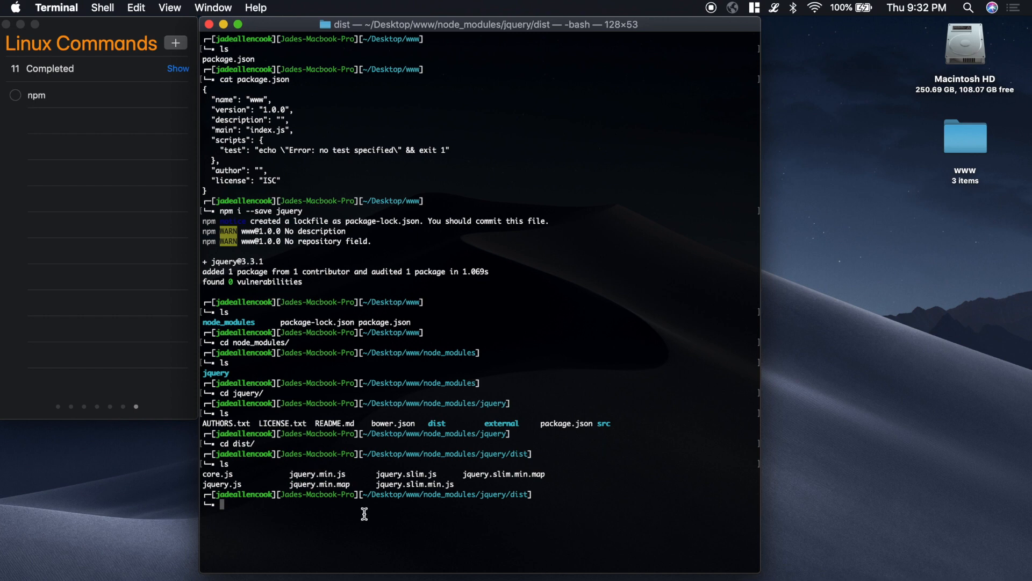
{"action": "type", "text": "clea"}
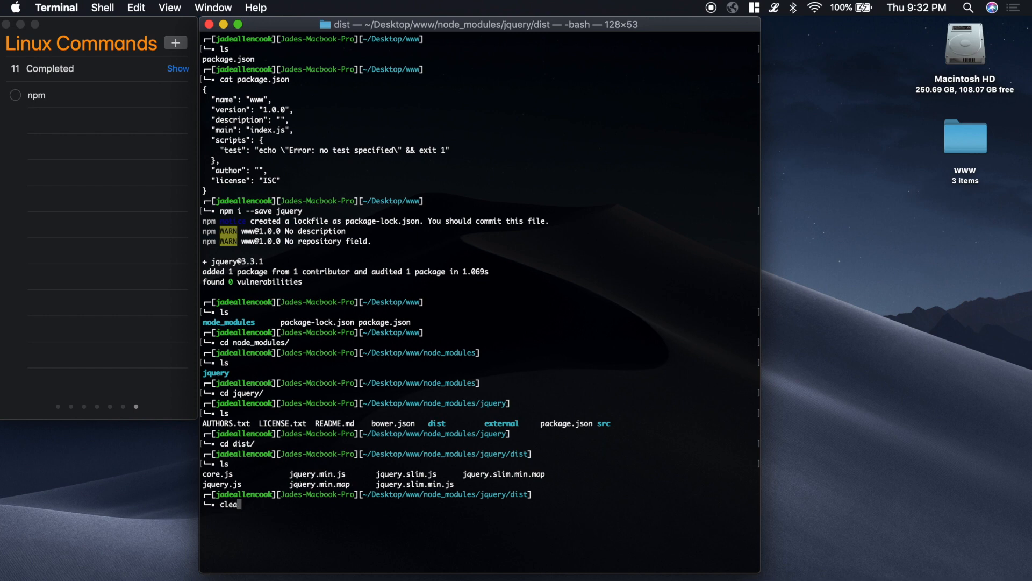
Clear the screen, print the jquery/dist path, then change directory back to ~/Desktop/www/
{"action": "key", "text": "Return"}
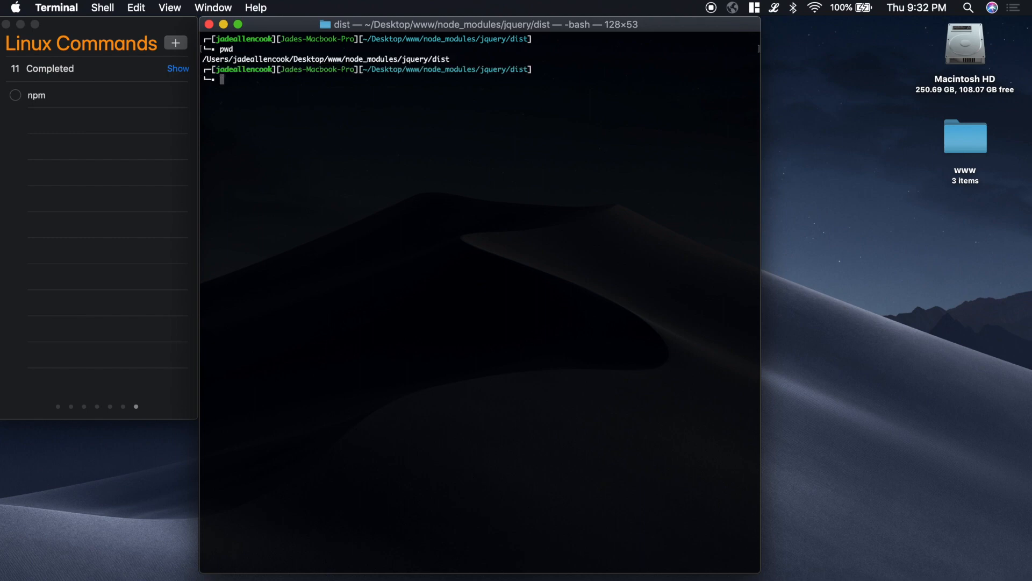
{"action": "mouse_move", "coordinate": [256, 62]}
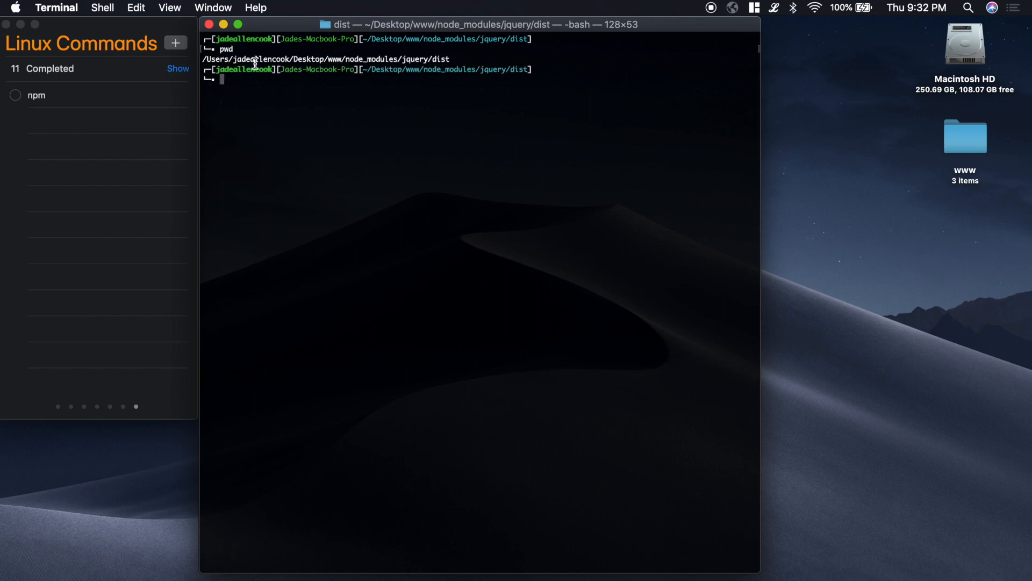
{"action": "mouse_move", "coordinate": [335, 59]}
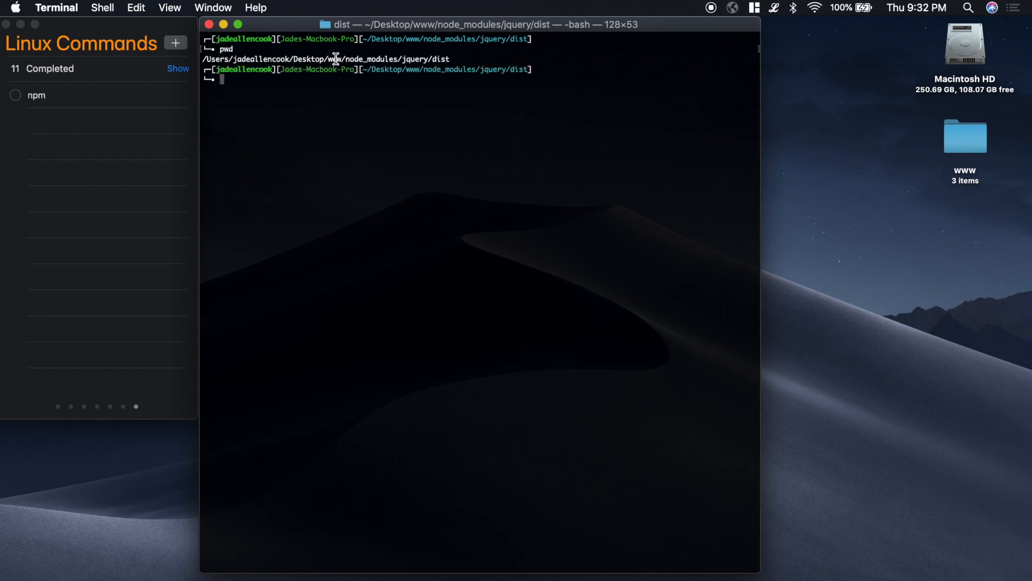
{"action": "mouse_move", "coordinate": [421, 59]}
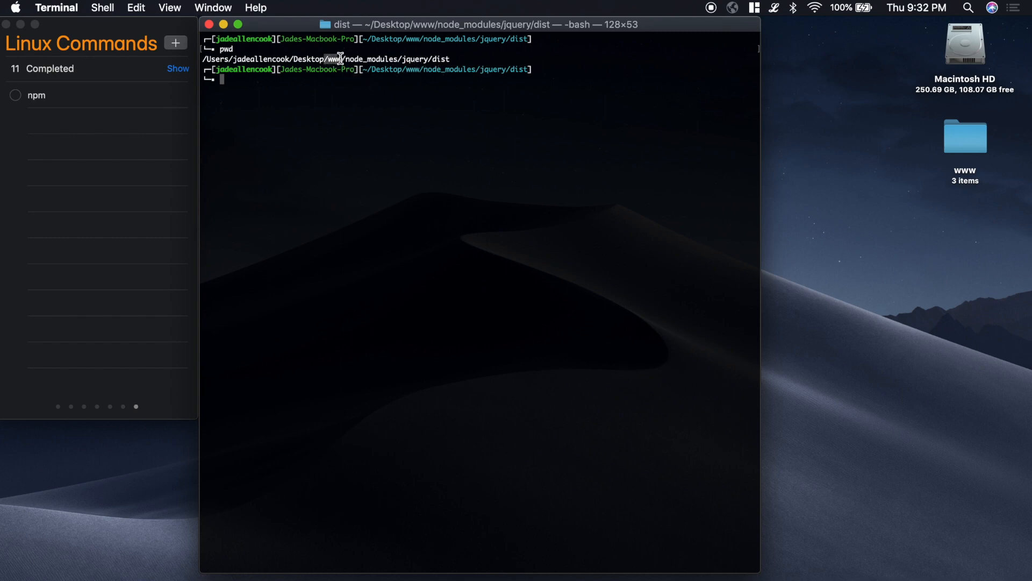
{"action": "mouse_move", "coordinate": [348, 99]}
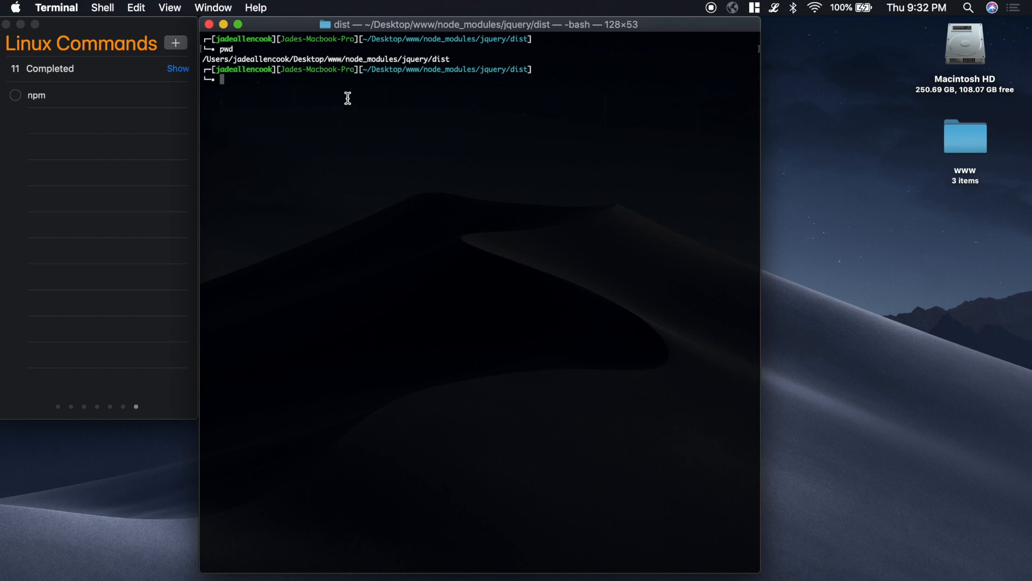
{"action": "type", "text": "cd"}
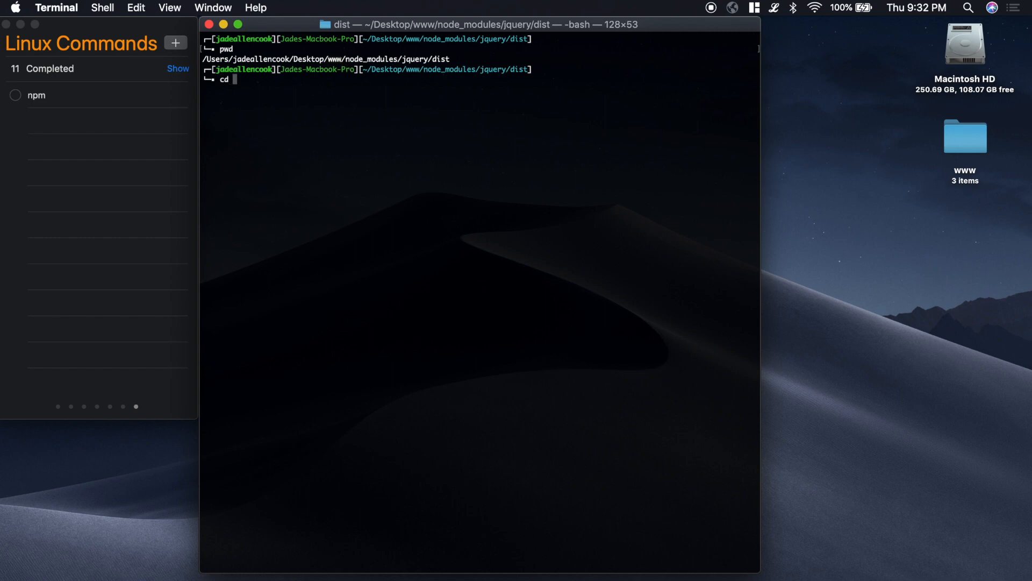
{"action": "type", "text": "../../"}
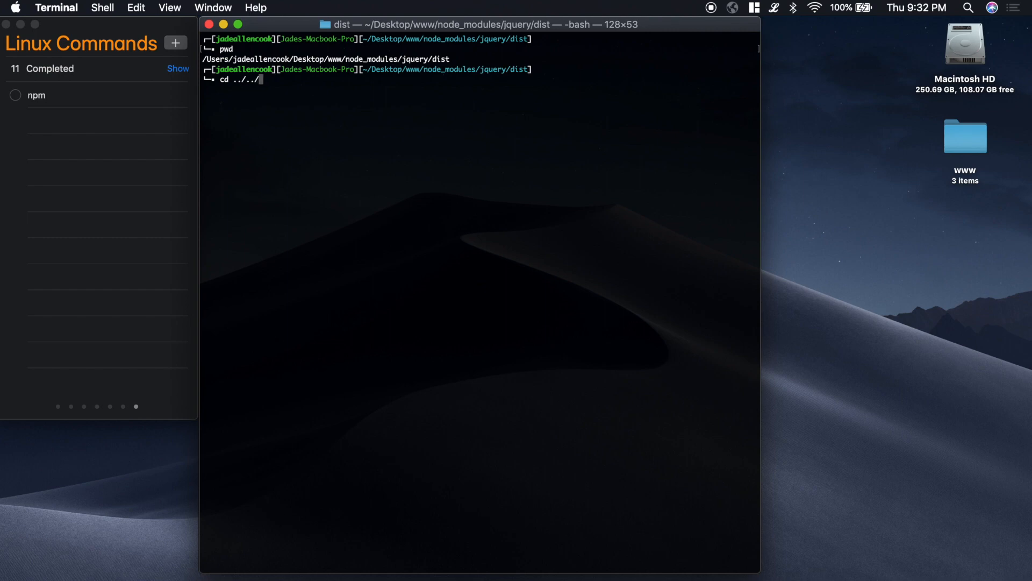
{"action": "type", "text": "../"}
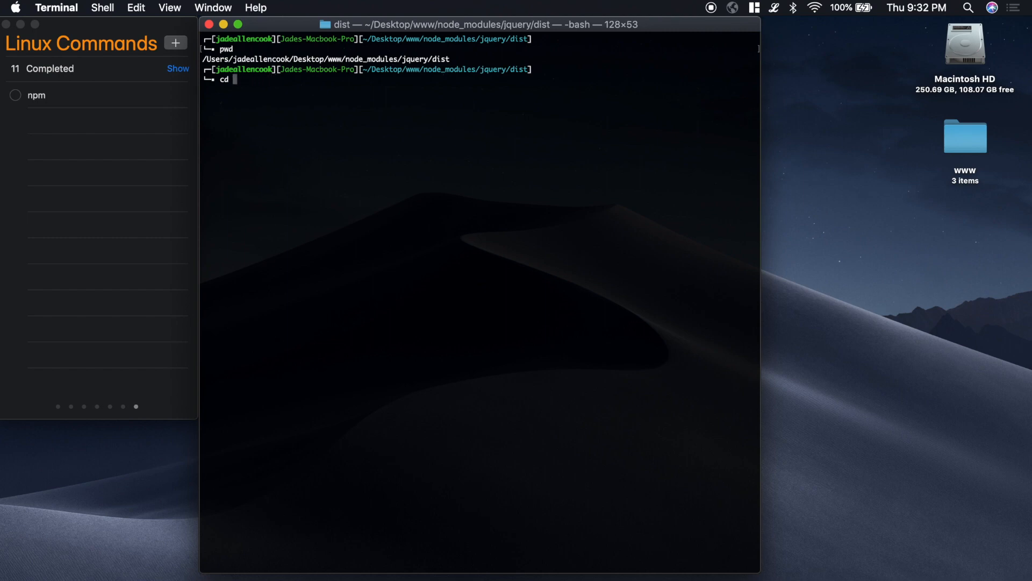
{"action": "type", "text": "~"}
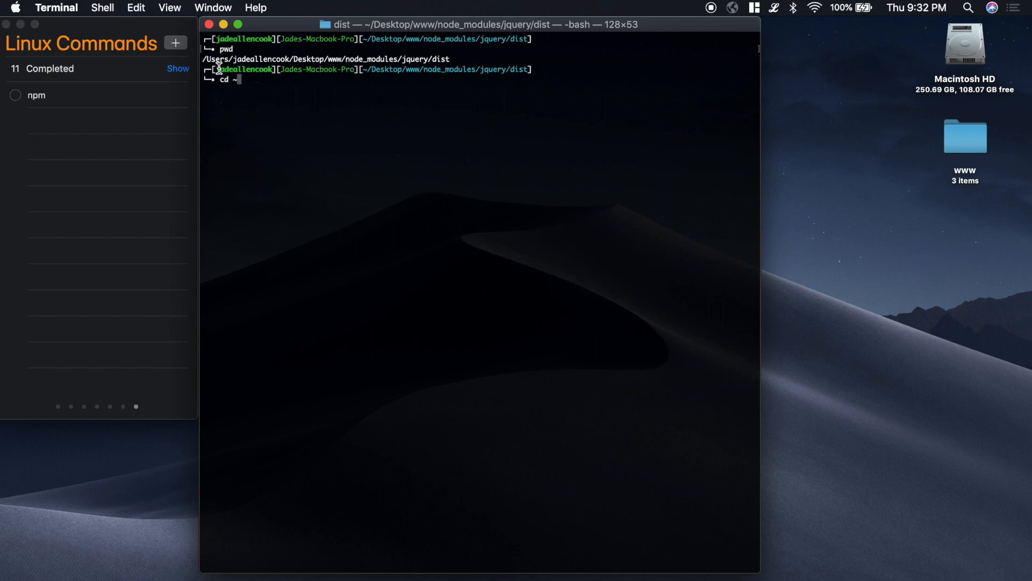
{"action": "mouse_move", "coordinate": [270, 58]}
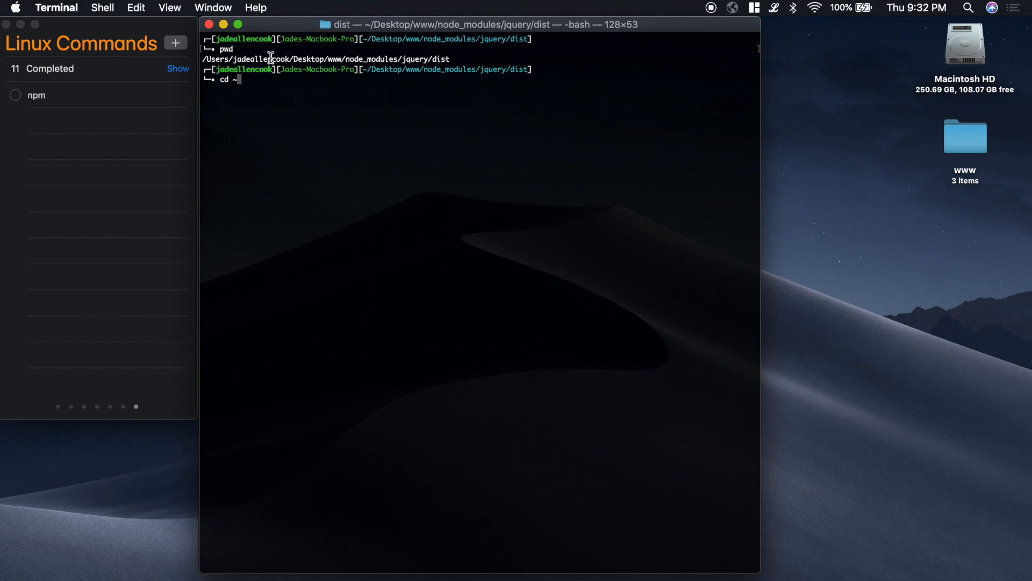
{"action": "type", "text": "/De"}
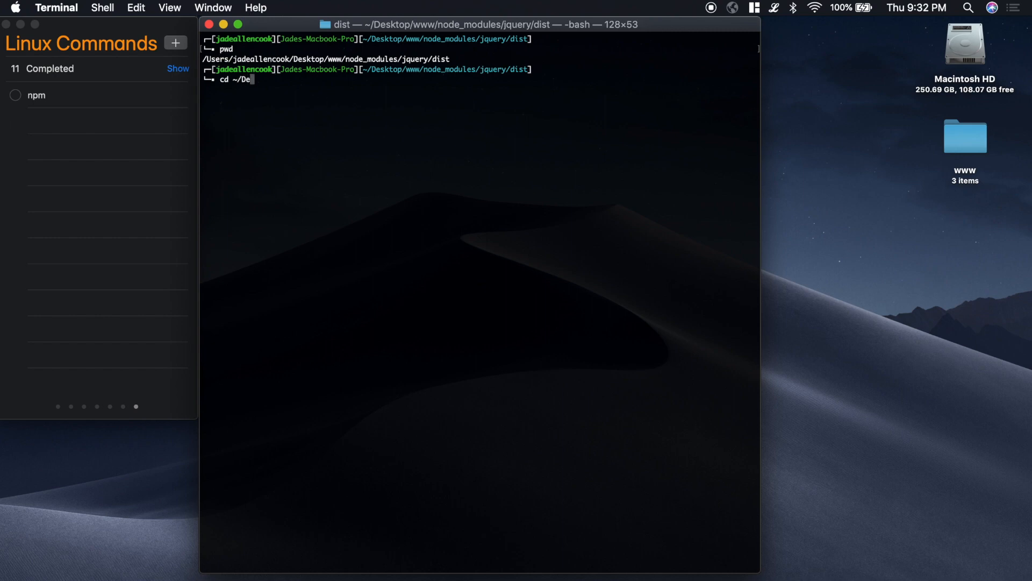
{"action": "type", "text": "sktop/"}
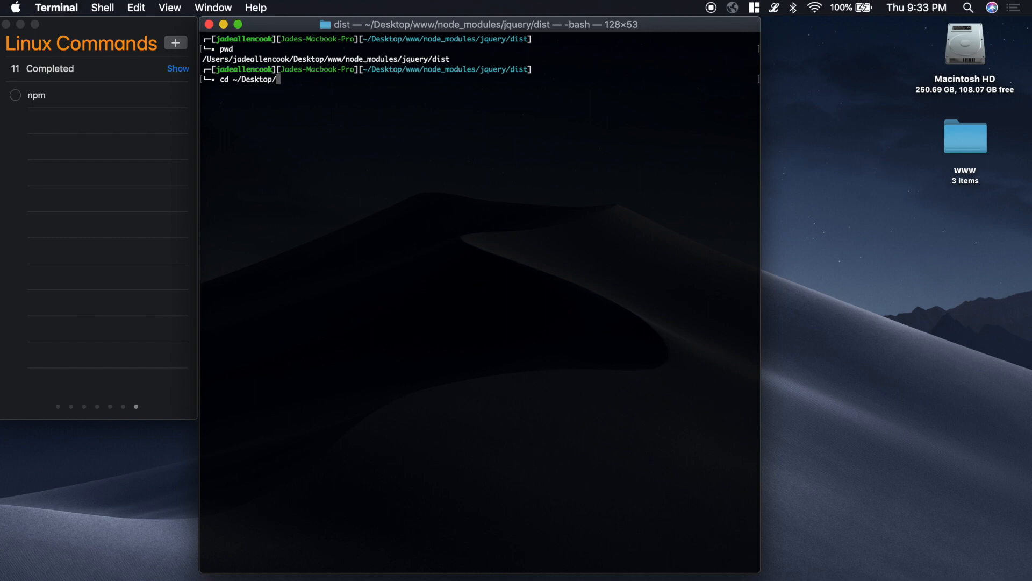
{"action": "type", "text": "www/"}
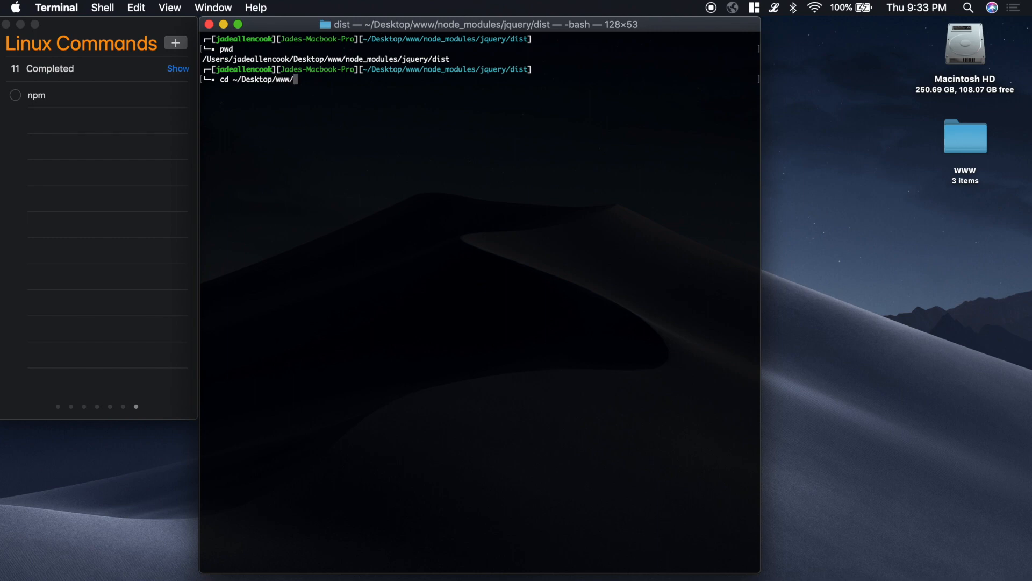
{"action": "key", "text": "Return"}
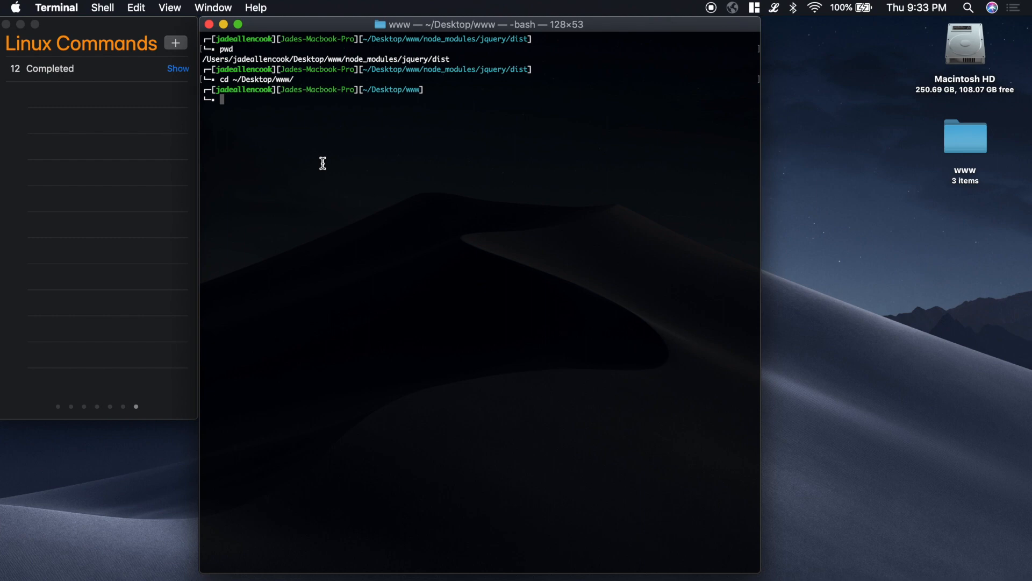
{"action": "mouse_move", "coordinate": [440, 174]}
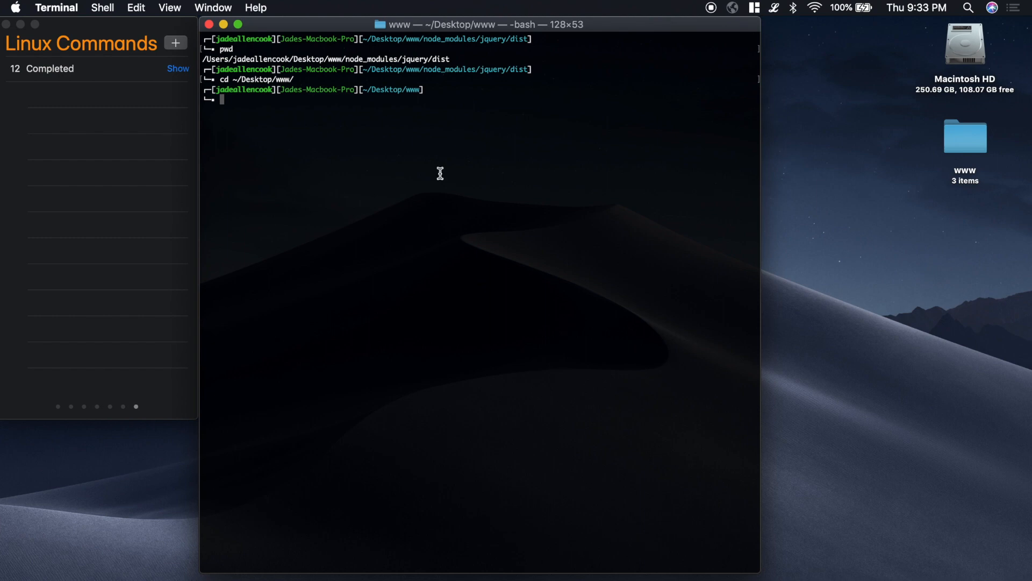